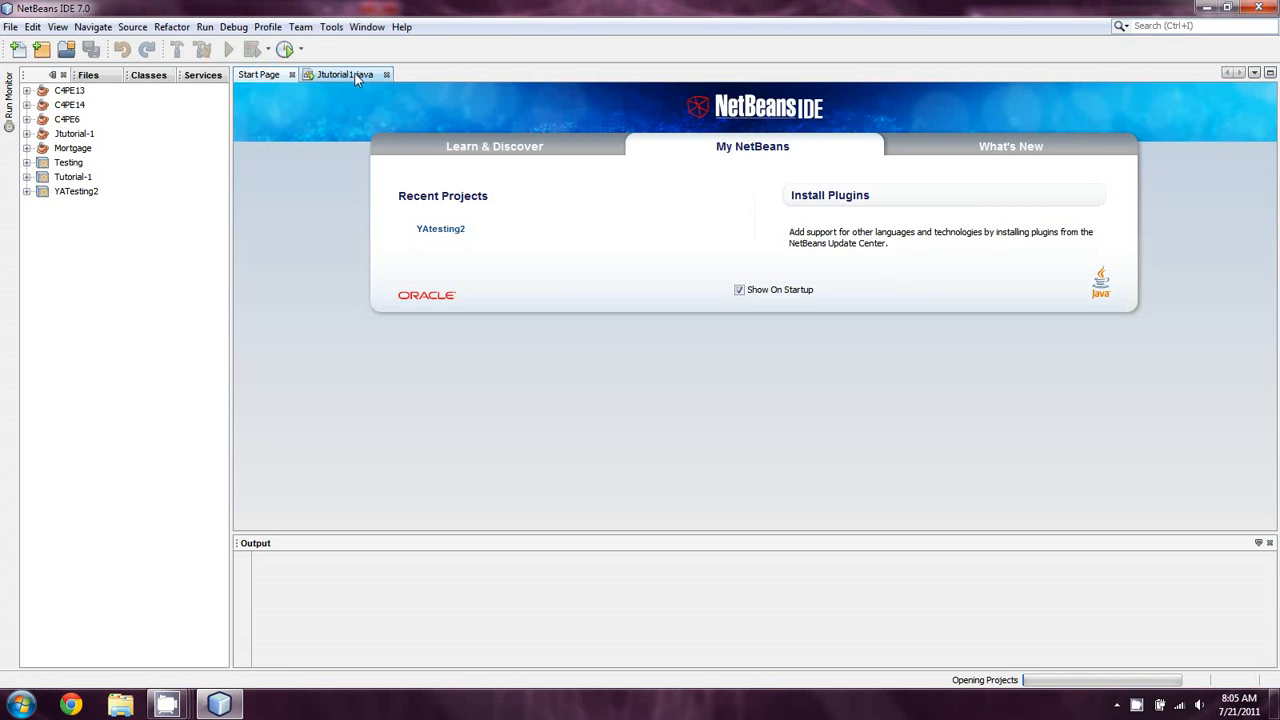
# Step: Switch from the Start Page to the Jtutorial1.java source in the editor
pyautogui.click(344, 74)
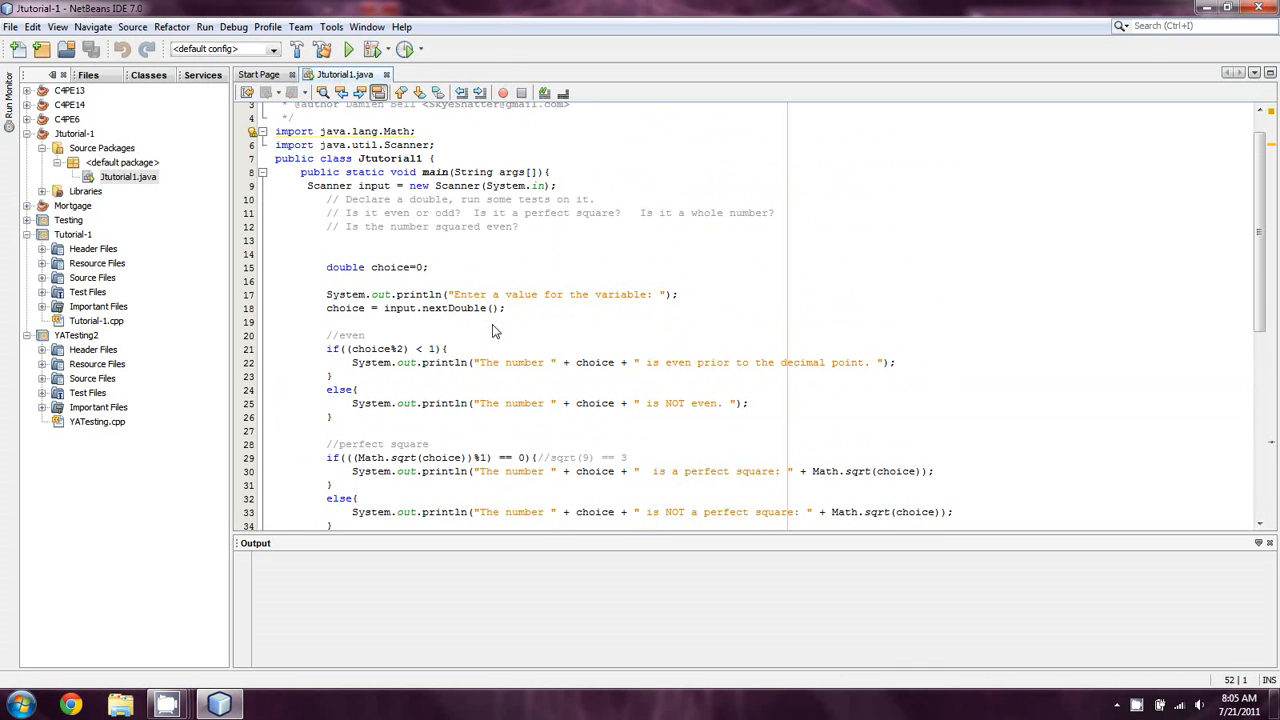
pyautogui.moveTo(444, 348)
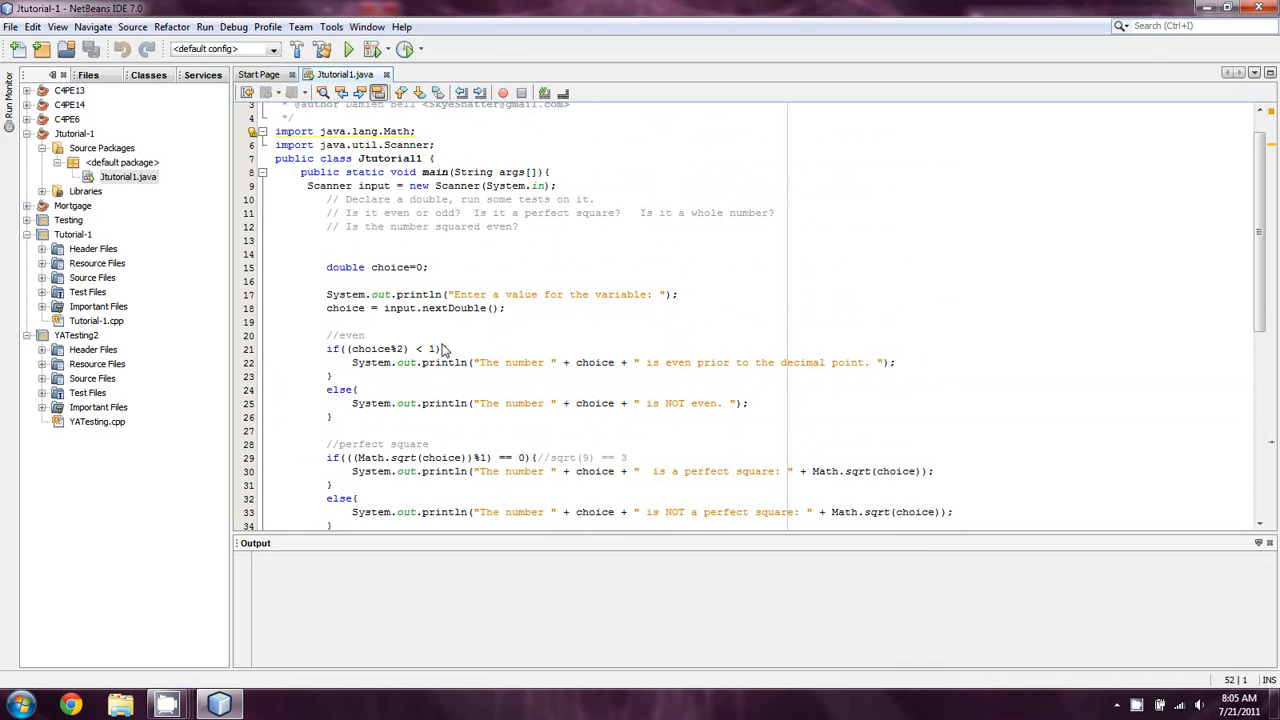
pyautogui.moveTo(528, 256)
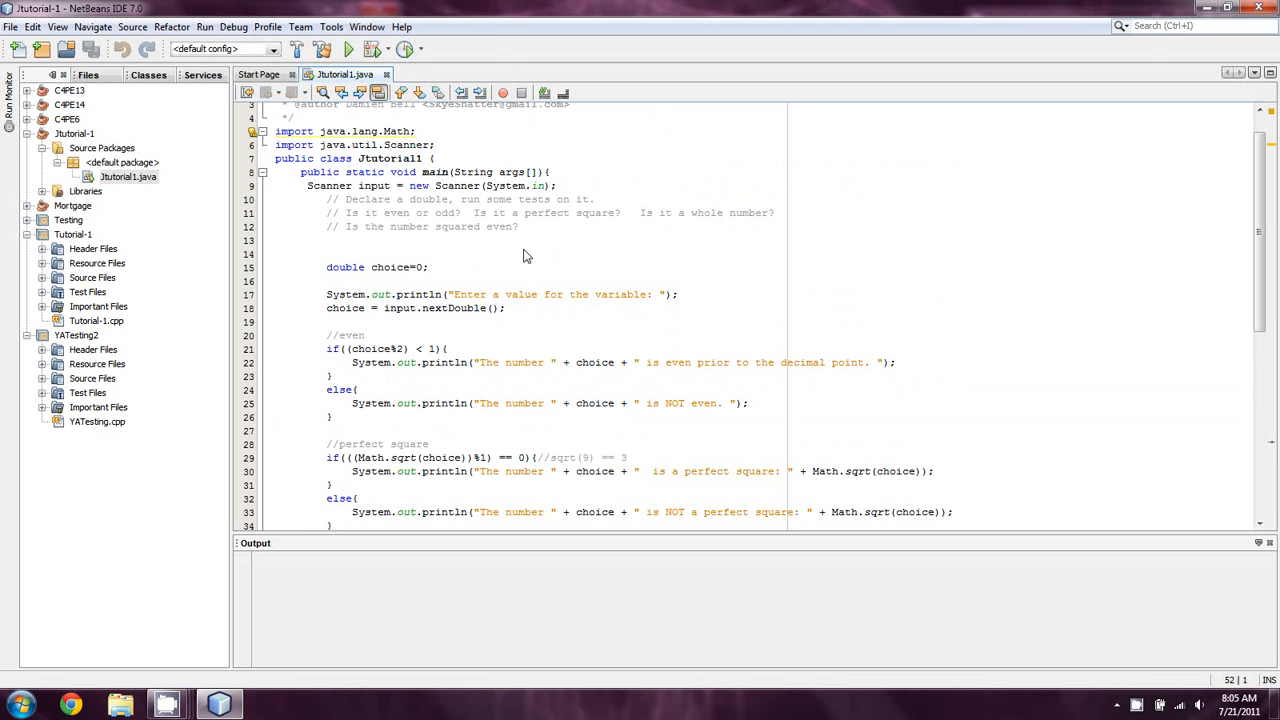
pyautogui.moveTo(450, 344)
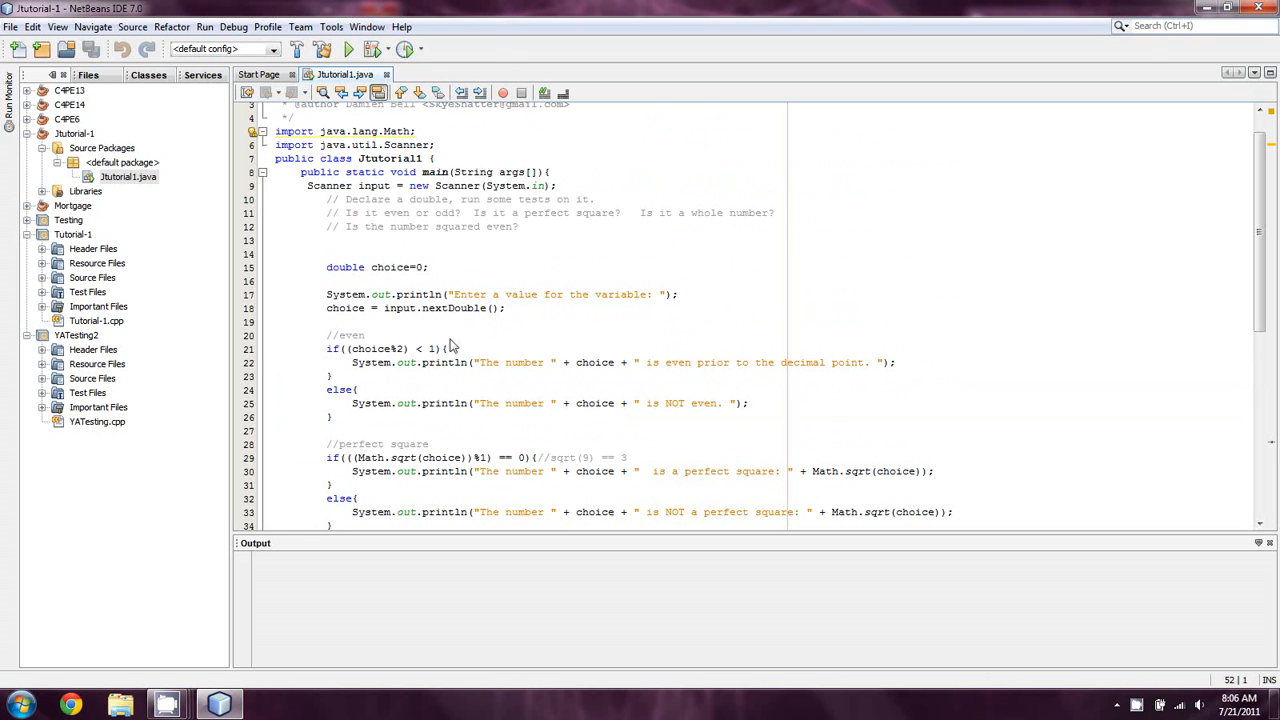
pyautogui.click(418, 348)
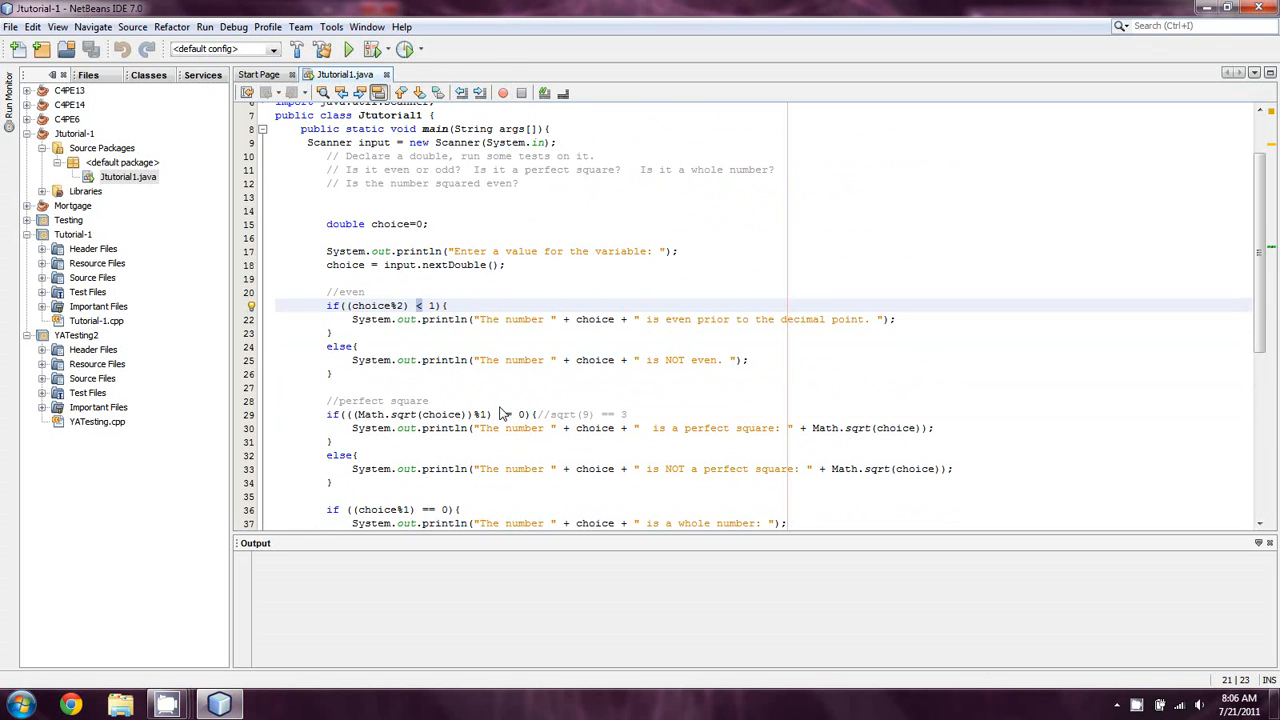
pyautogui.click(508, 414)
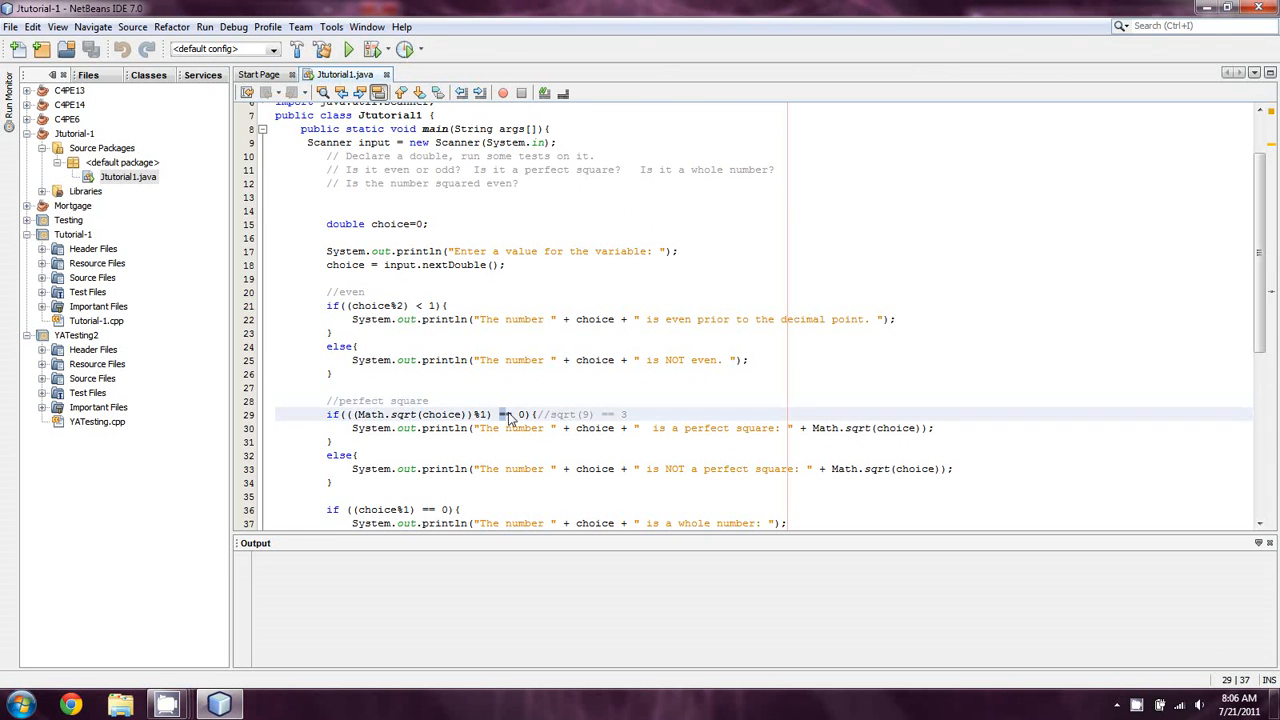
pyautogui.scroll(-3)
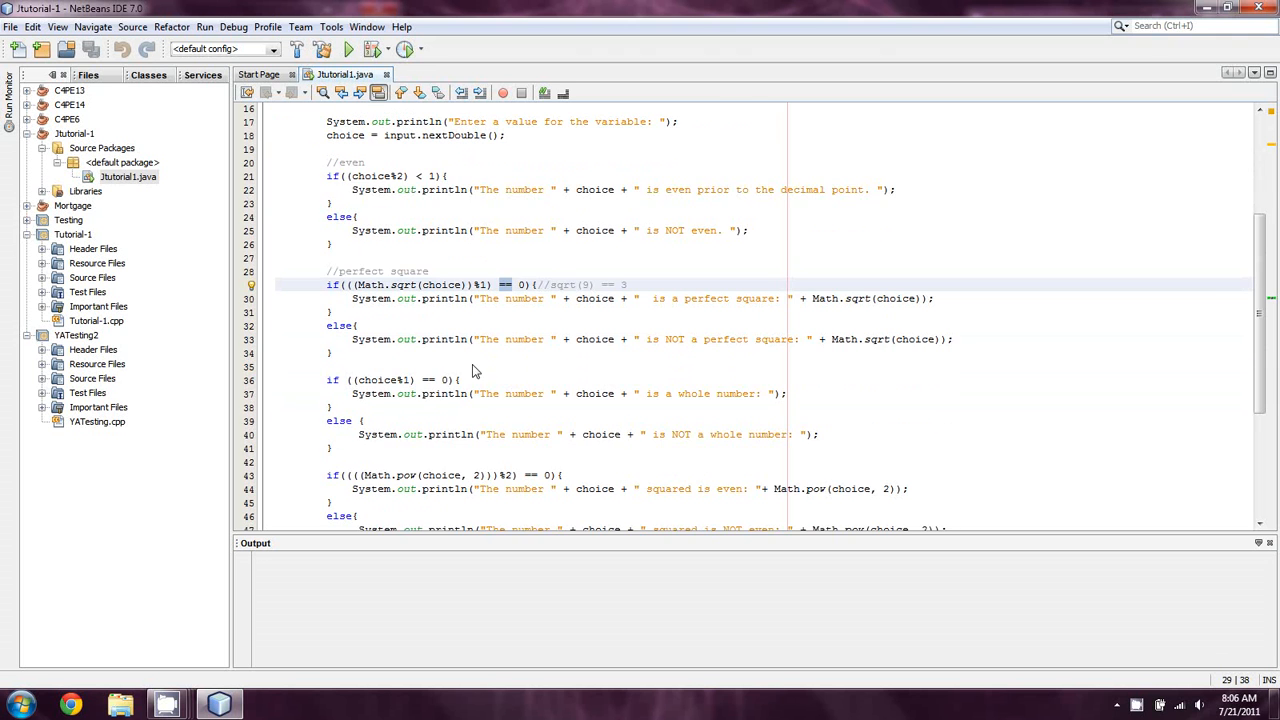
pyautogui.scroll(-3)
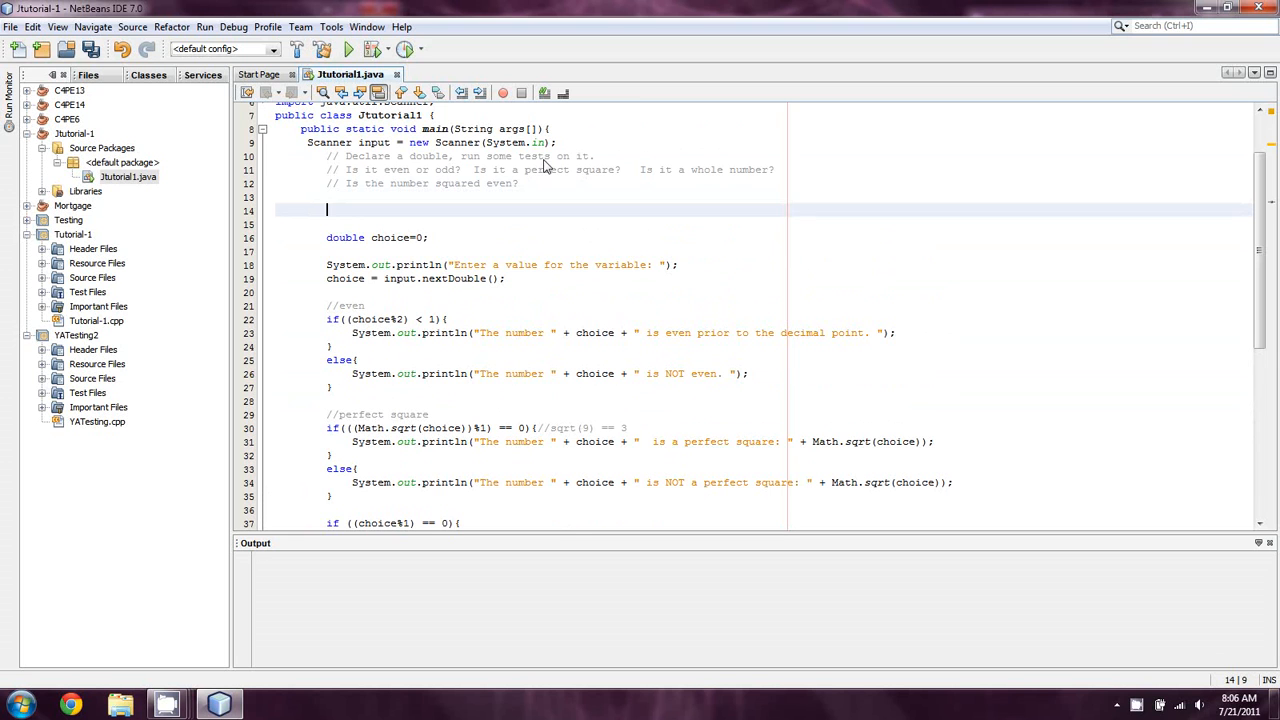
# Step: Add a // comment above double choice=0 listing <, <=, >, >=, ||, && and != operators
pyautogui.write('//<, <=, >, >=, ||')
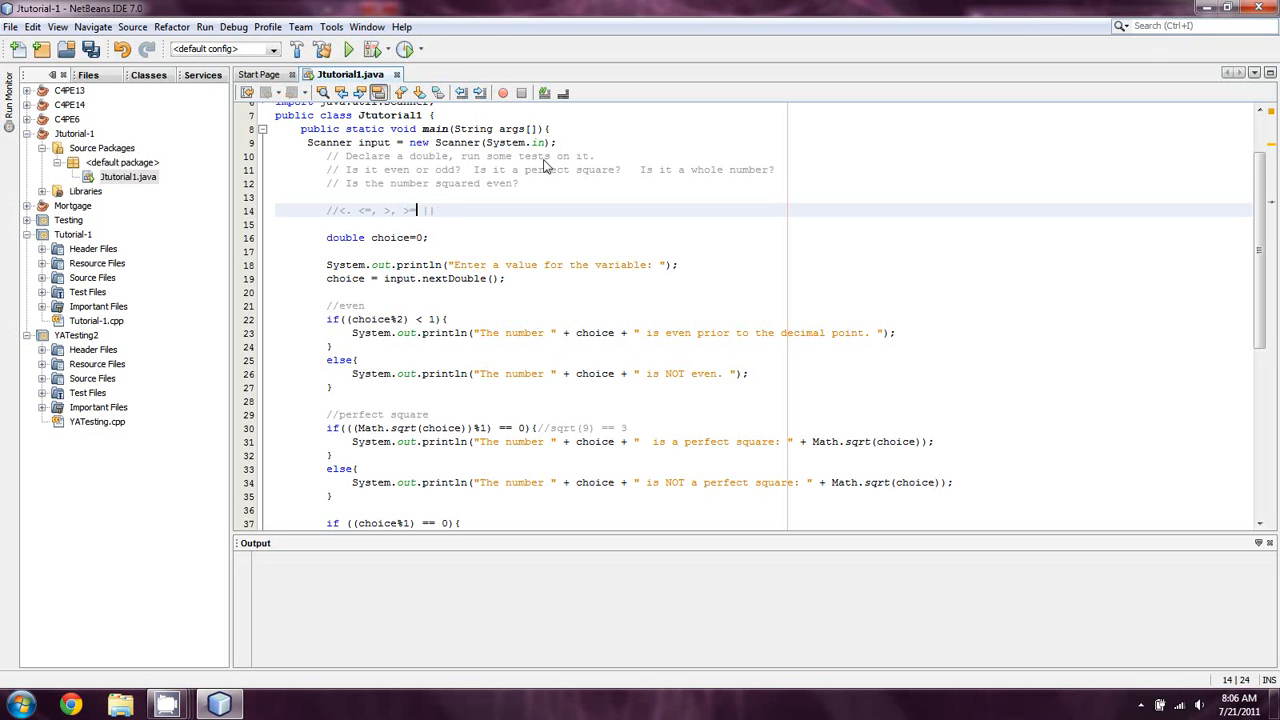
pyautogui.write(',')
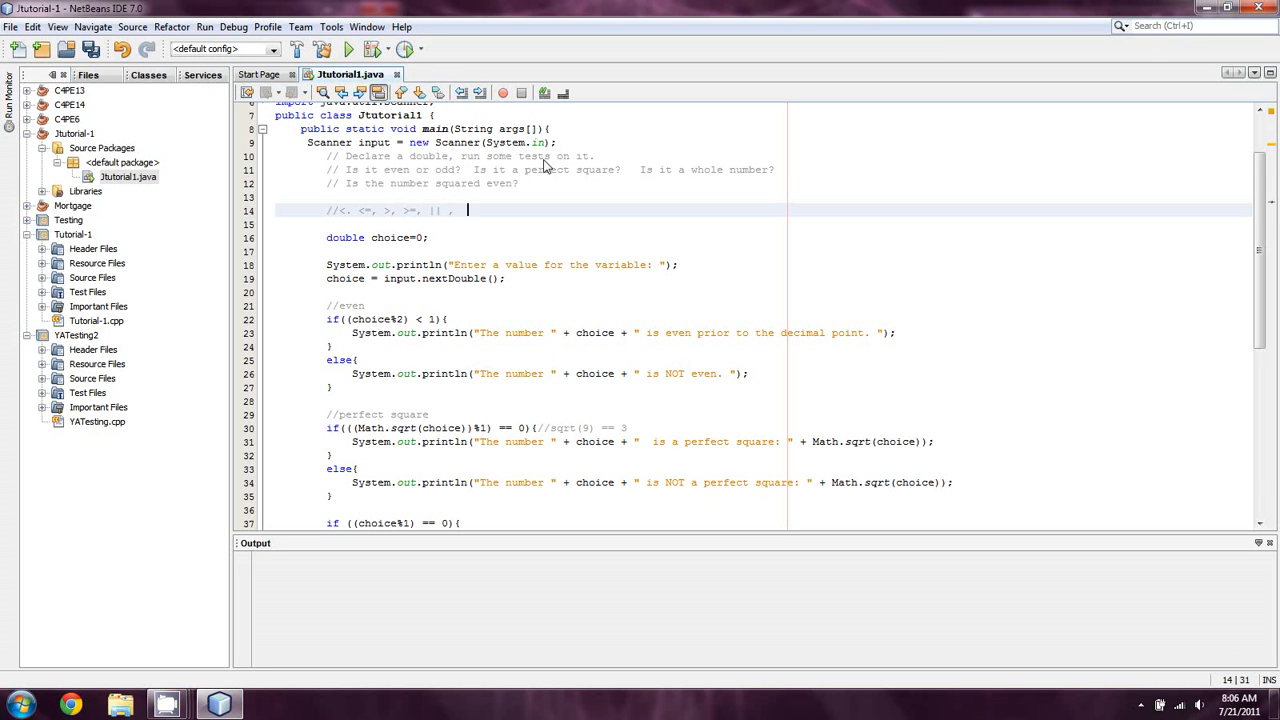
pyautogui.write('&&')
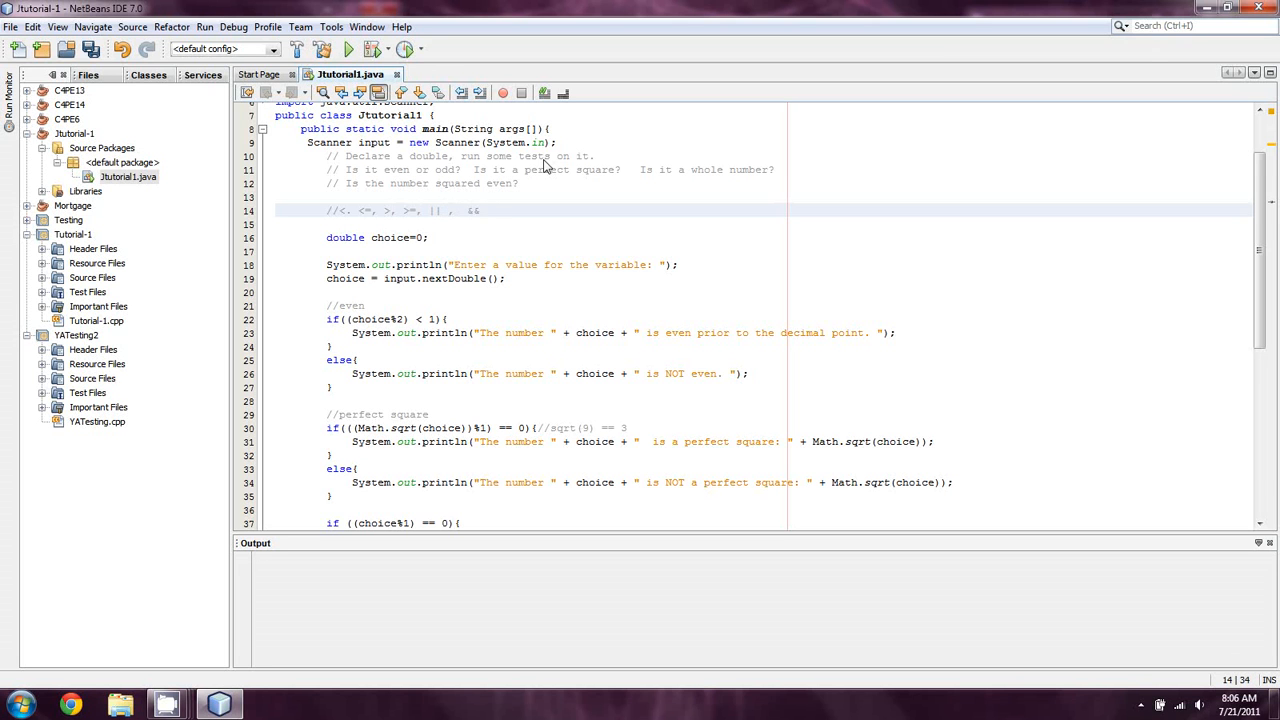
pyautogui.write(',')
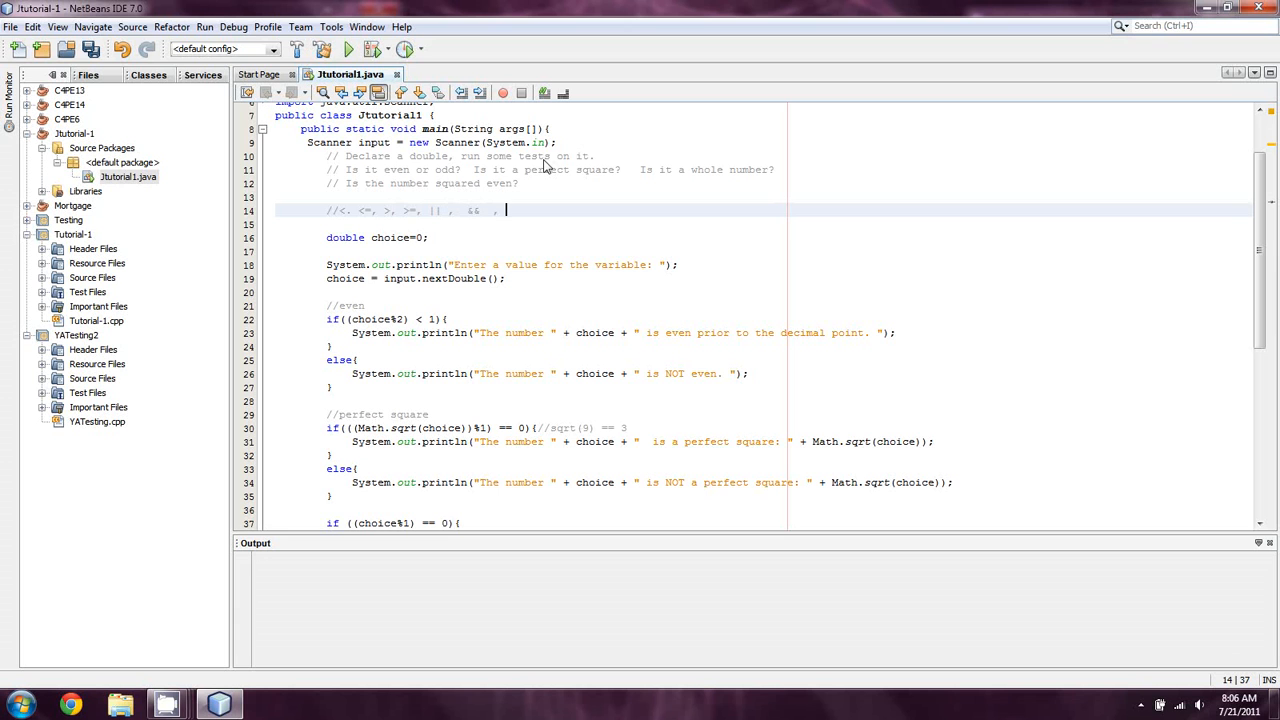
pyautogui.moveTo(504, 198)
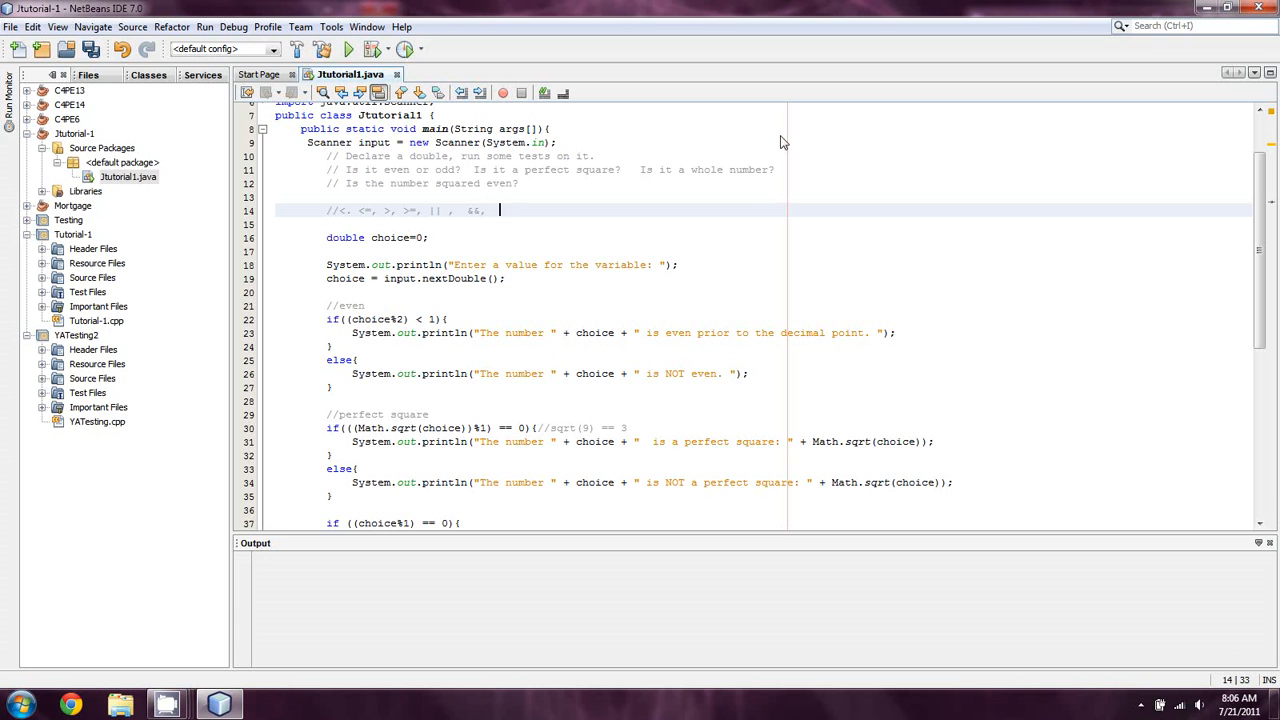
pyautogui.write('!=')
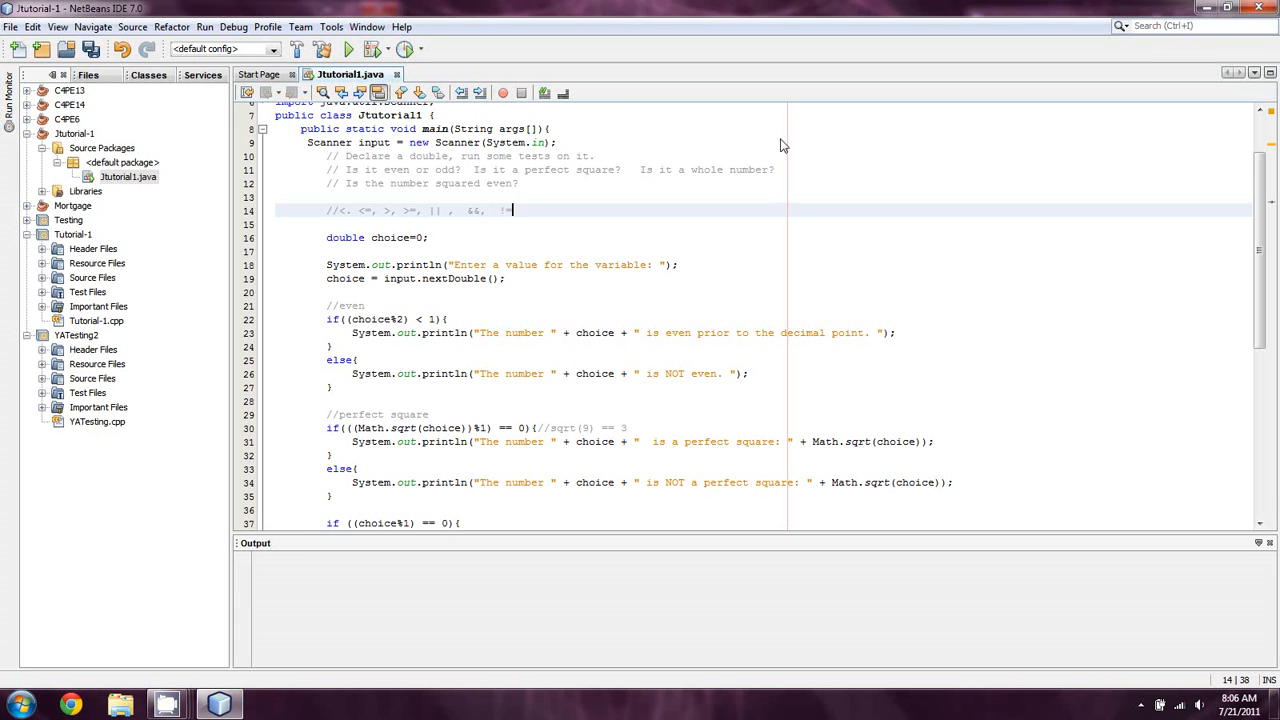
pyautogui.moveTo(724, 220)
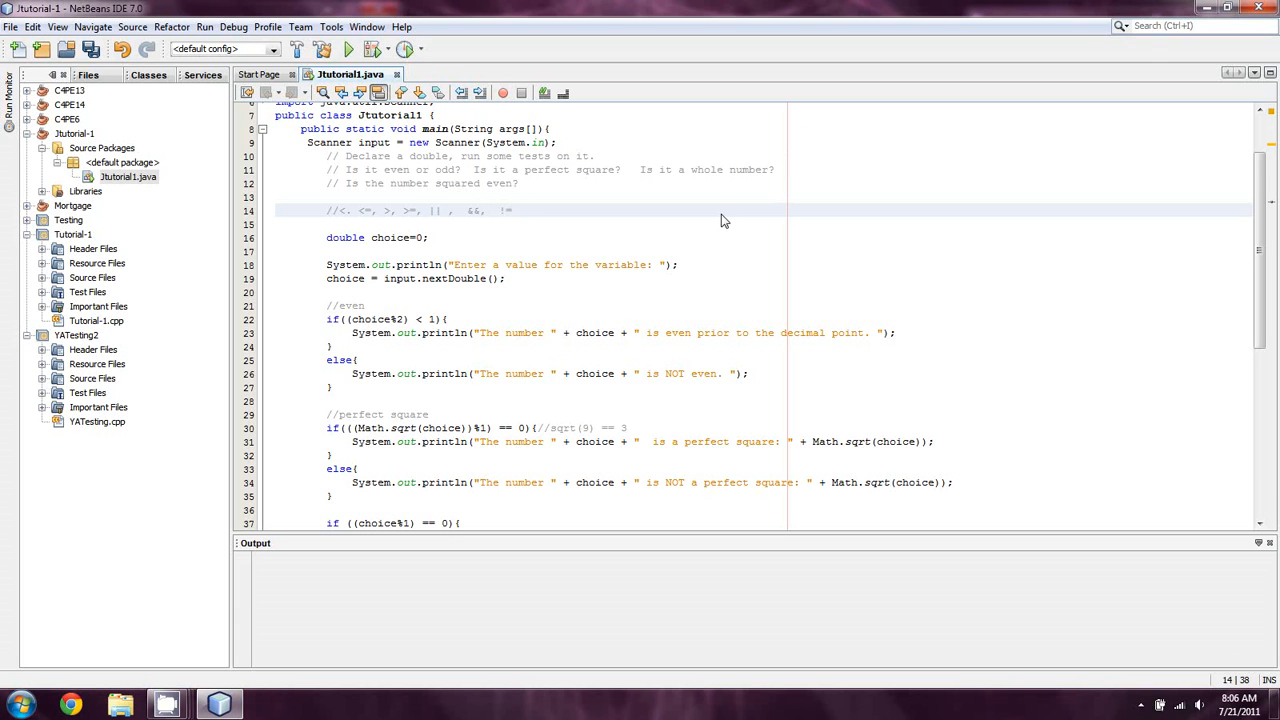
pyautogui.moveTo(648, 224)
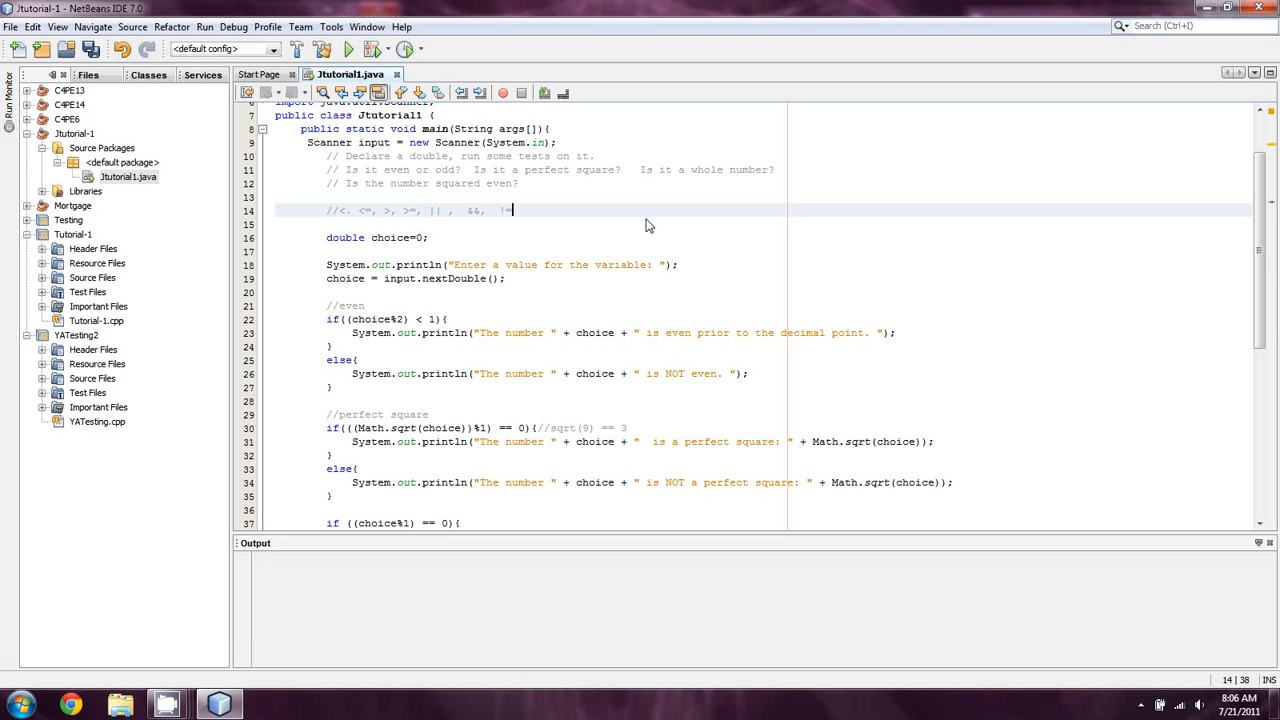
pyautogui.write('=')
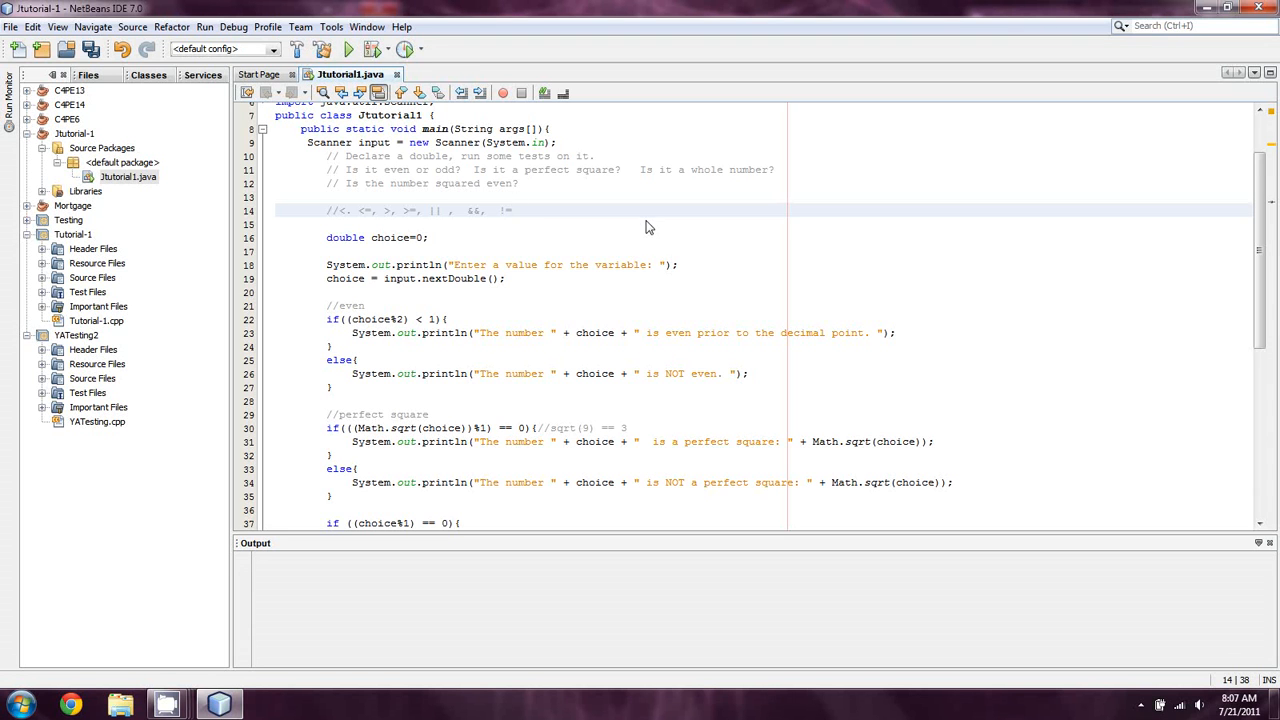
pyautogui.click(352, 210)
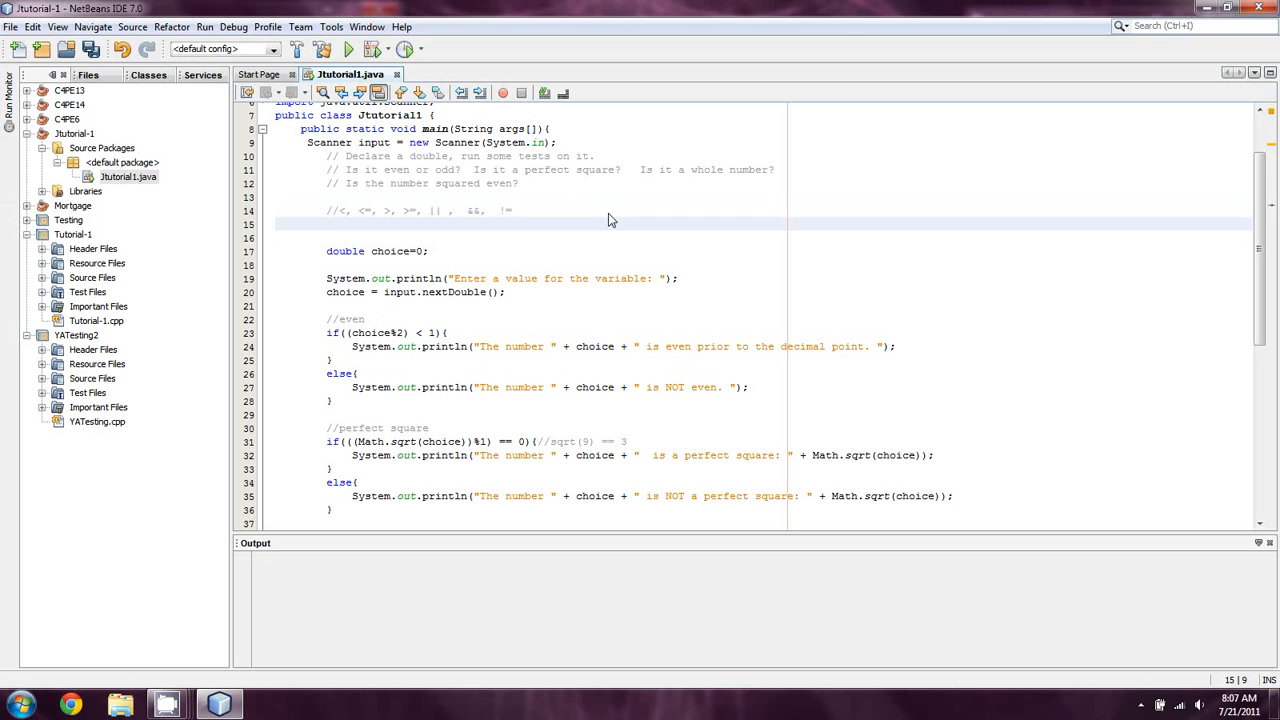
# Step: Start a boolean declaration line below double choice=0, with a //bool note after choice
pyautogui.click(326, 224)
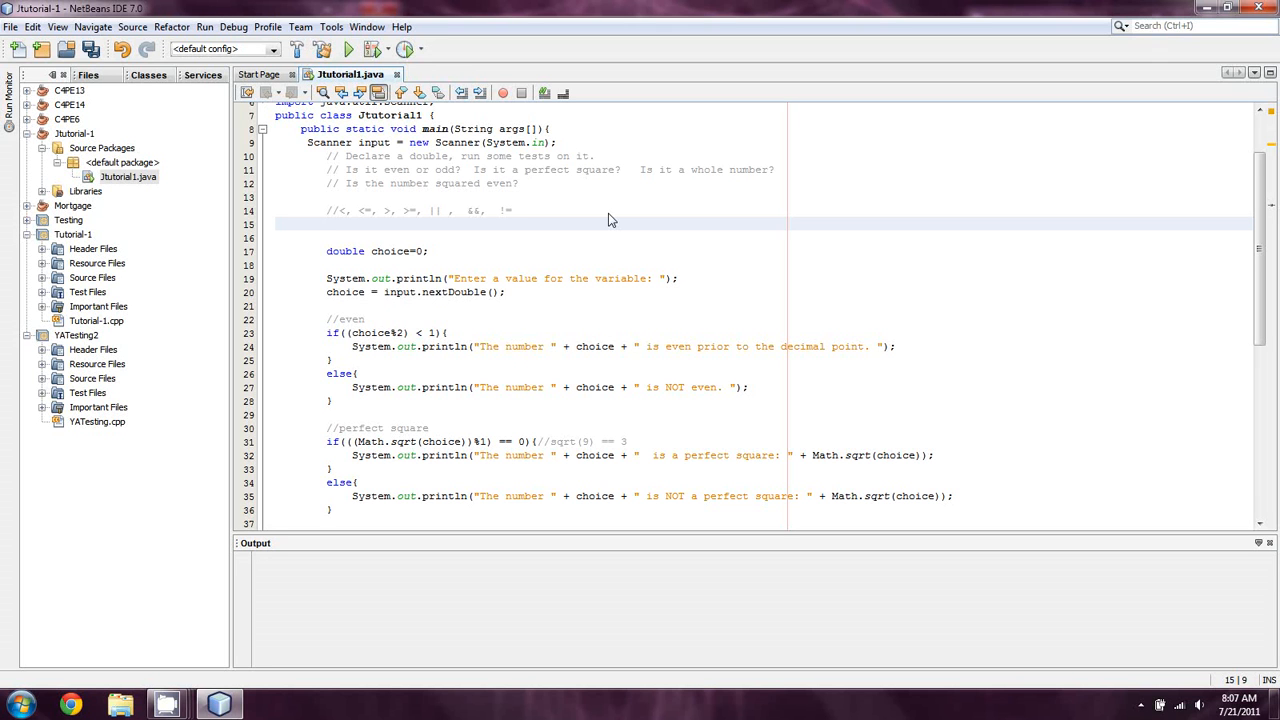
pyautogui.click(328, 224)
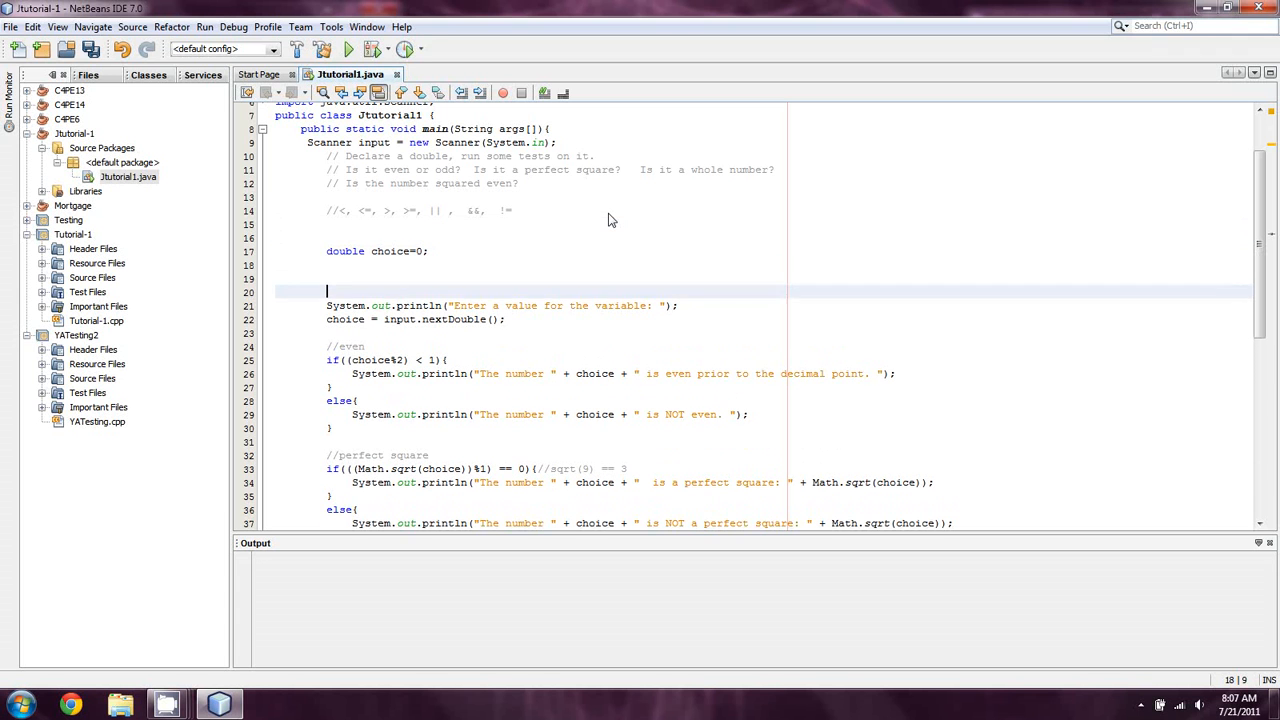
pyautogui.write('bool')
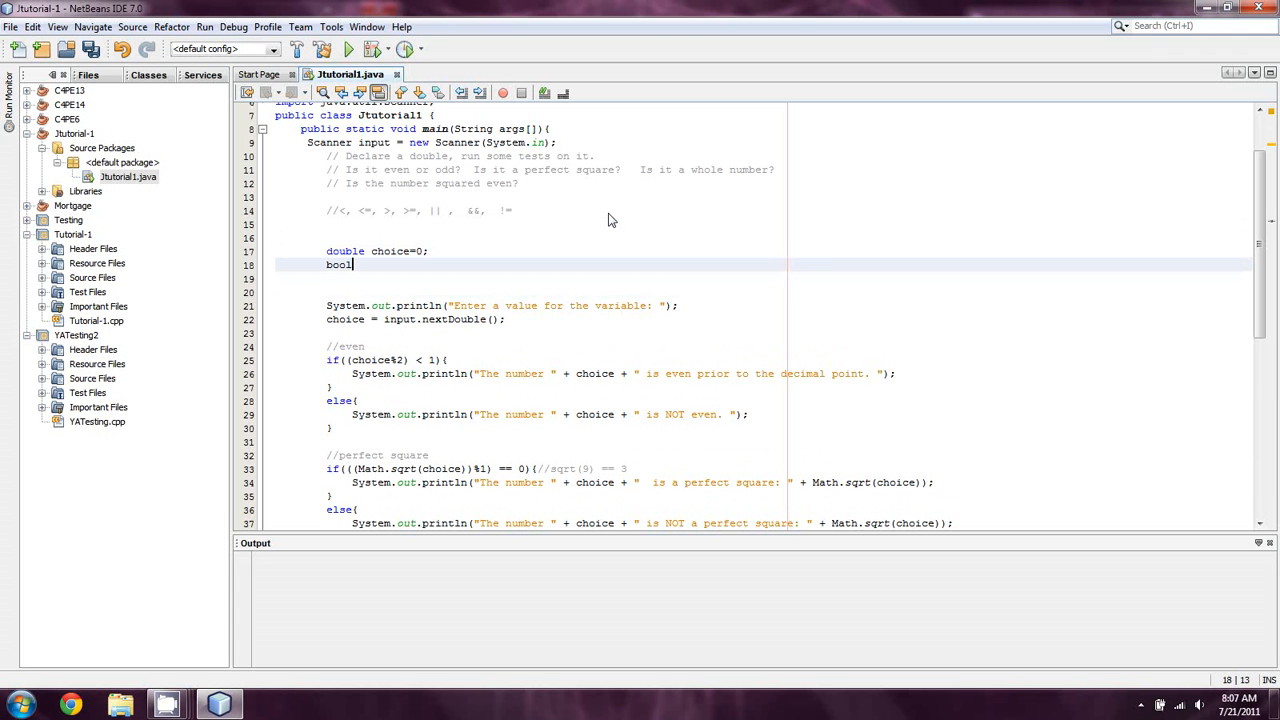
pyautogui.write('ean')
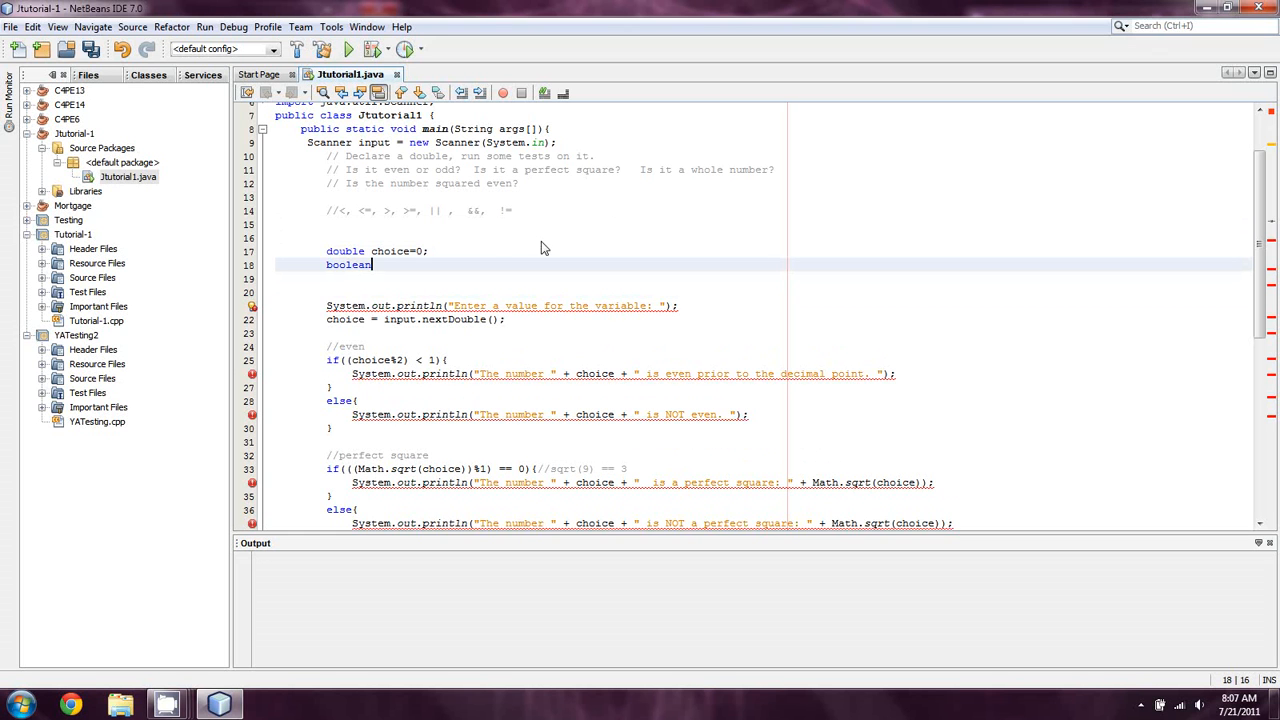
pyautogui.click(430, 252)
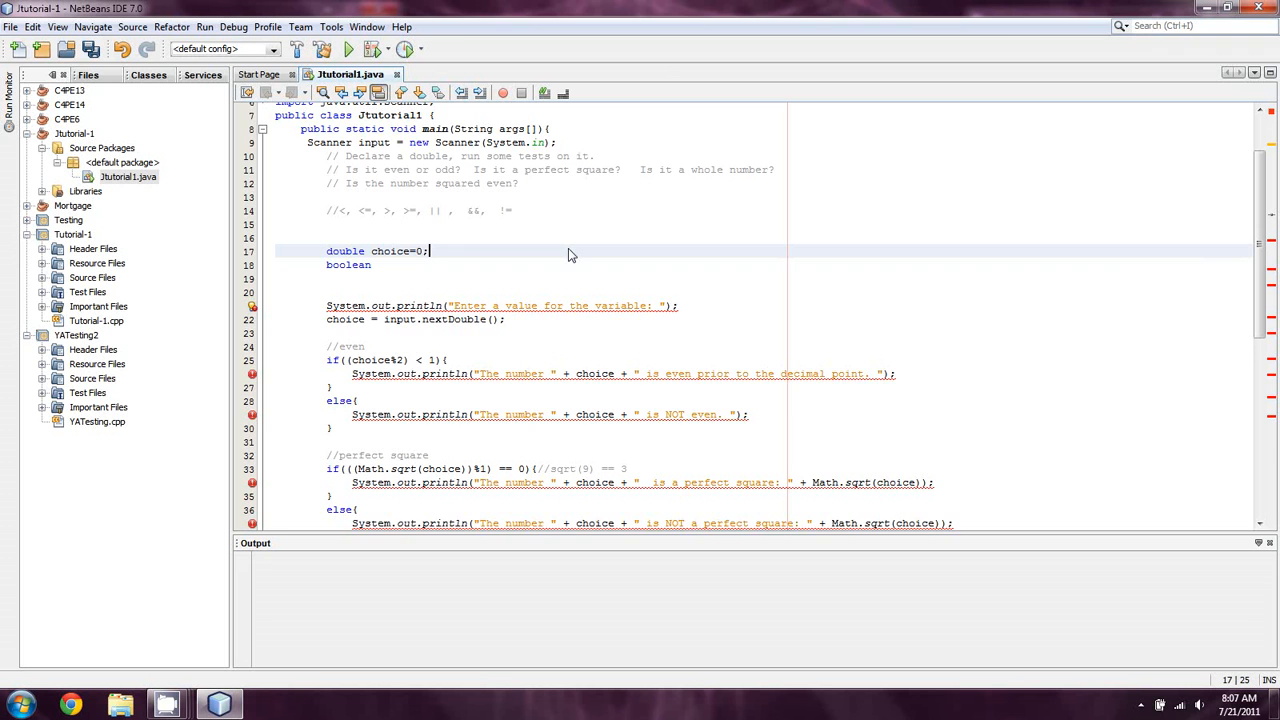
pyautogui.write('//bool')
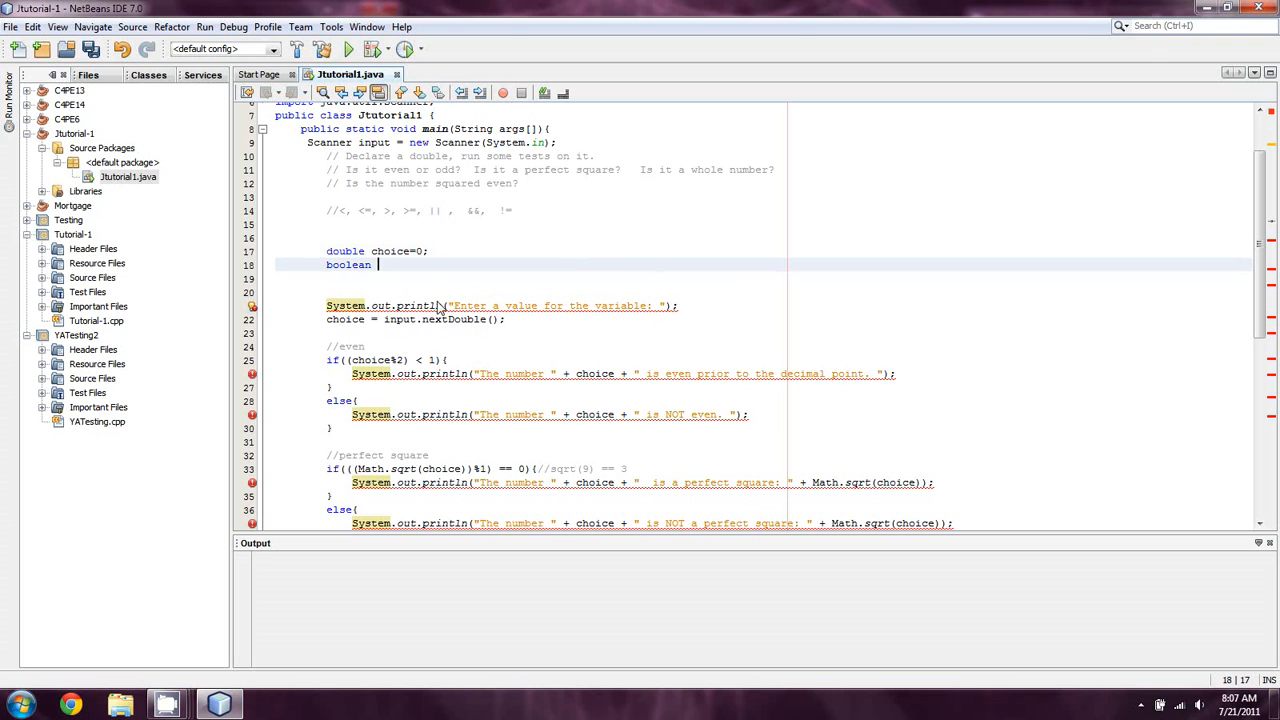
pyautogui.moveTo(818, 356)
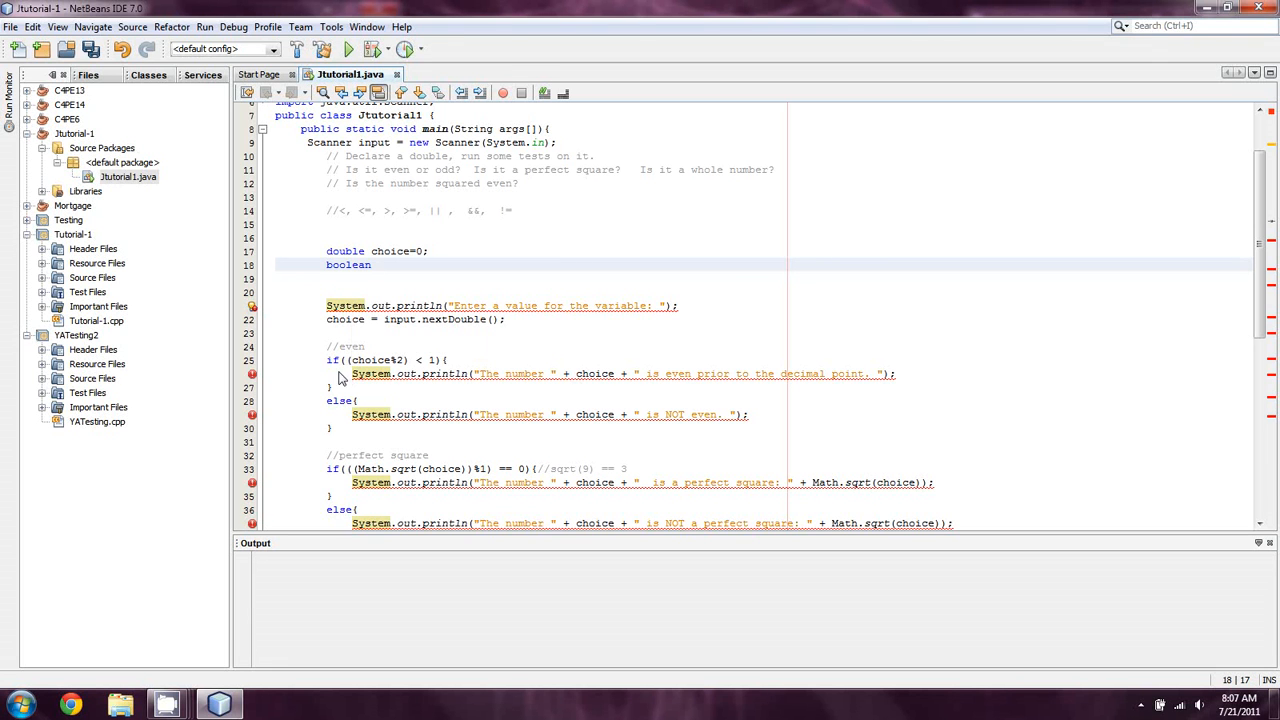
pyautogui.click(896, 374)
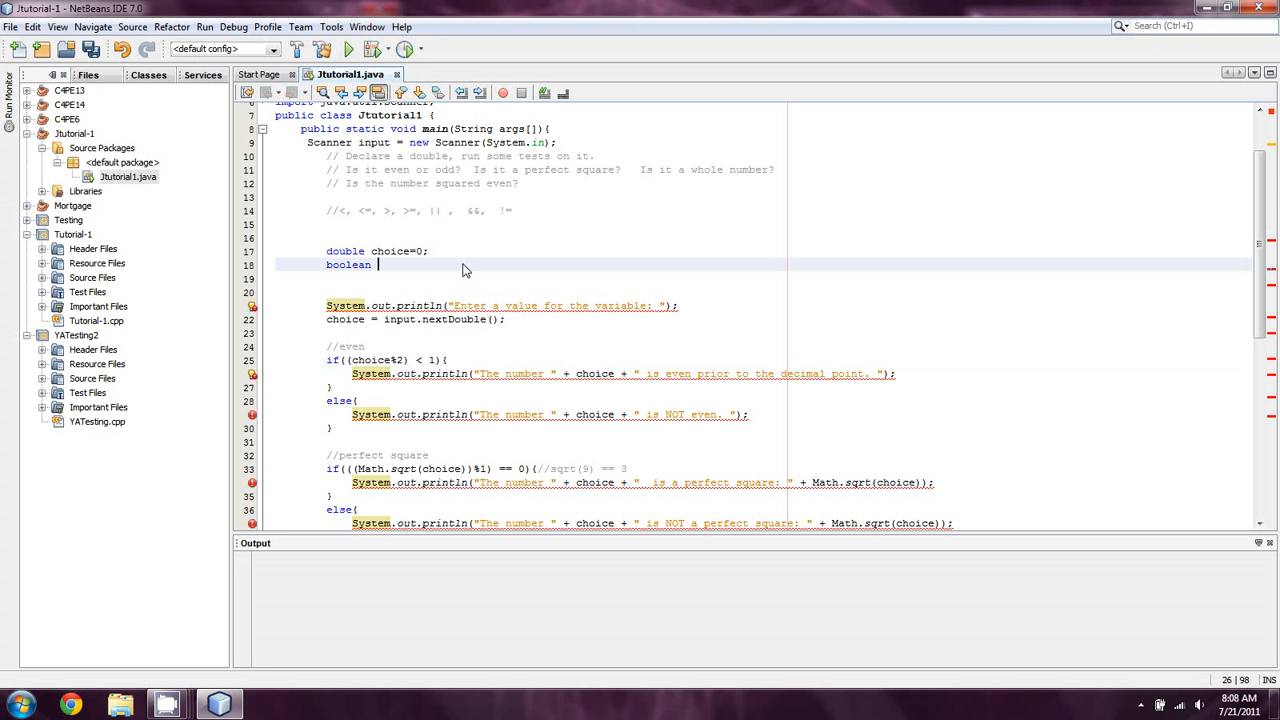
# Step: Declare isEven=false and isPS=false in the boolean statement
pyautogui.write('iseven')
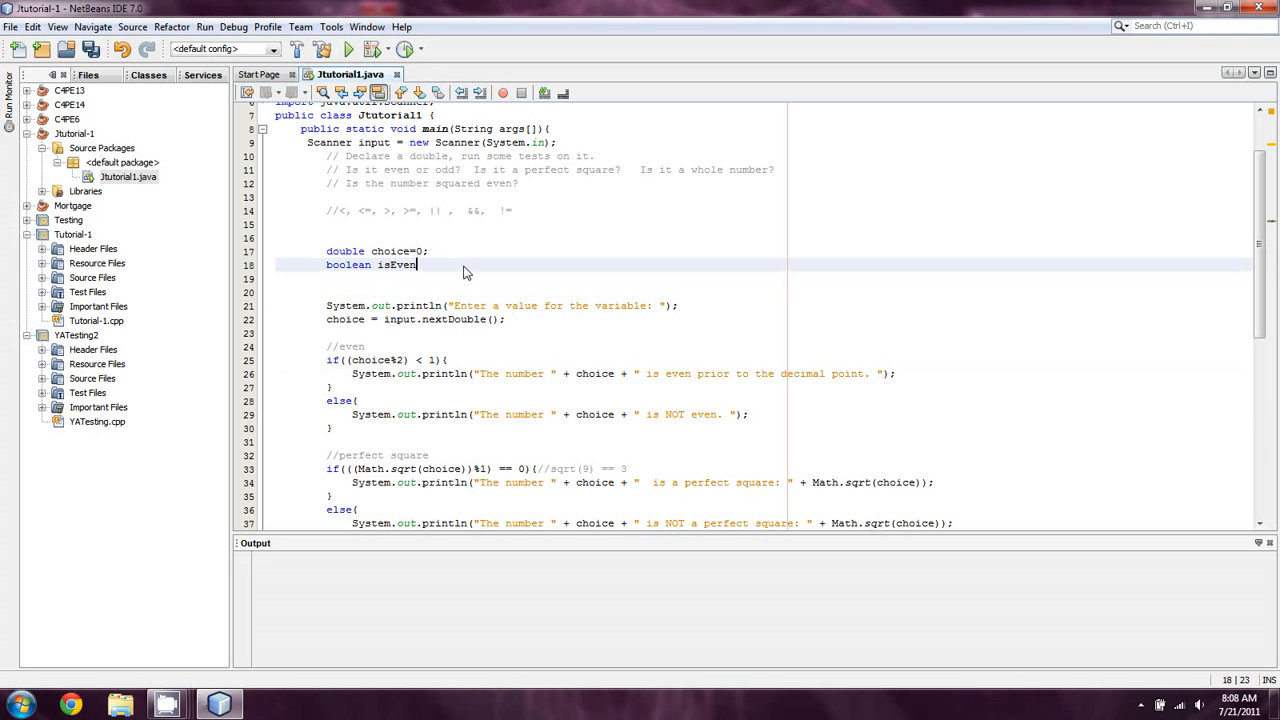
pyautogui.write('=')
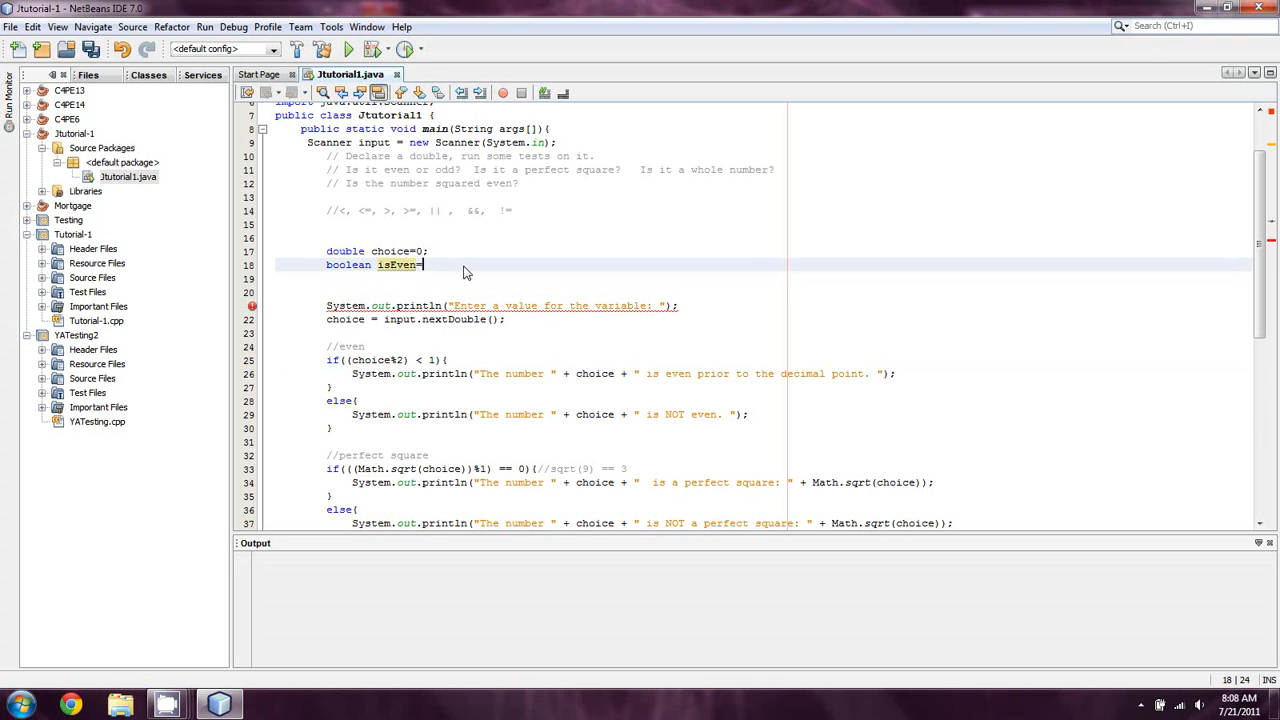
pyautogui.write('false;')
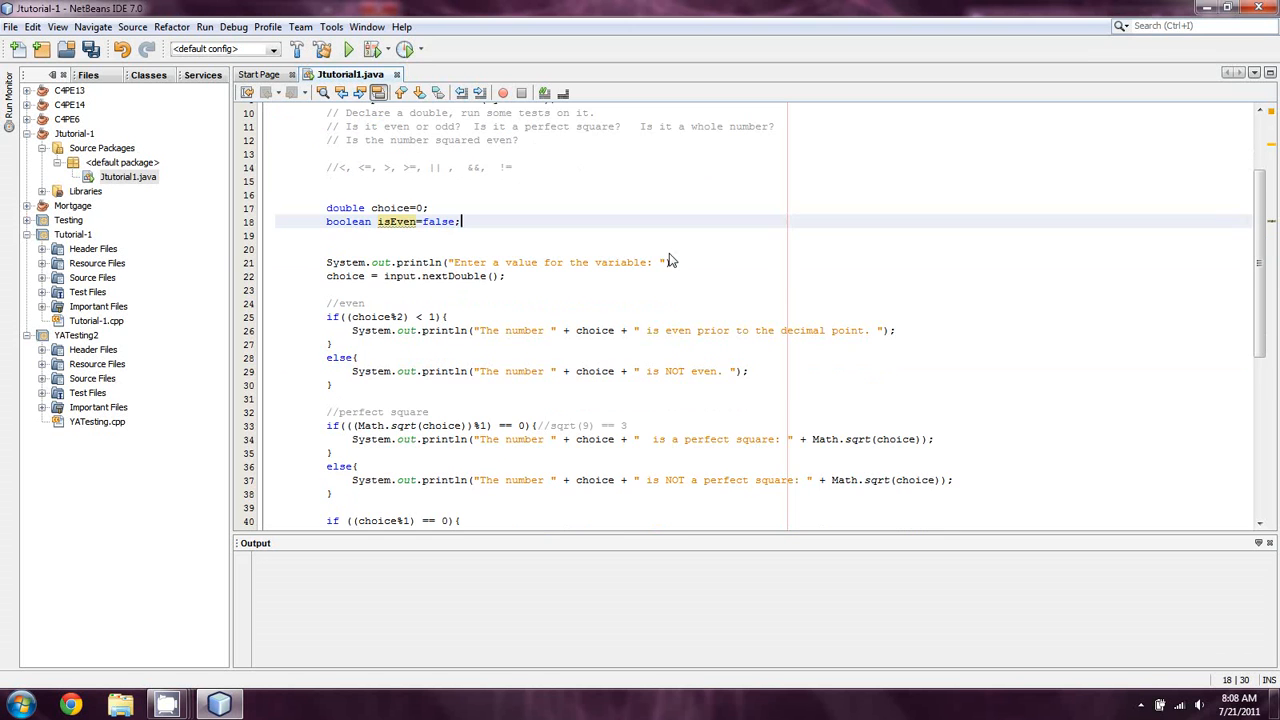
pyautogui.moveTo(618, 276)
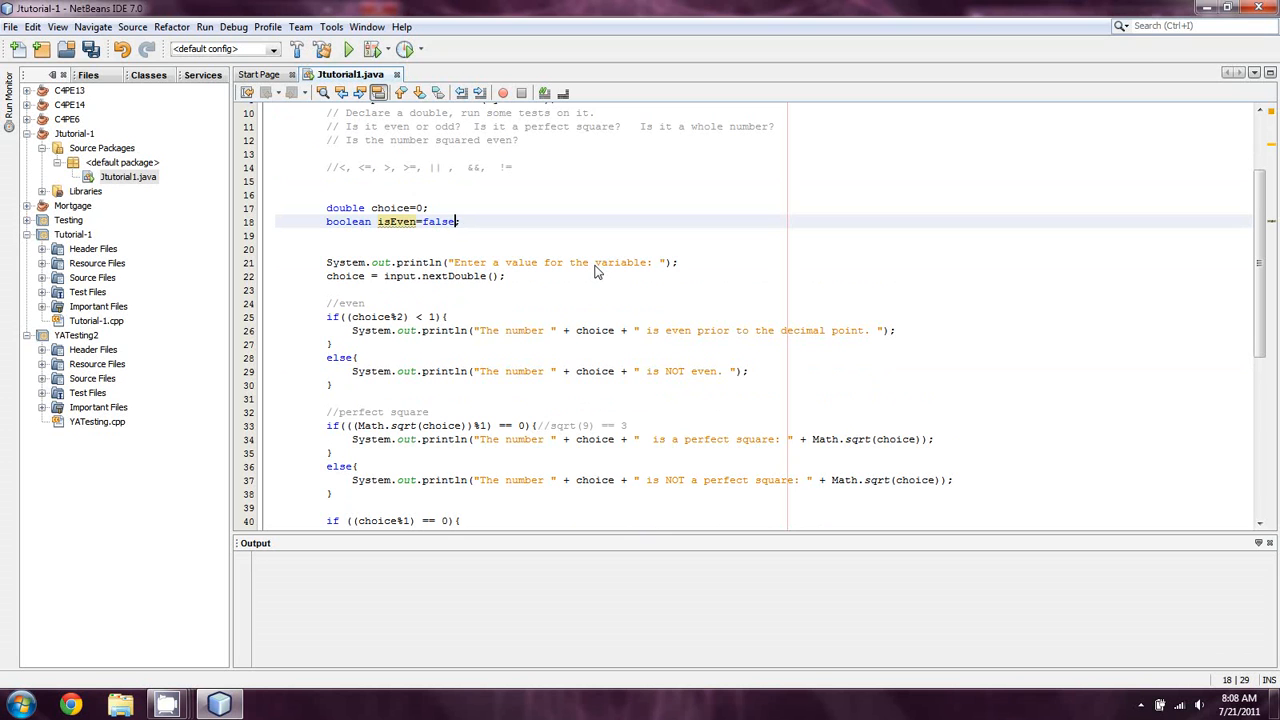
pyautogui.write(', ;')
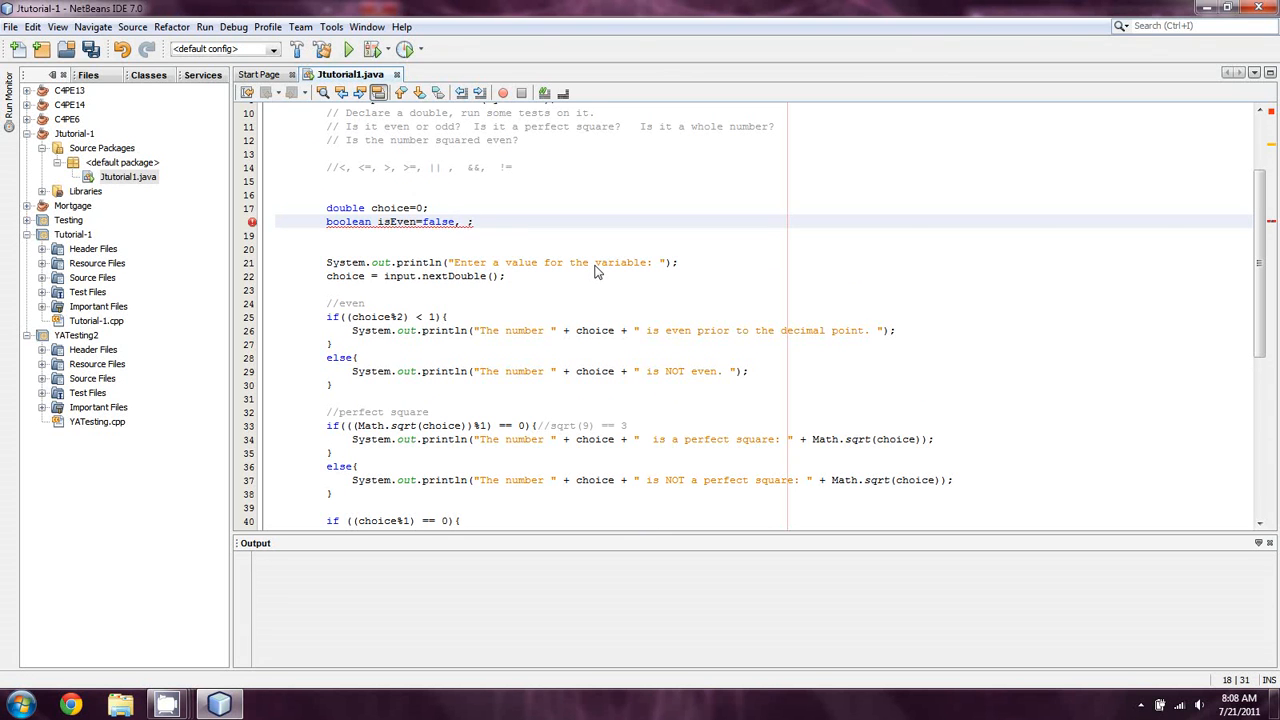
pyautogui.write('isPS')
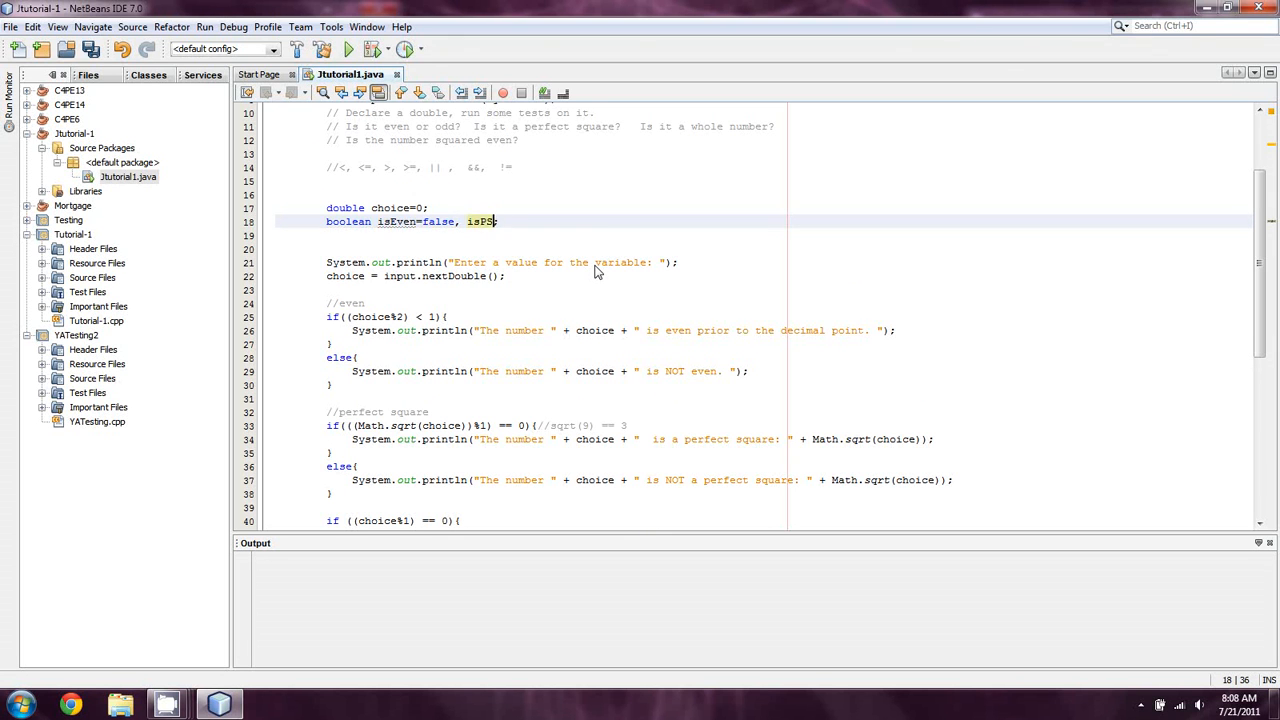
pyautogui.write('=false')
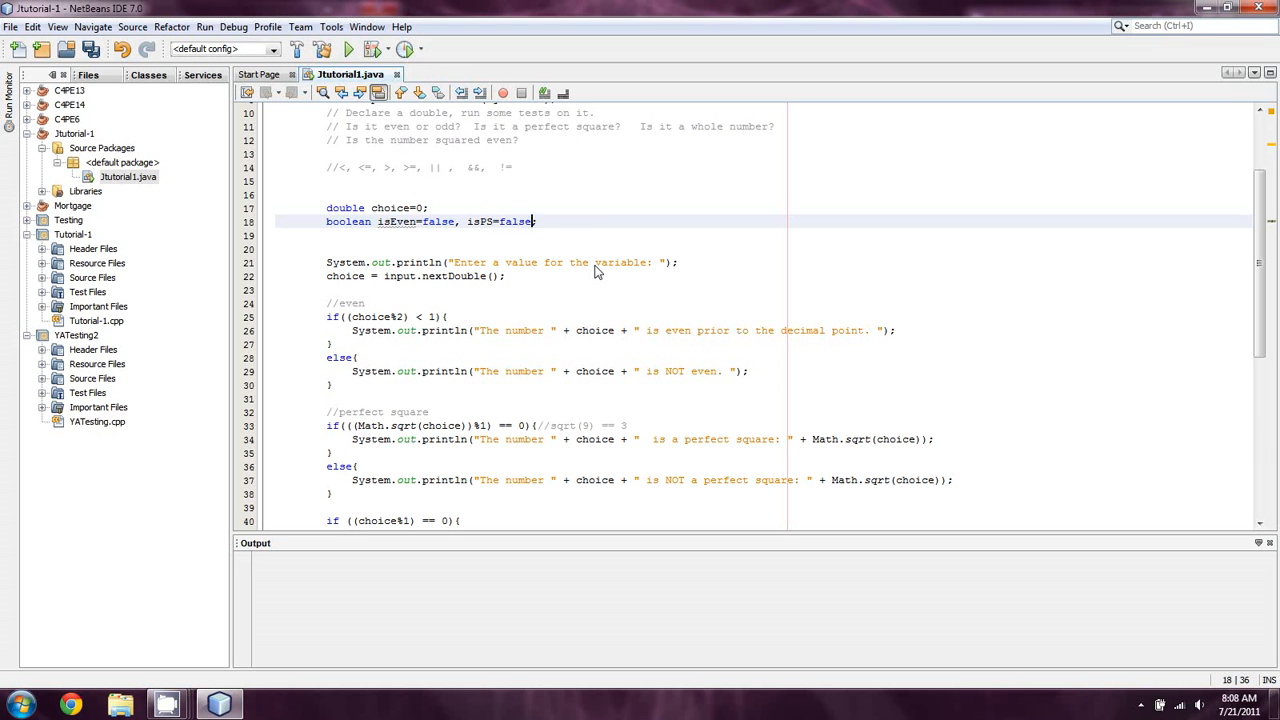
pyautogui.write(',')
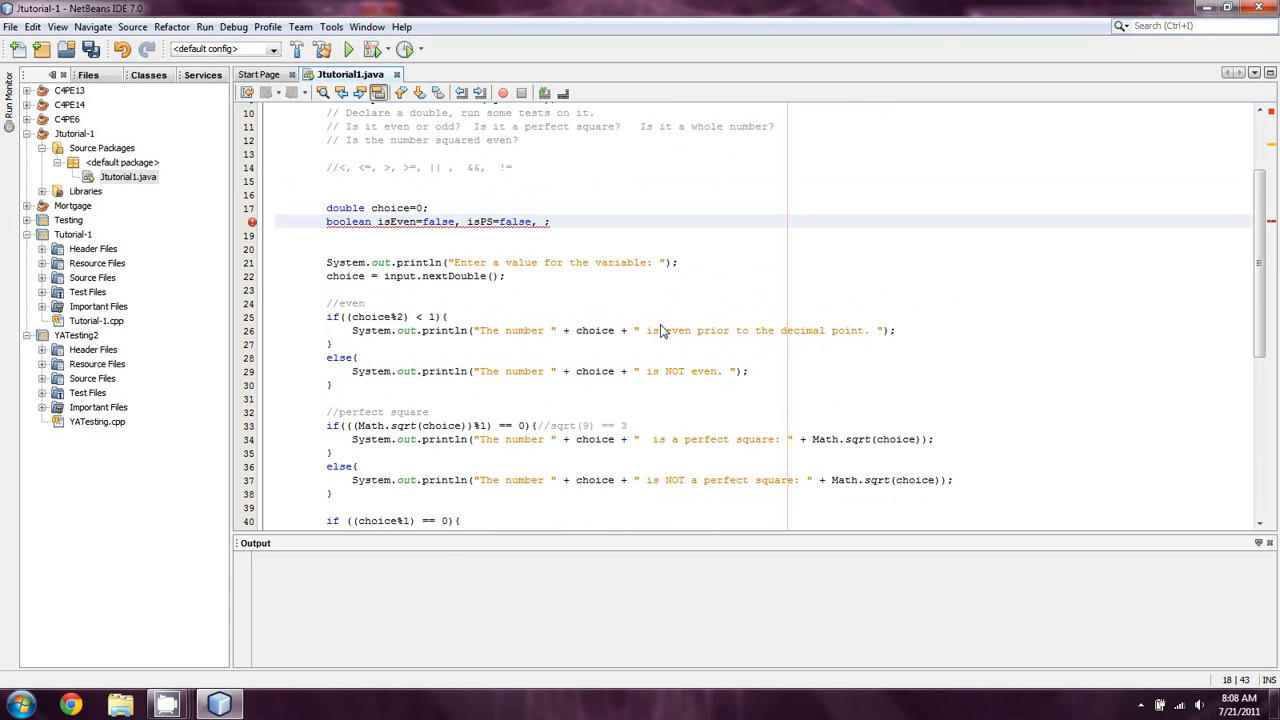
# Step: Complete the declaration with isWhole=false and isSquaredEven=false
pyautogui.write('isWhole')
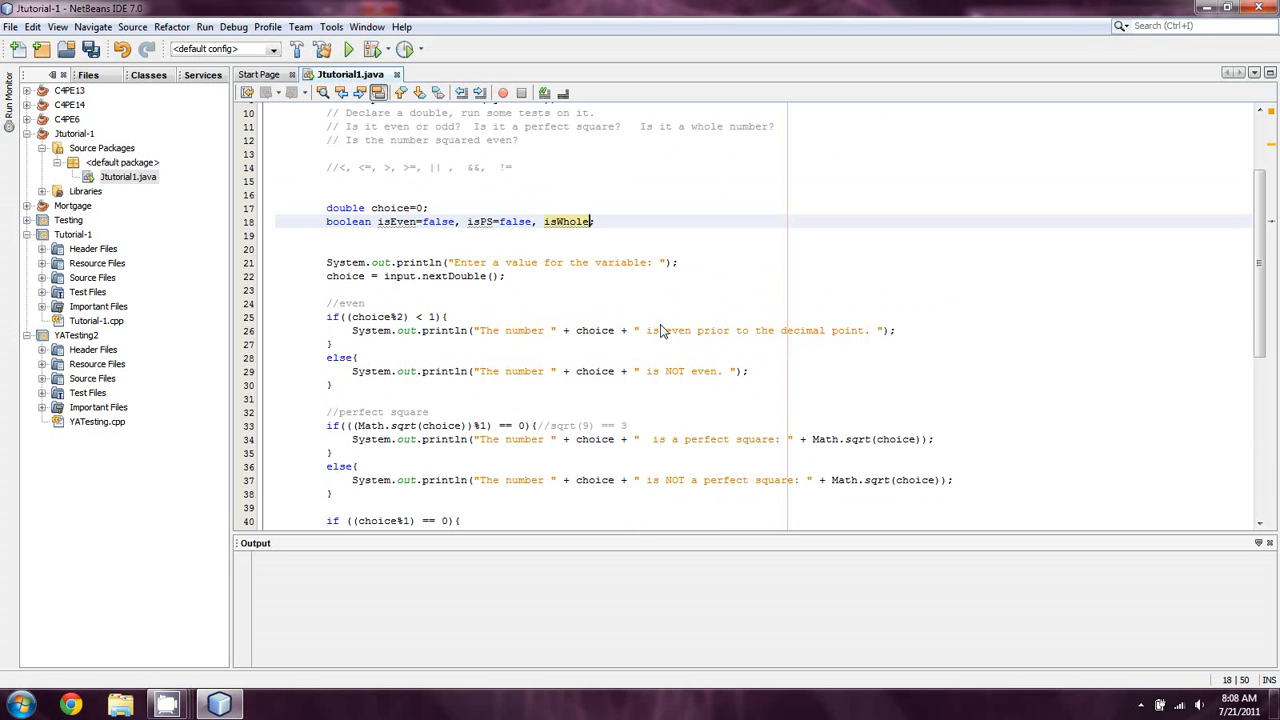
pyautogui.scroll(-3)
pyautogui.write('=false, ')
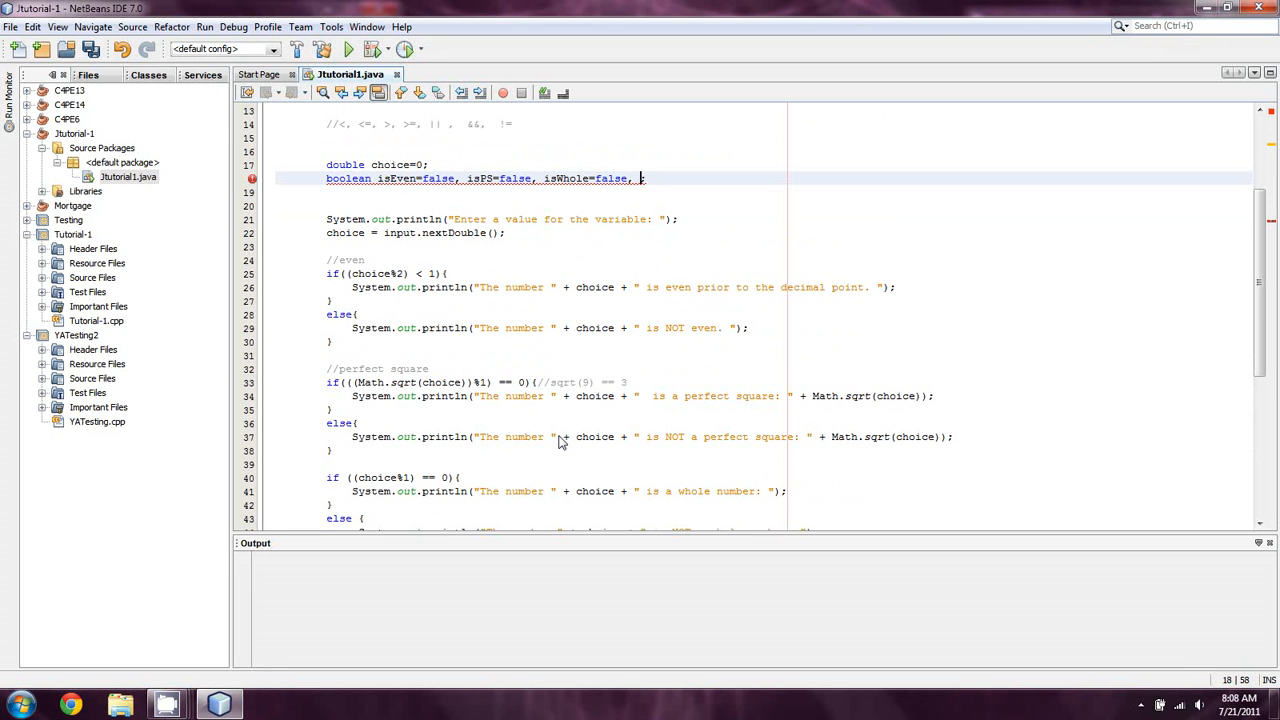
pyautogui.write('is')
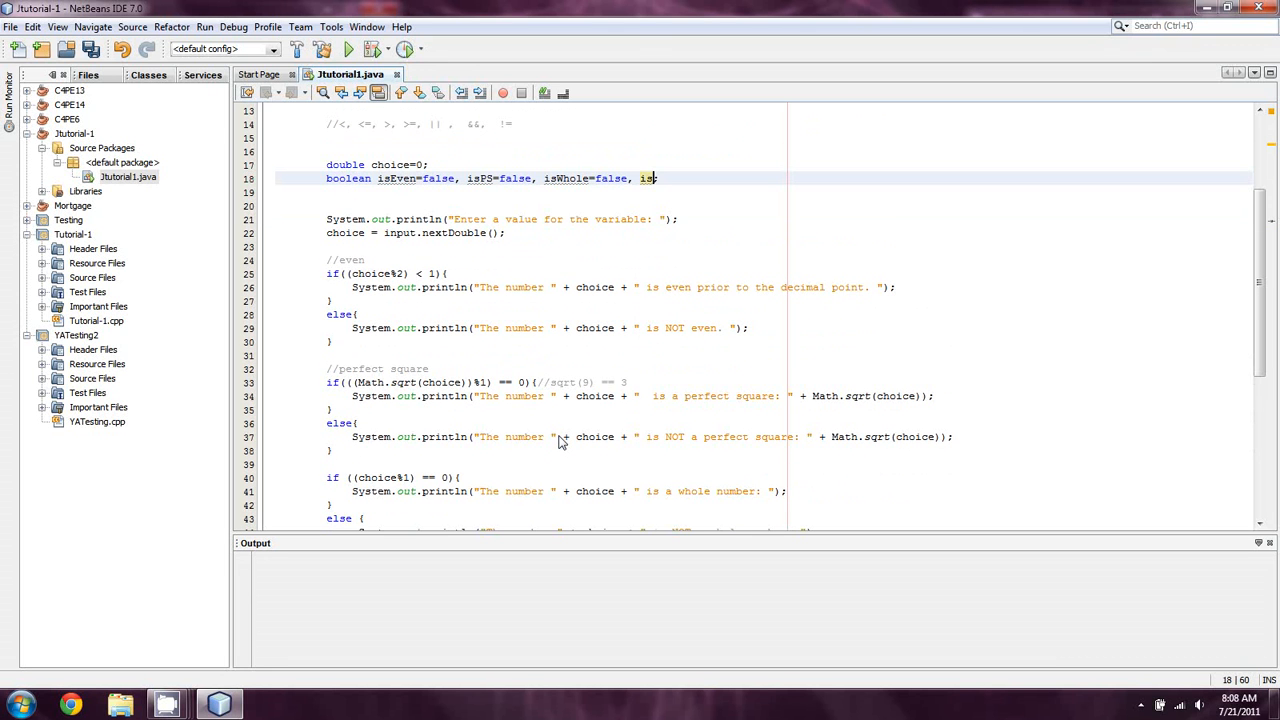
pyautogui.write('SquaredE')
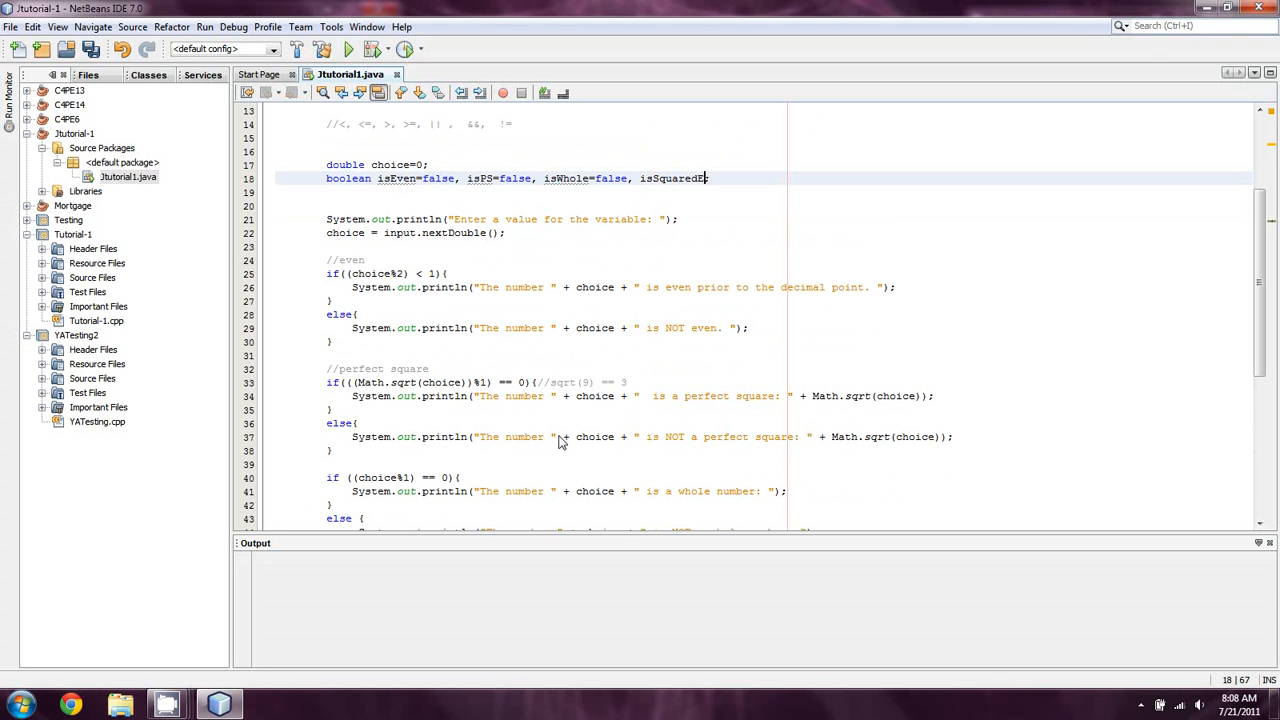
pyautogui.write('ven=')
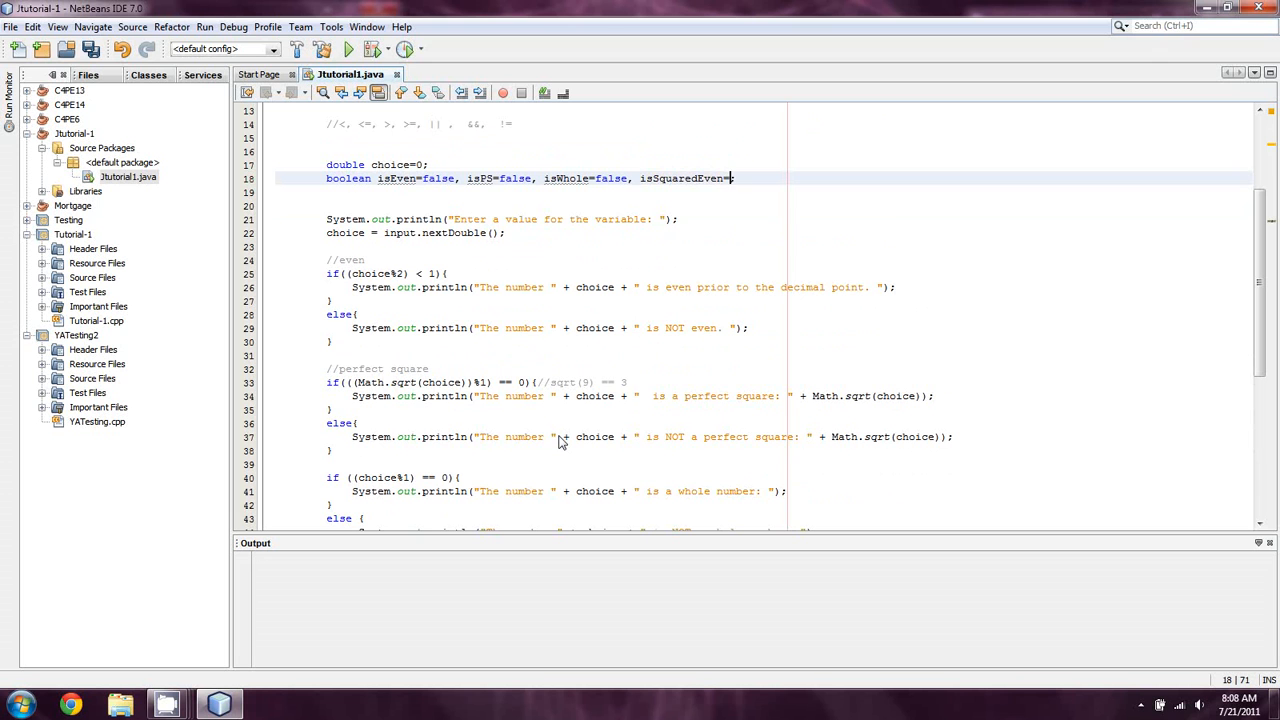
pyautogui.write('false;')
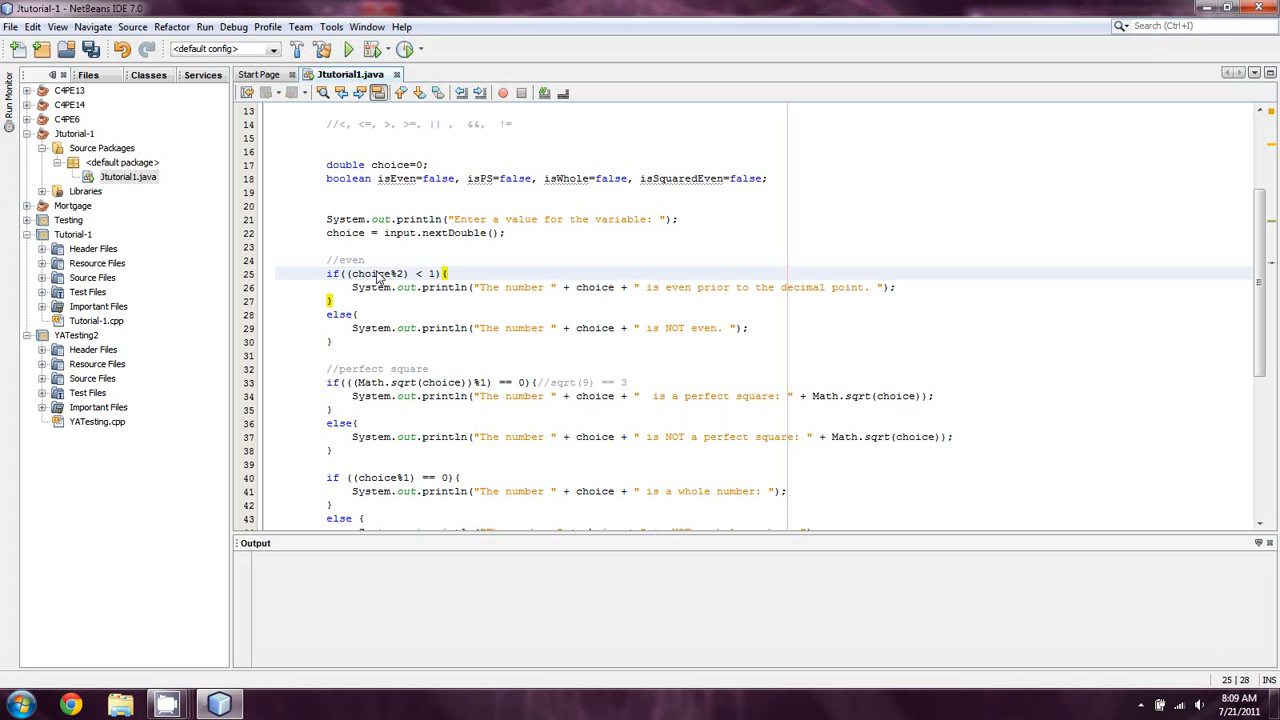
pyautogui.moveTo(444, 296)
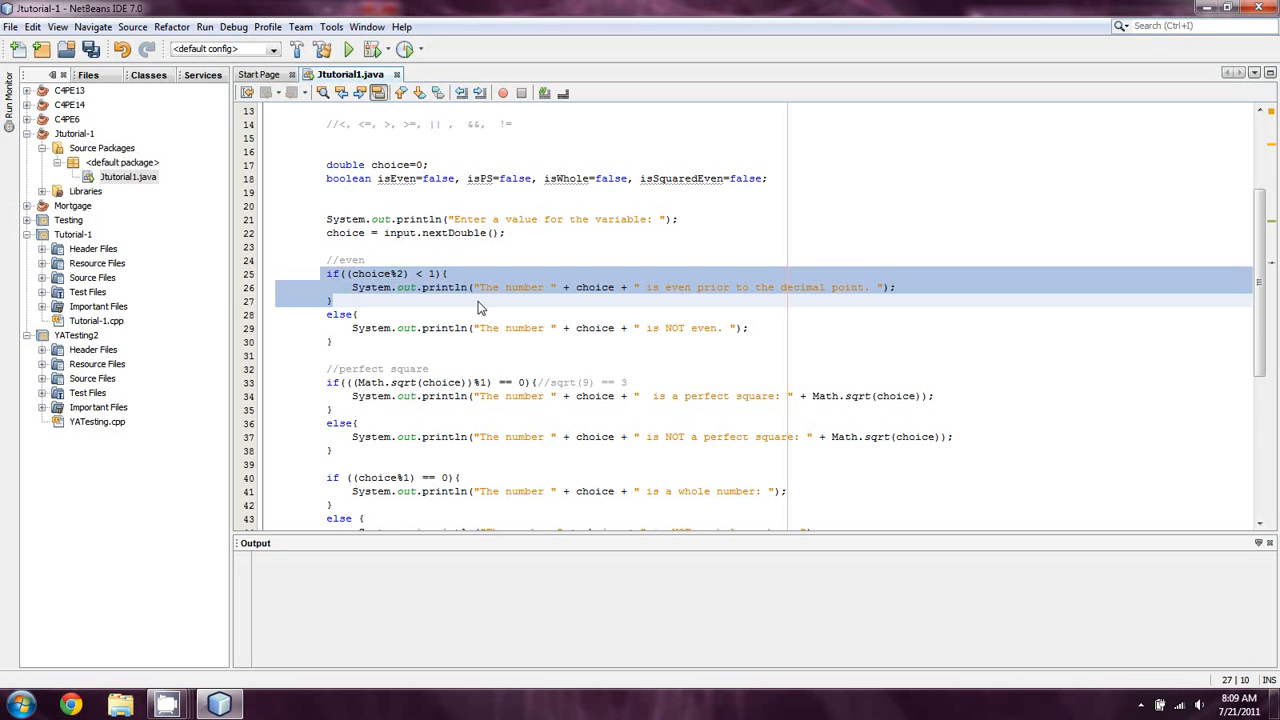
# Step: Comment out the println lines in the checks and open a blank line inside the even block
pyautogui.click(448, 274)
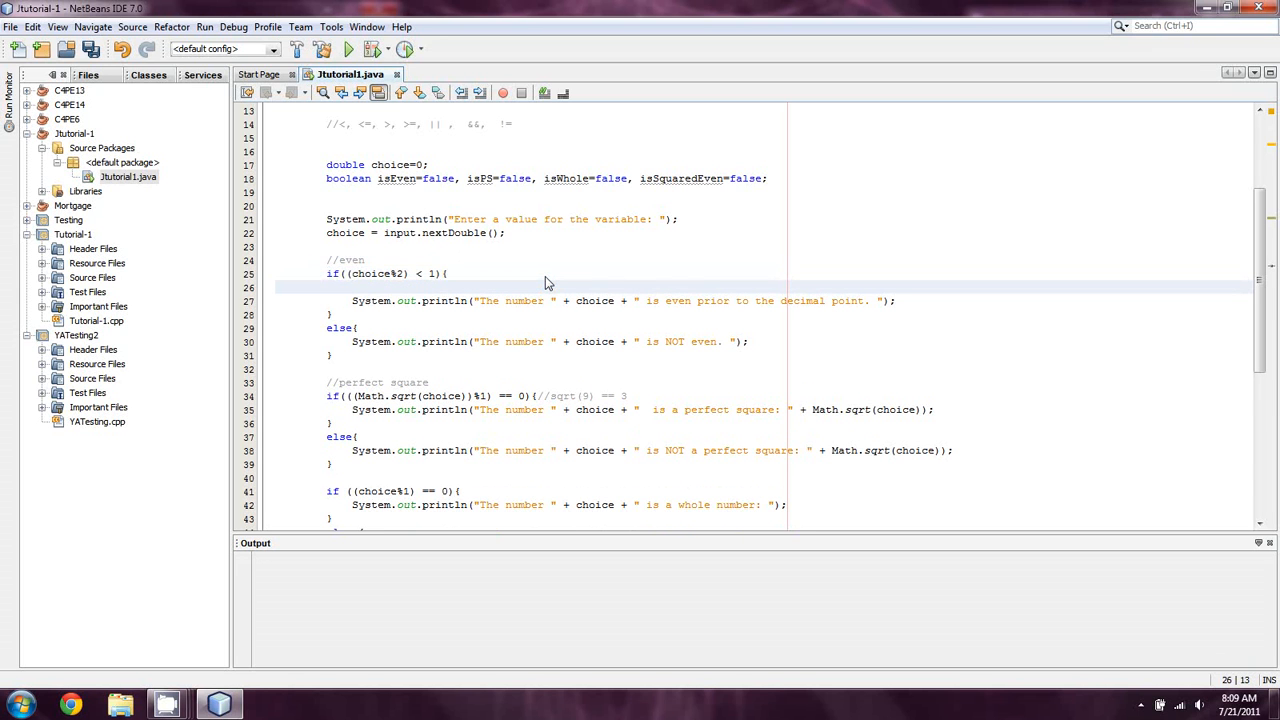
pyautogui.click(356, 288)
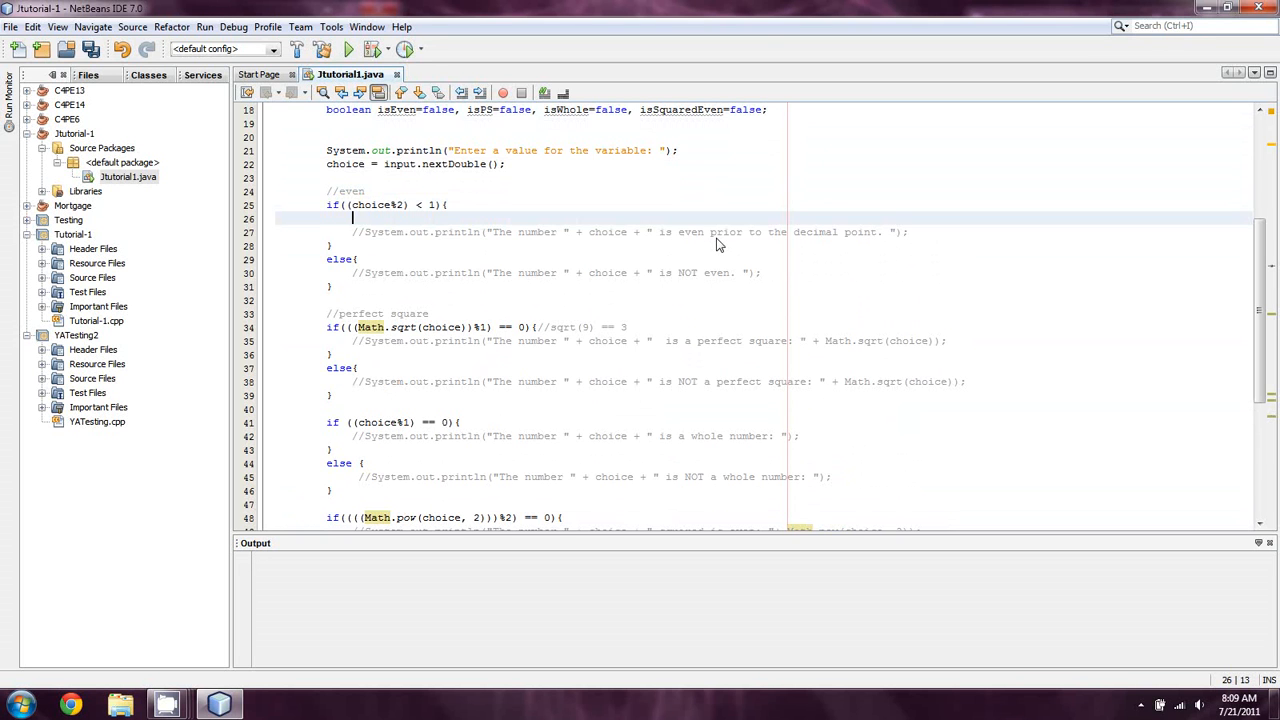
# Step: Assign isEven=true in the even branch and isPS=true in the perfect-square branch
pyautogui.write('isEven')
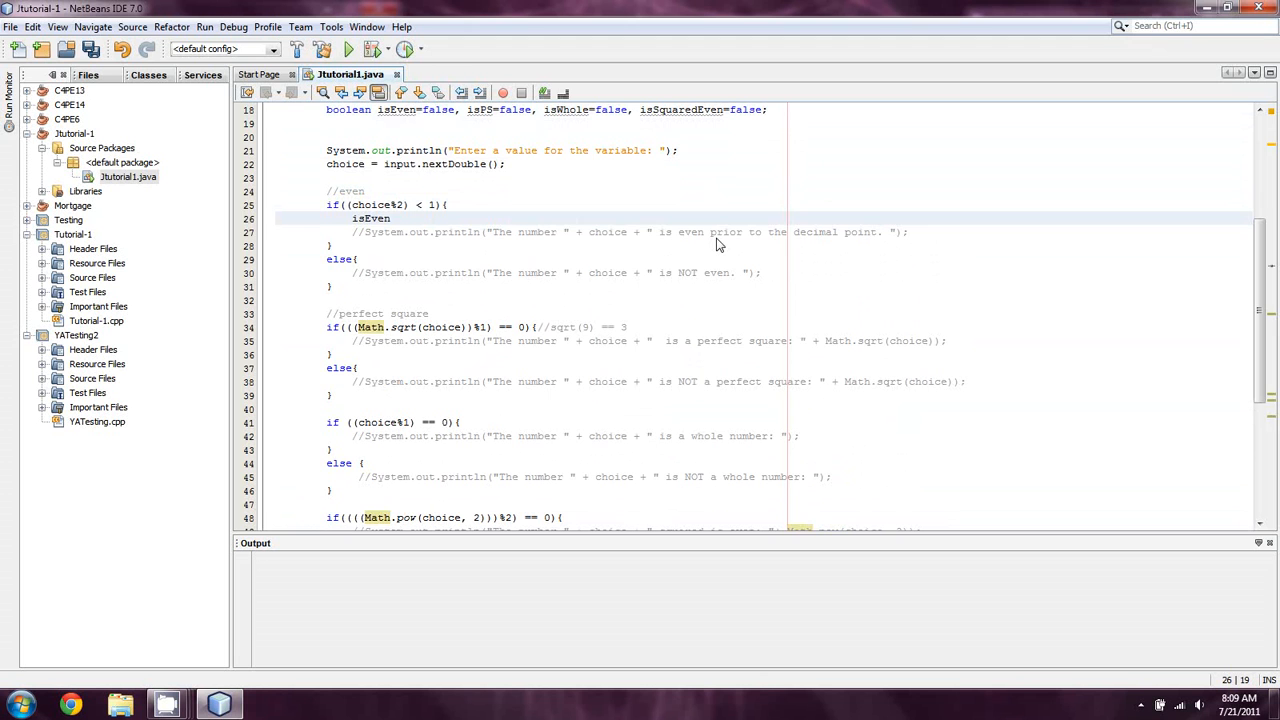
pyautogui.write('=true;')
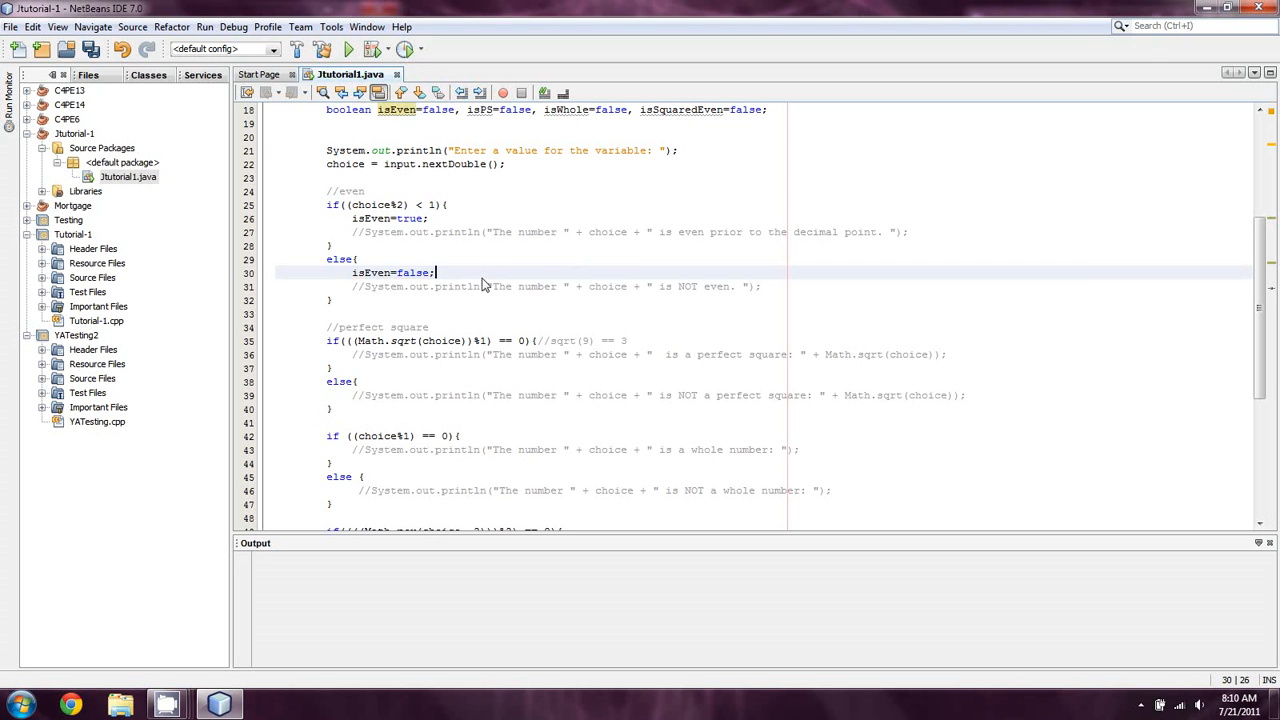
pyautogui.click(670, 340)
pyautogui.write('isPS=tr')
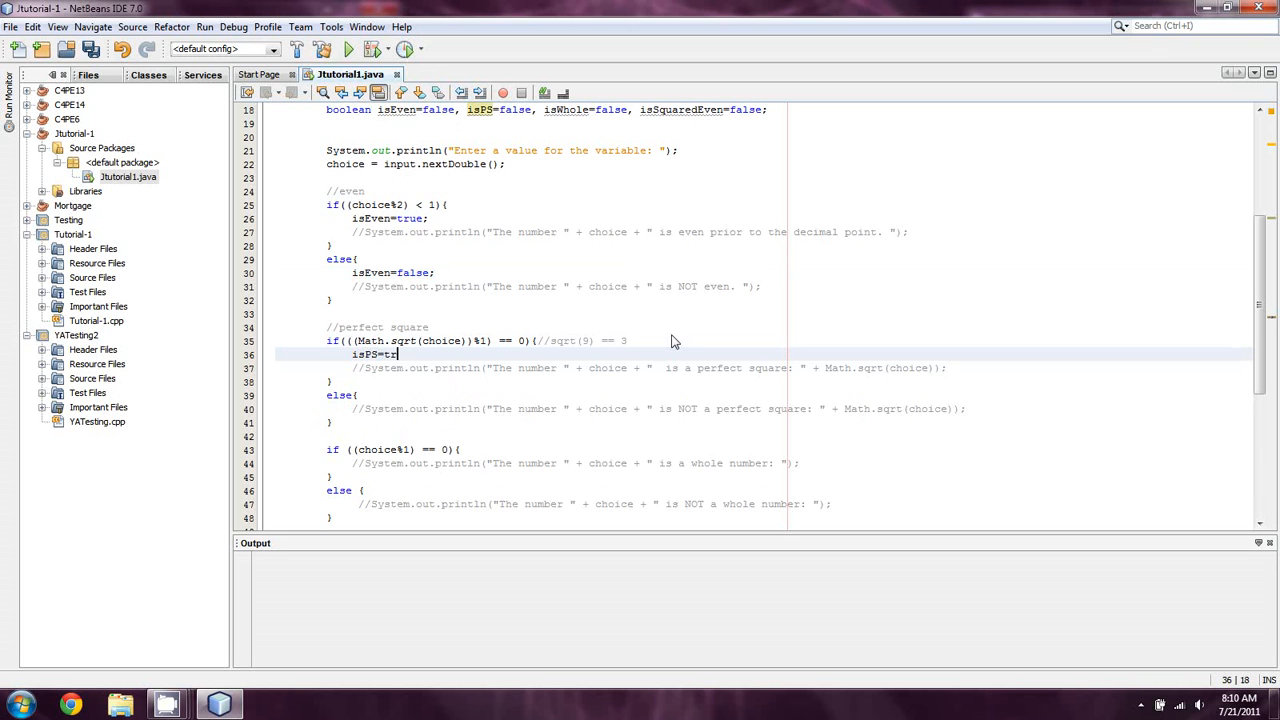
pyautogui.write('ue;')
pyautogui.write('isPS=false;')
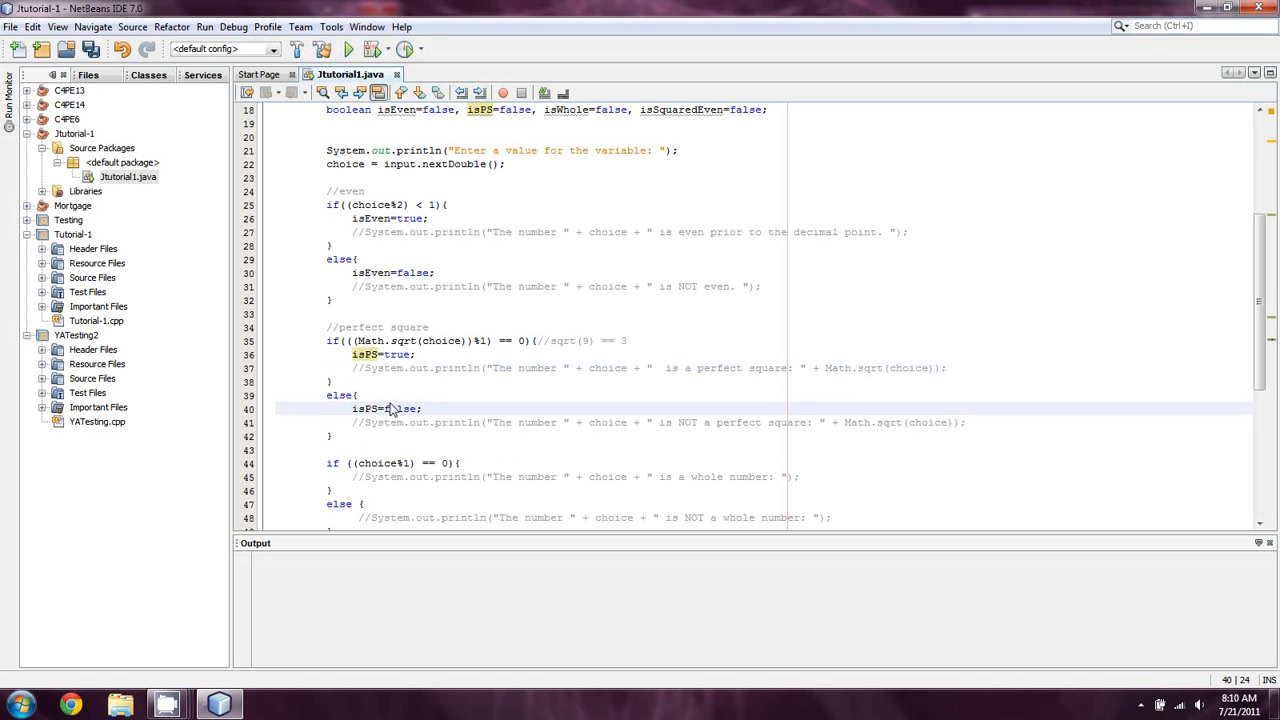
pyautogui.moveTo(520, 172)
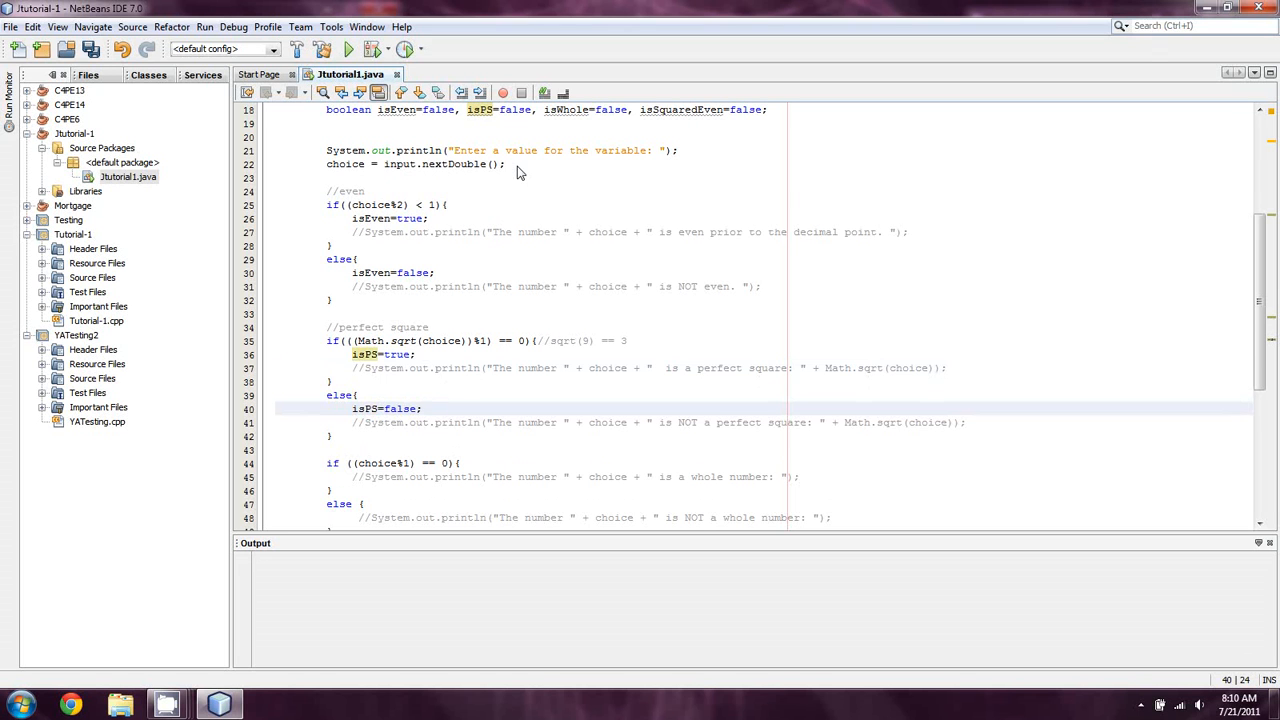
pyautogui.scroll(-3)
pyautogui.write('is')
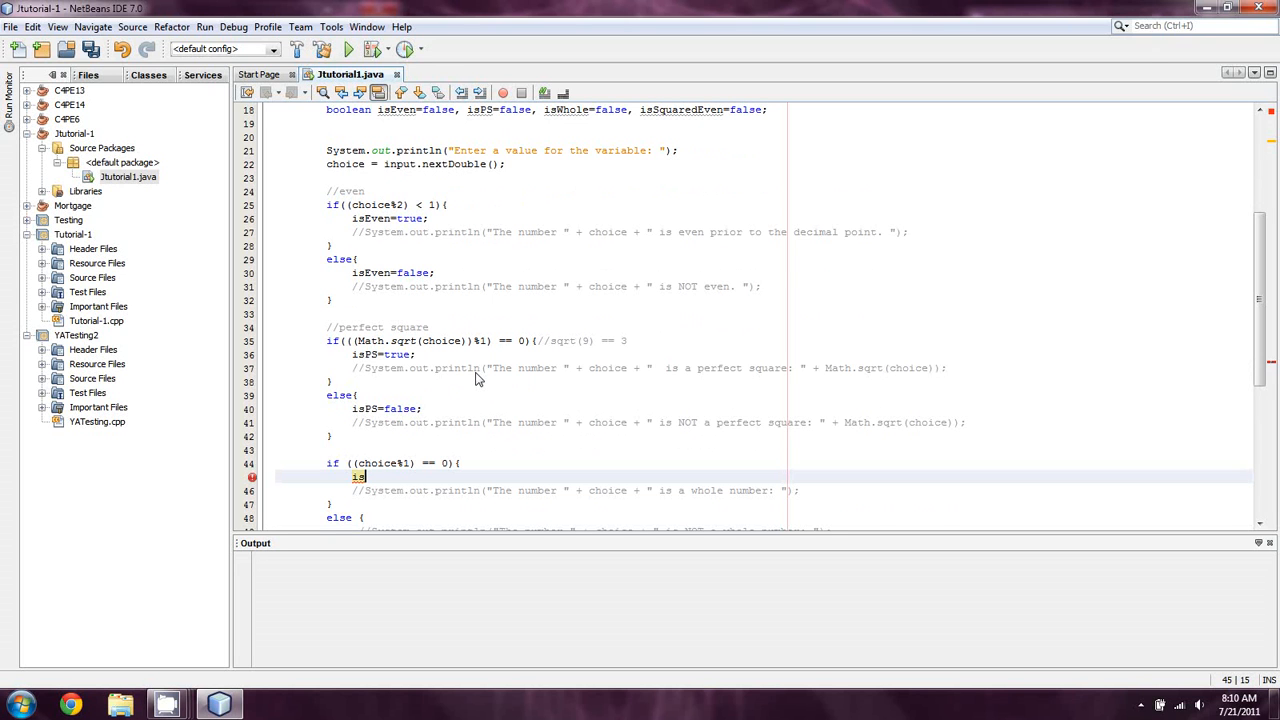
# Step: Assign isWhole=true and isWhole=false in the whole-number if and else branches
pyautogui.write('Whole=')
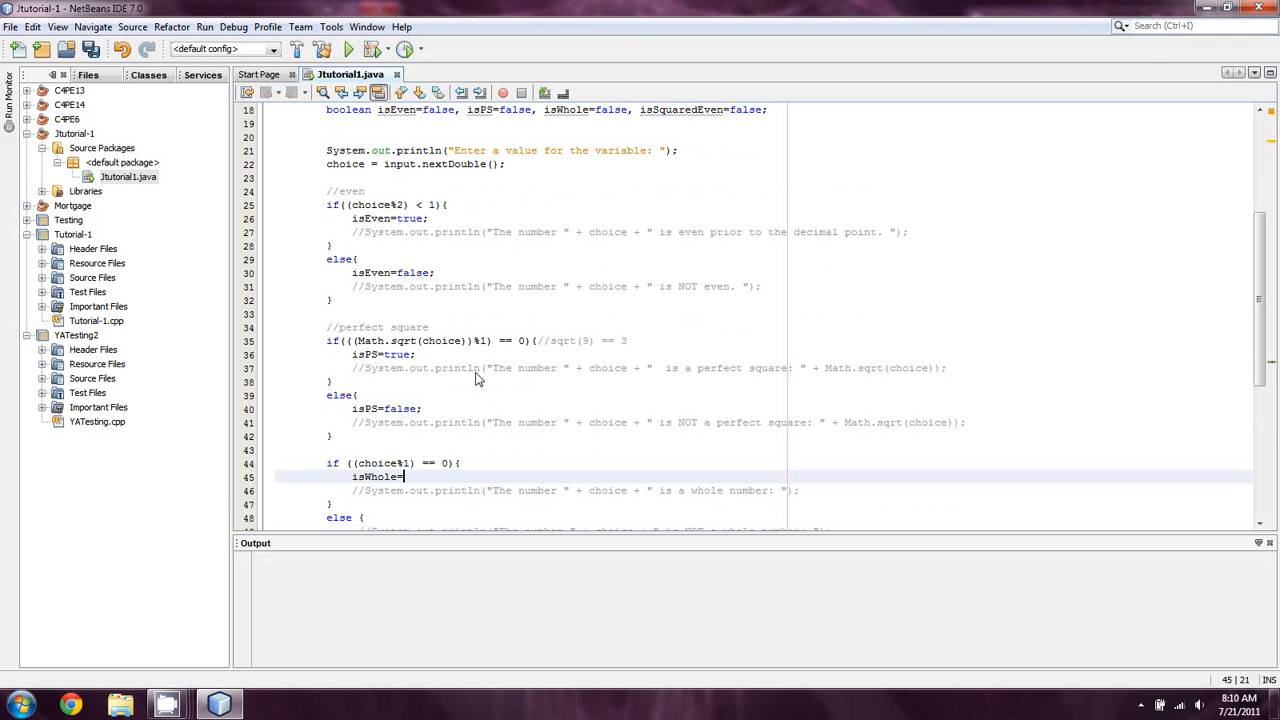
pyautogui.write('true;')
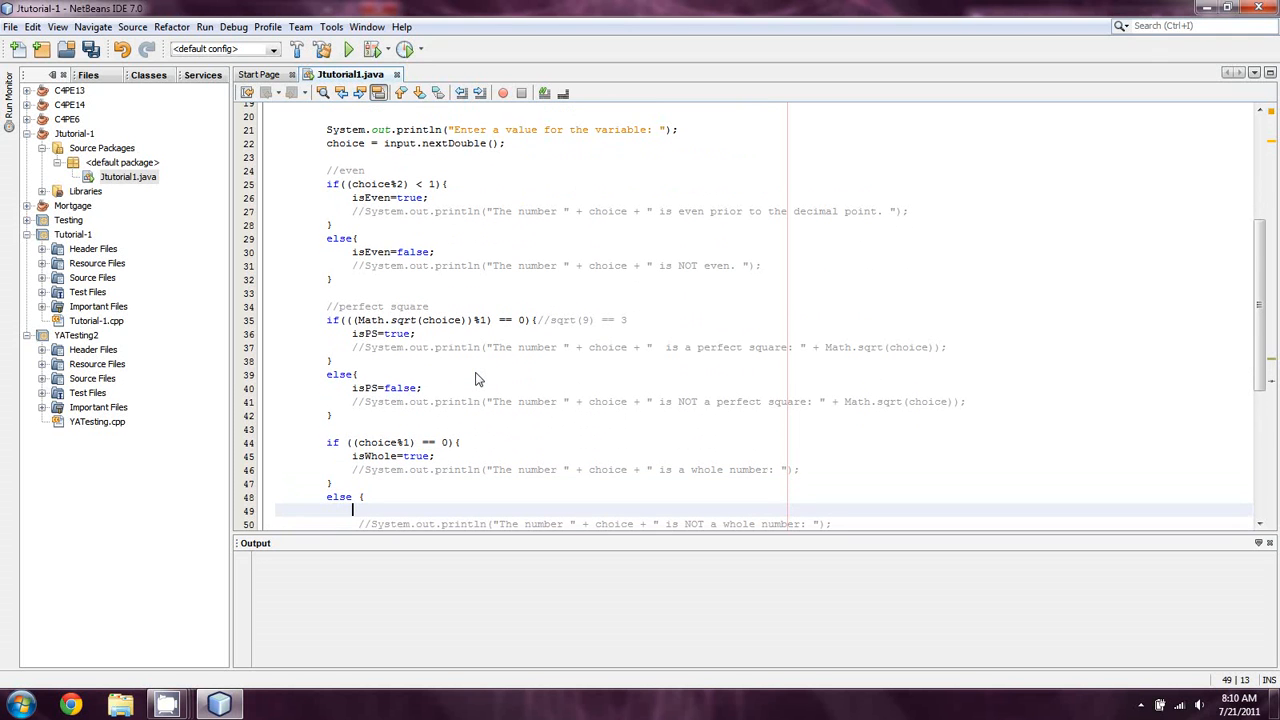
pyautogui.write('isWhole=')
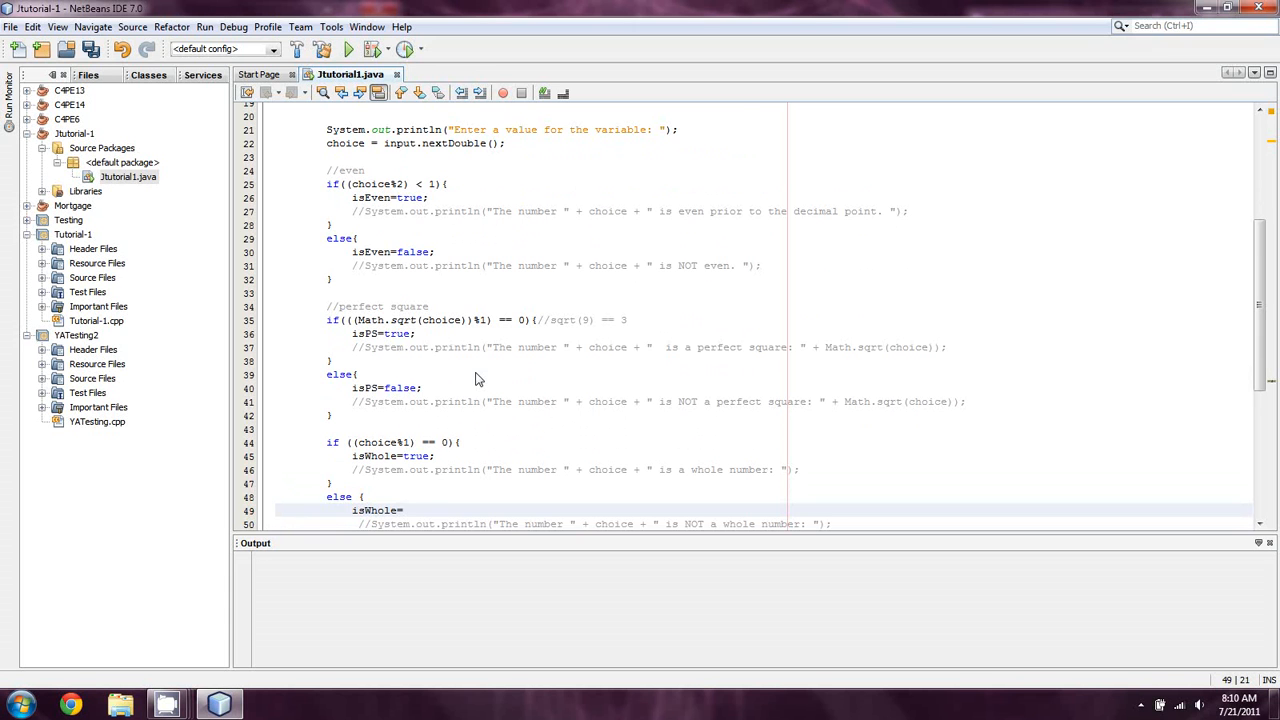
pyautogui.scroll(-3)
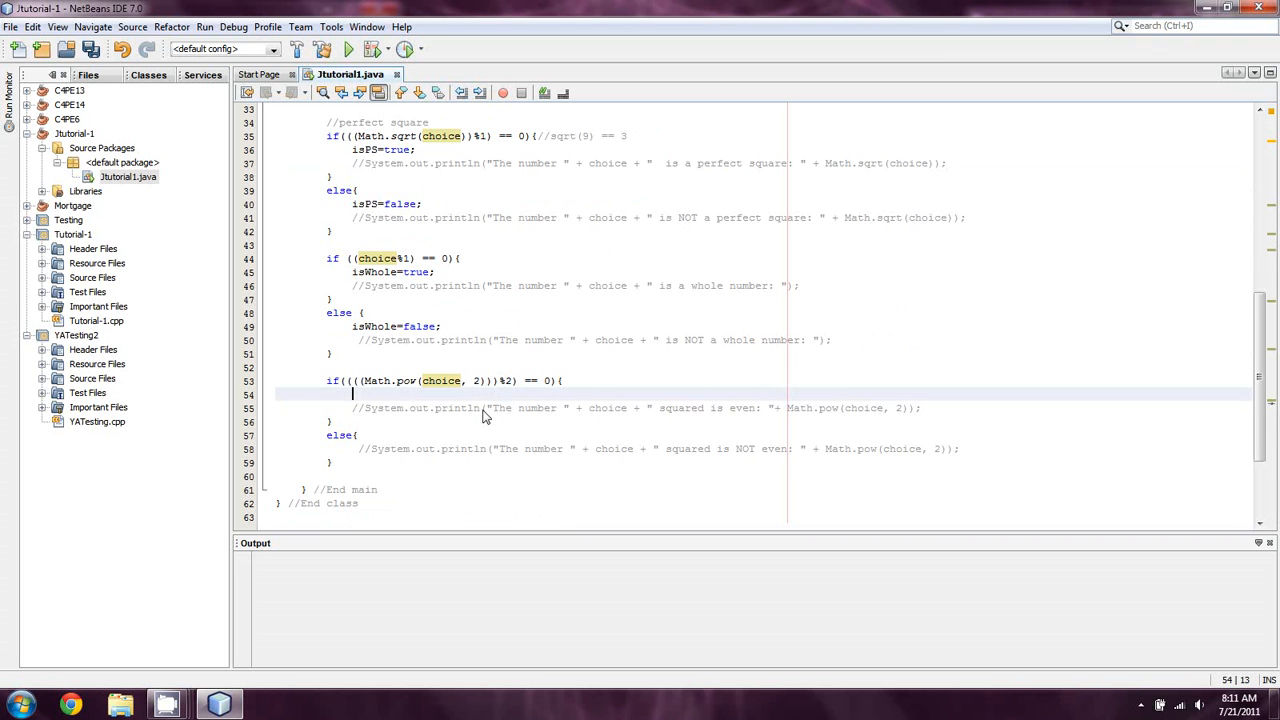
# Step: Assign isSquaredEven=true and isSquaredEven=false in the squared-even branches
pyautogui.write('isSquaredEven=false')
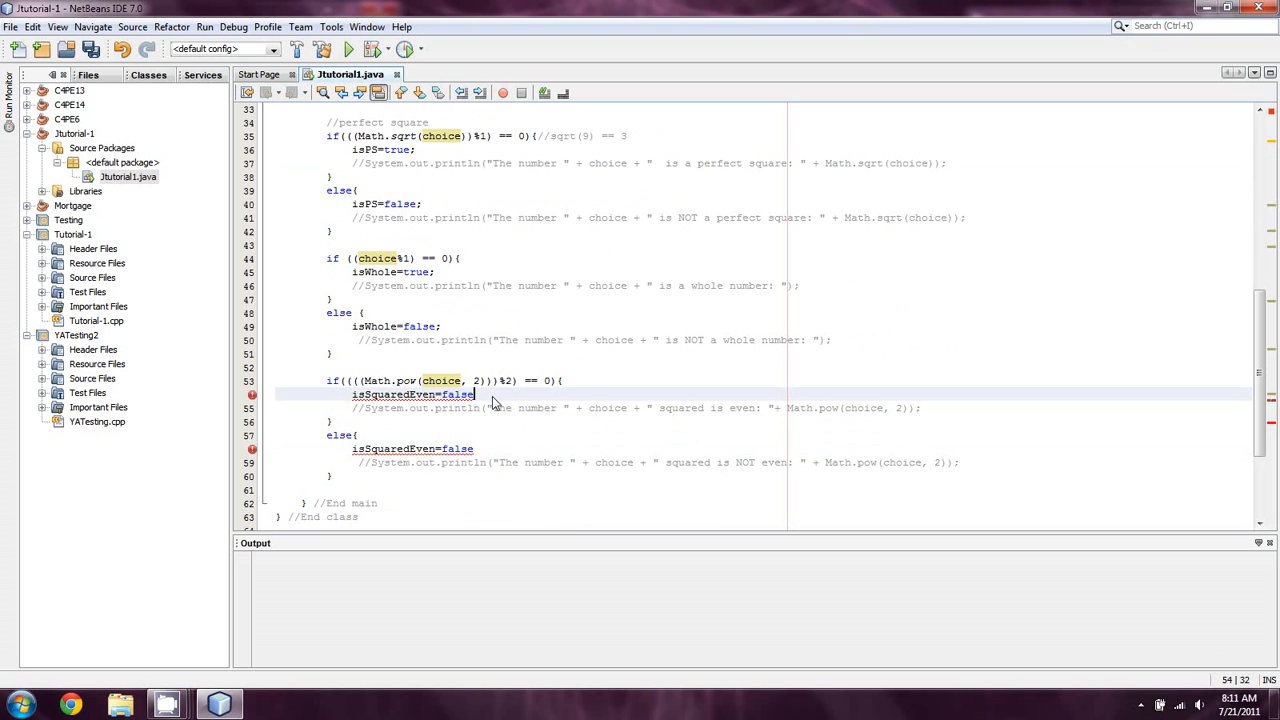
pyautogui.press('BackSpace')
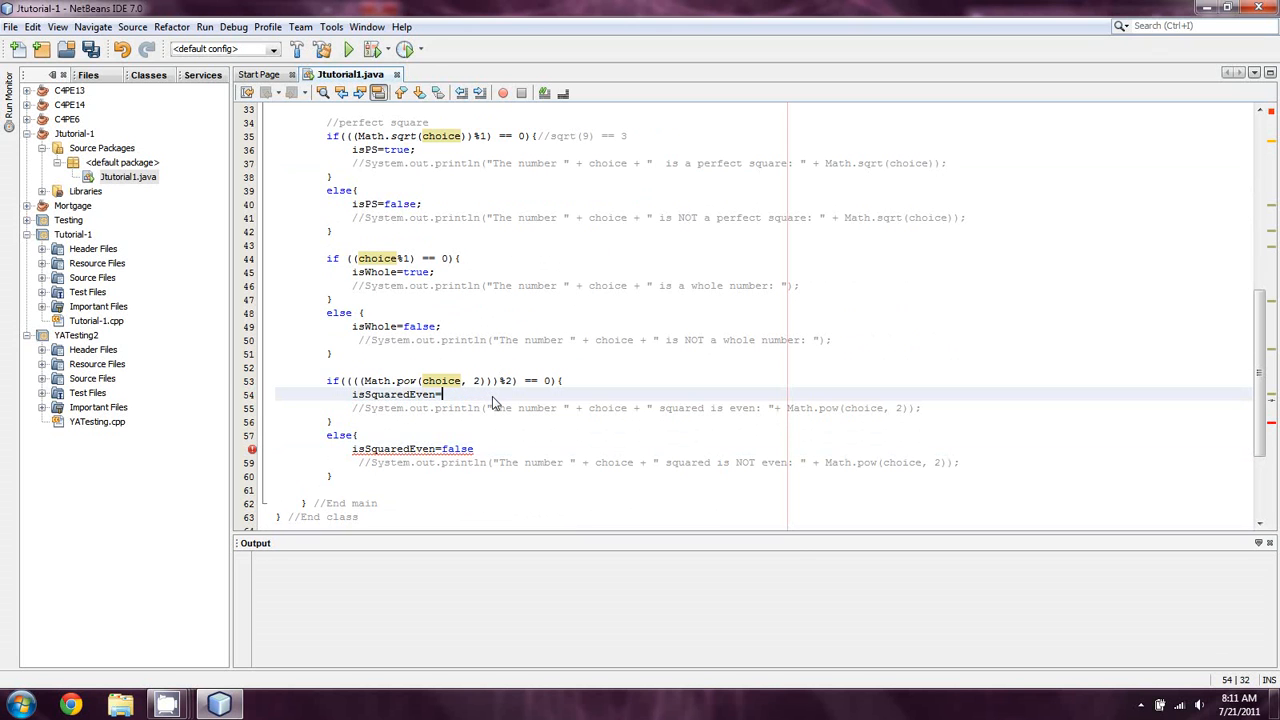
pyautogui.write('true;')
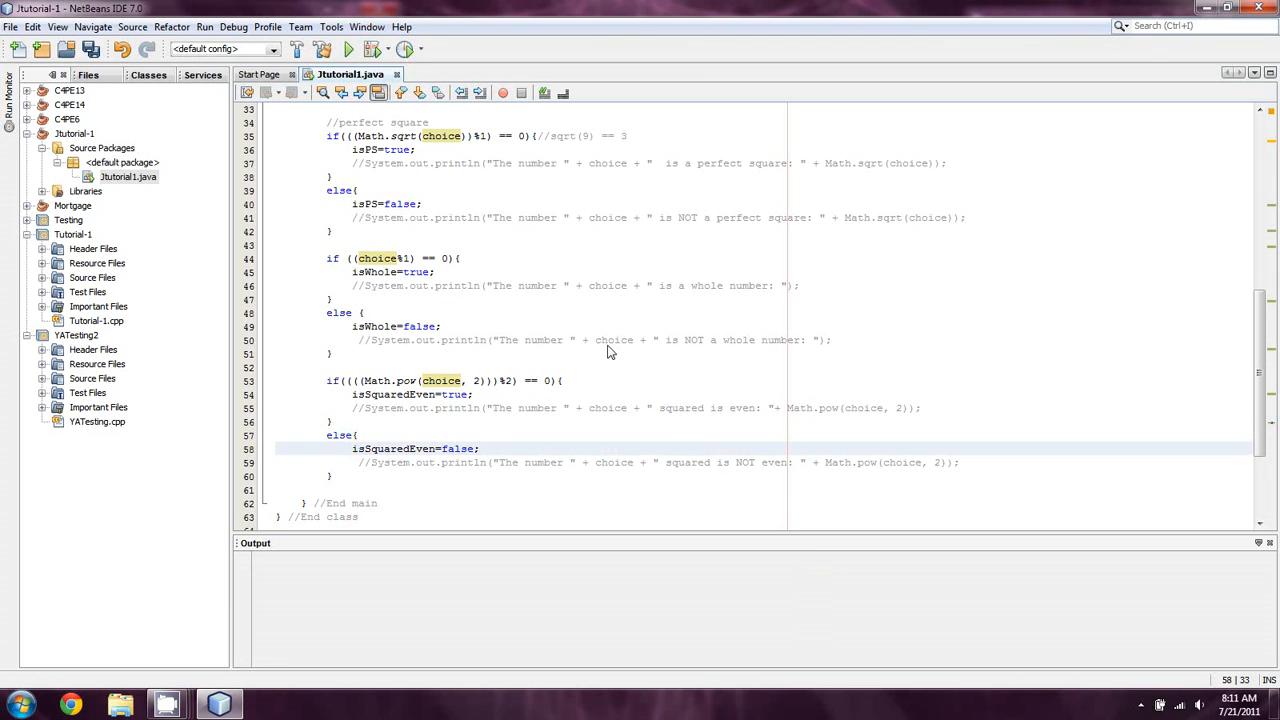
pyautogui.scroll(-3)
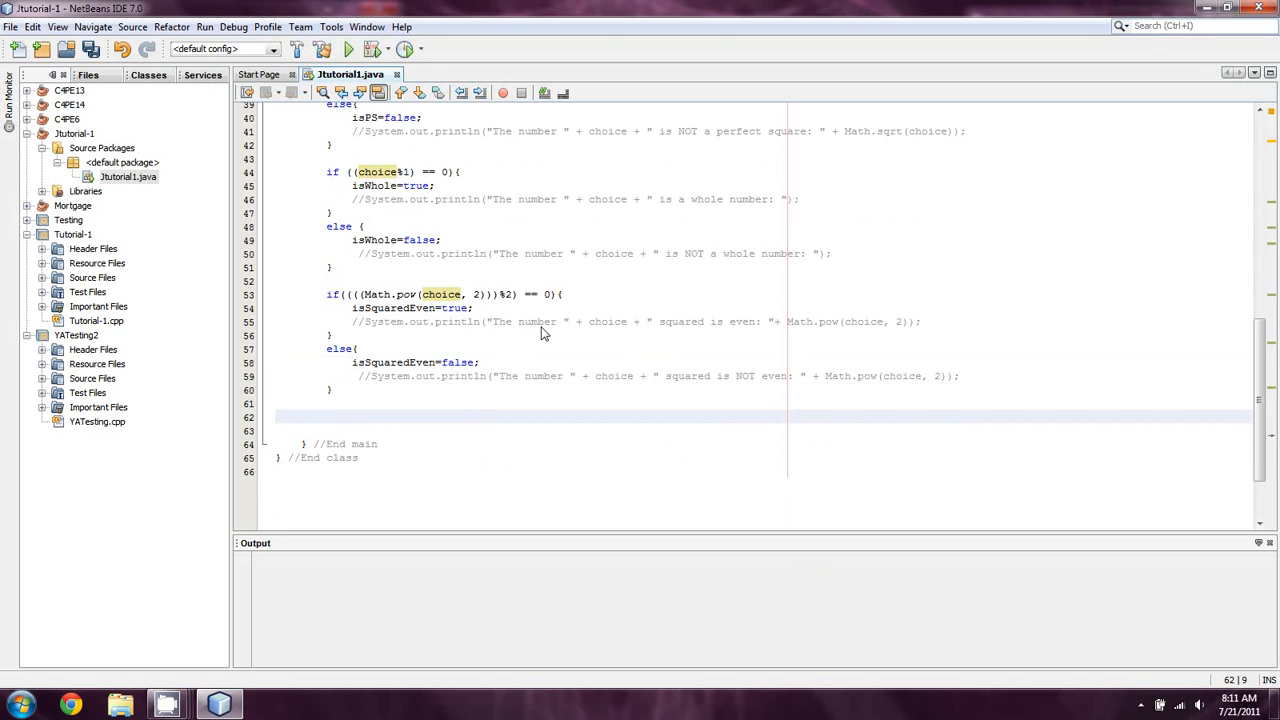
# Step: Write if(isEven){System.out.println("The number is even.");} below the last if-else block
pyautogui.click(328, 418)
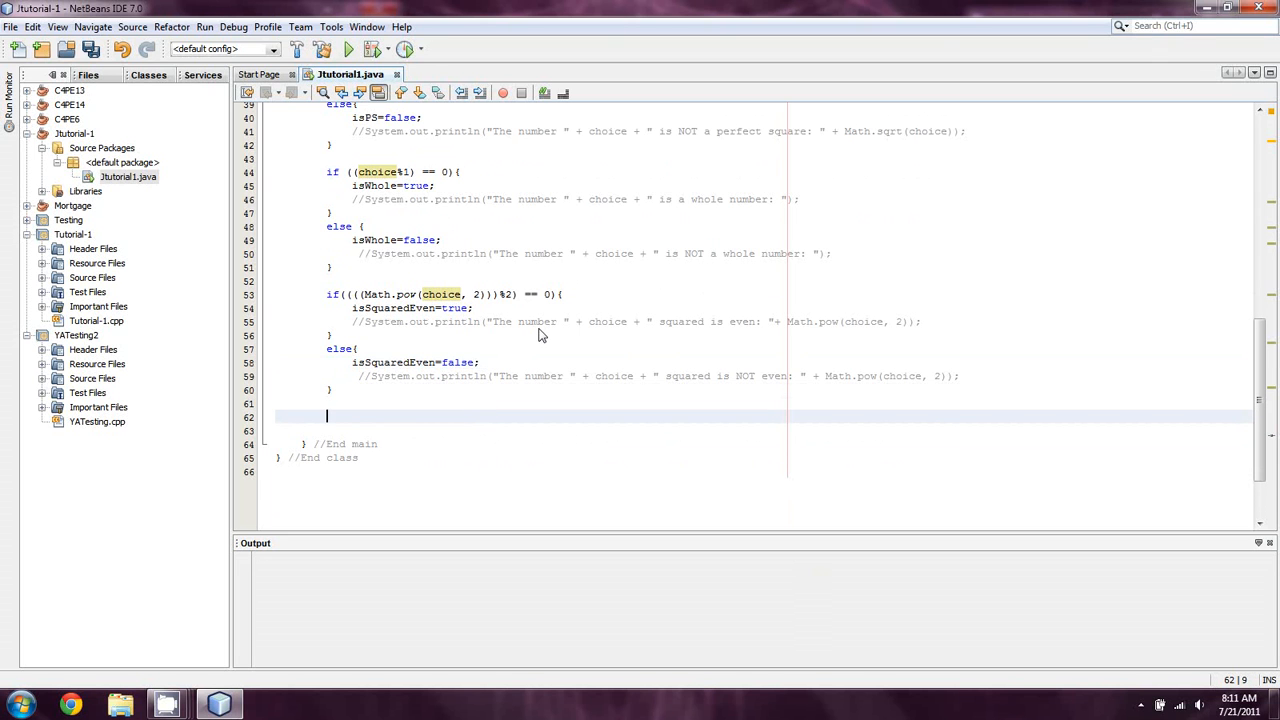
pyautogui.moveTo(436, 390)
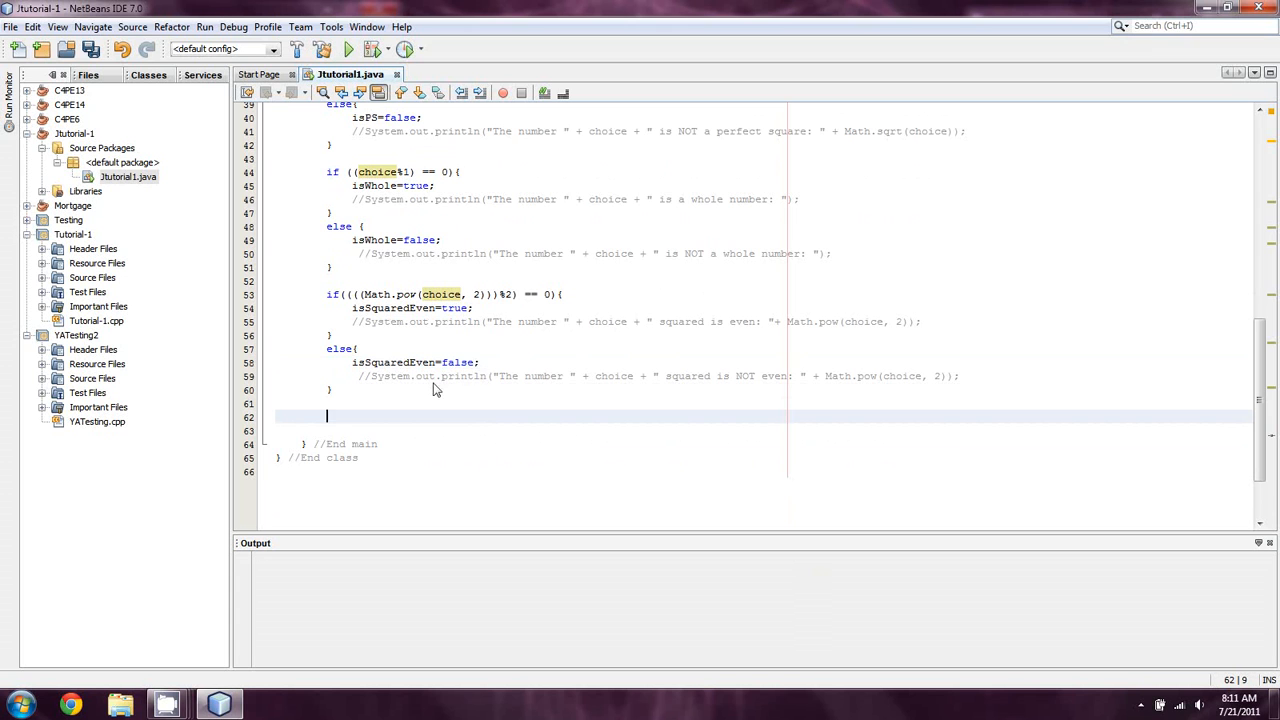
pyautogui.moveTo(414, 392)
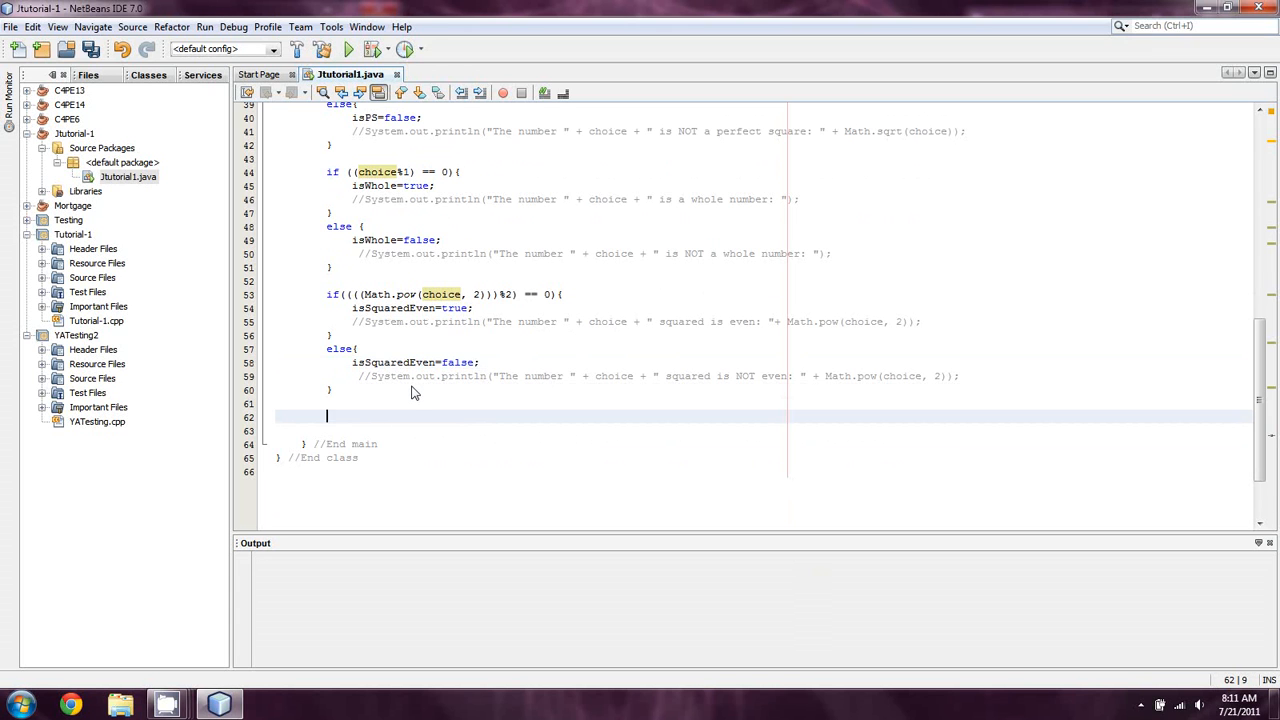
pyautogui.write('if')
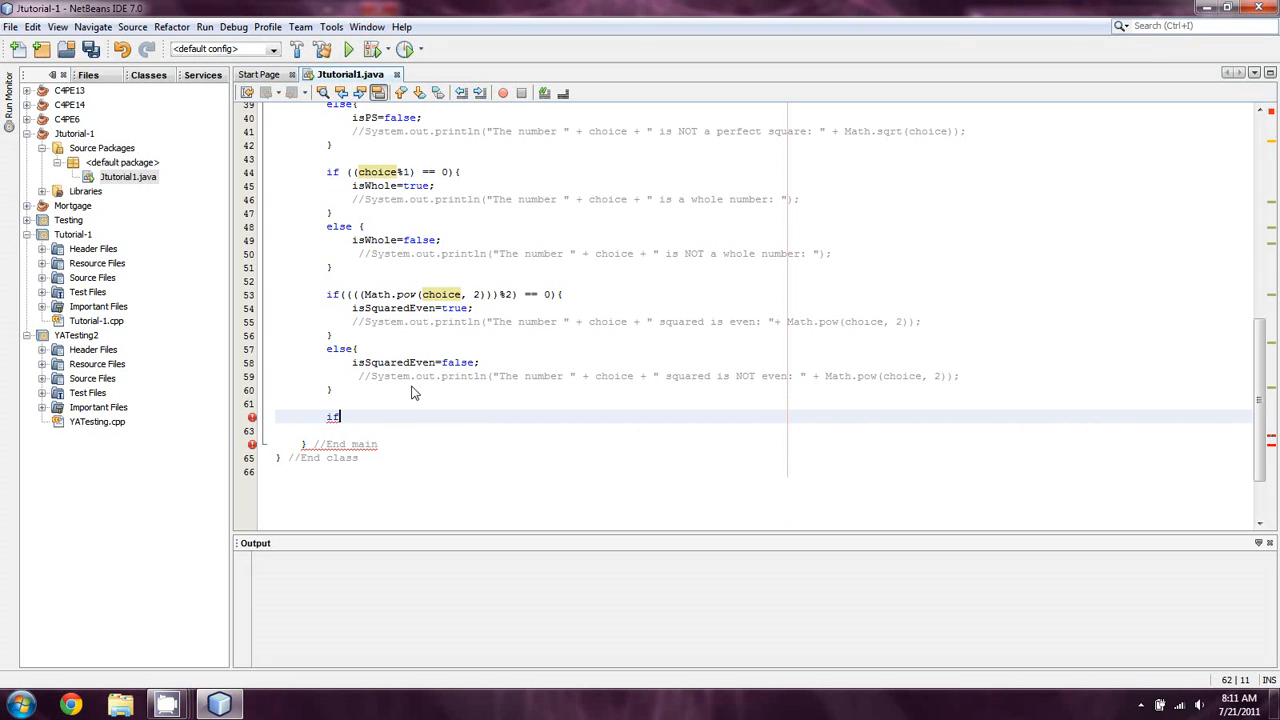
pyautogui.write('(')
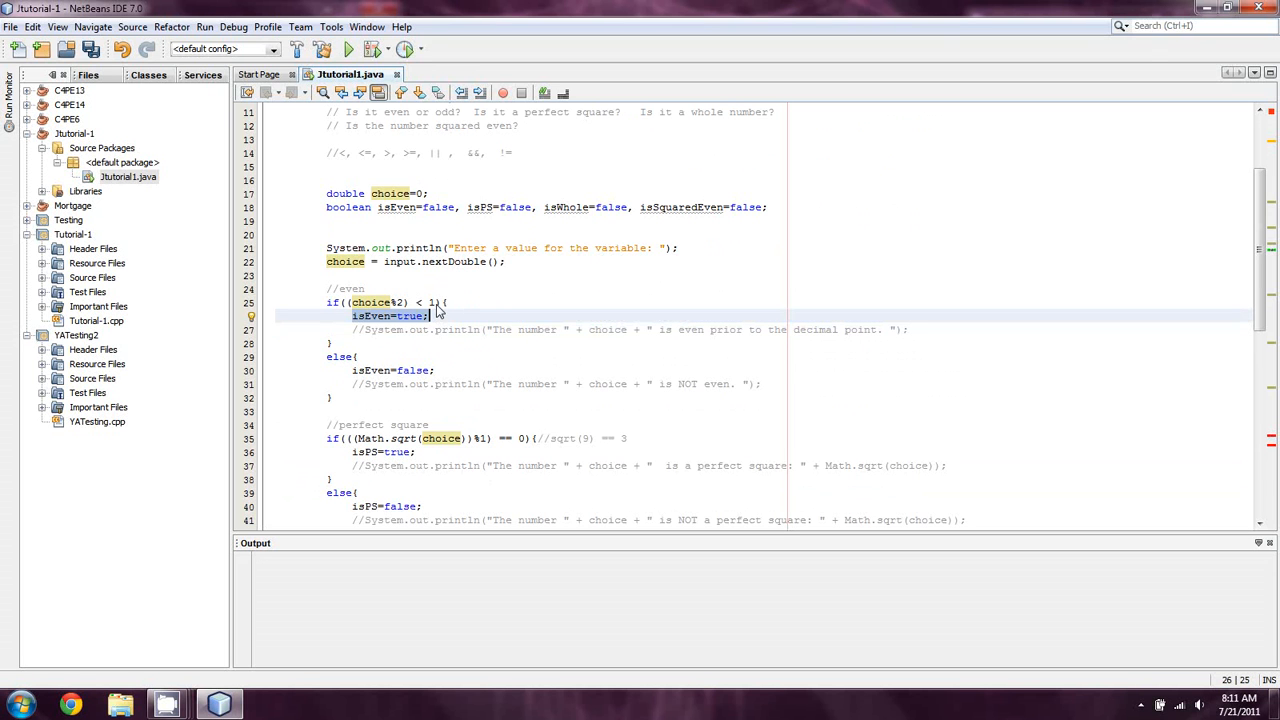
pyautogui.scroll(-3)
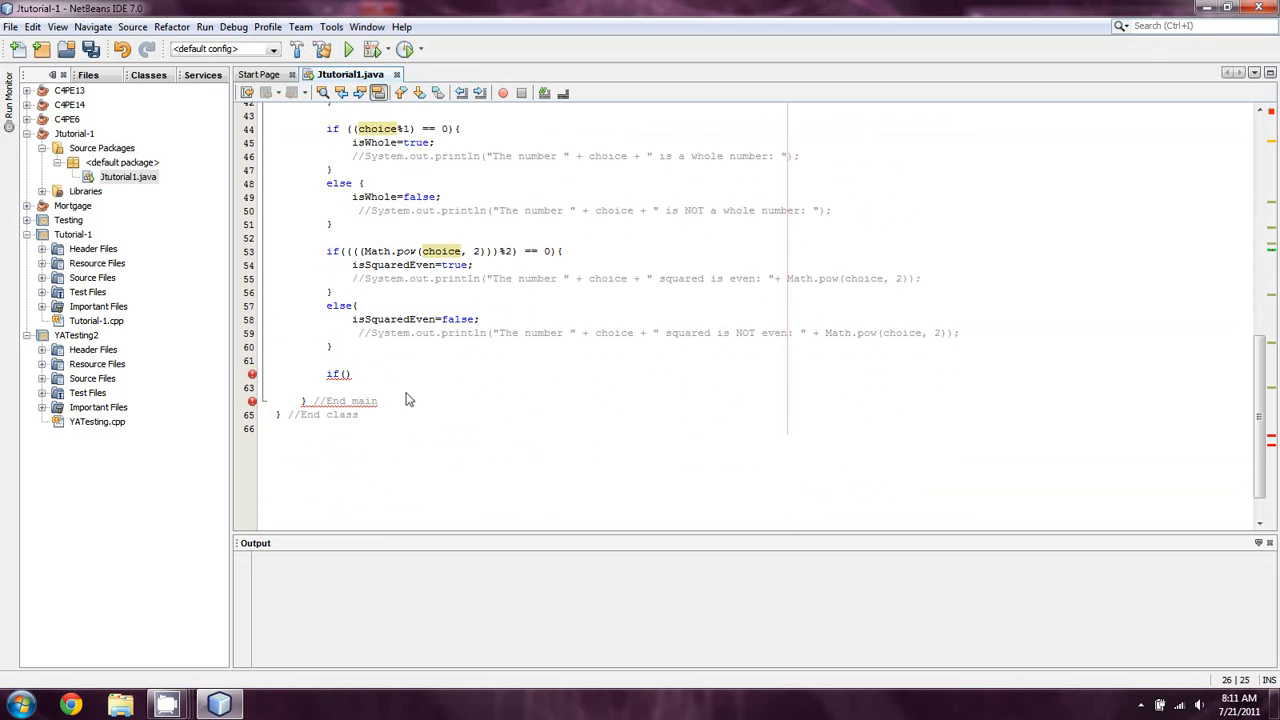
pyautogui.write('isEven')
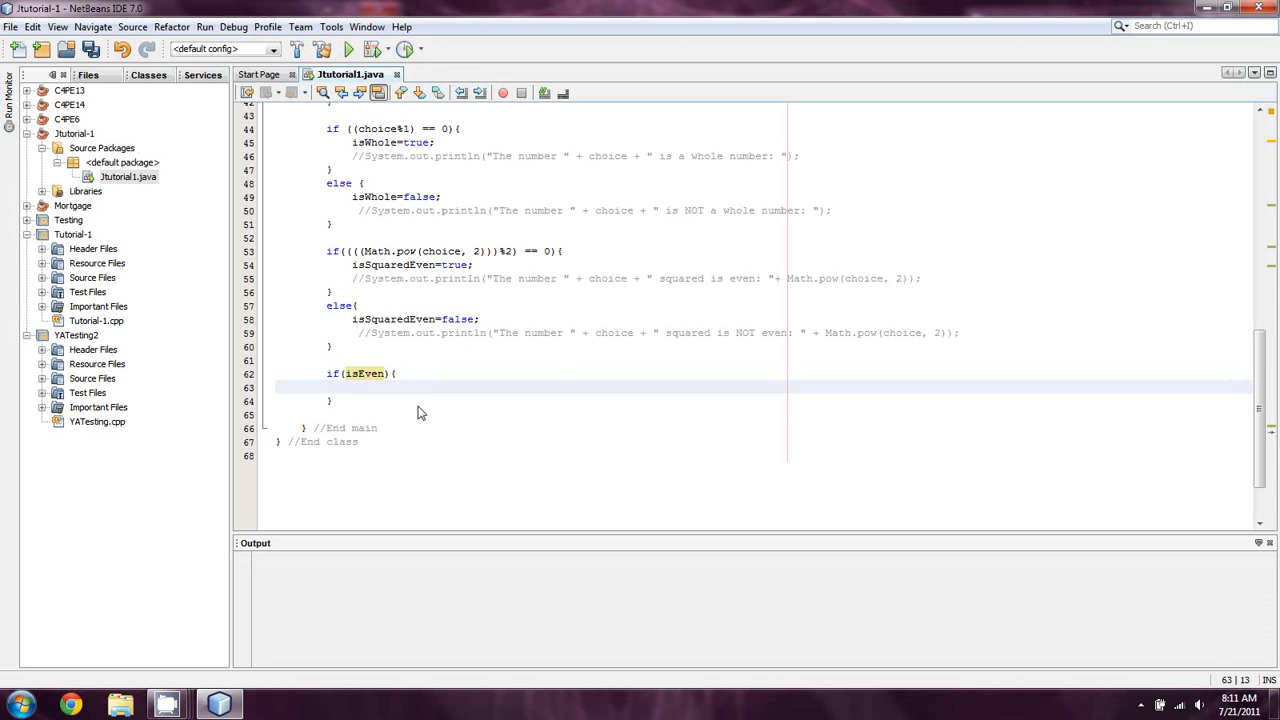
pyautogui.click(360, 388)
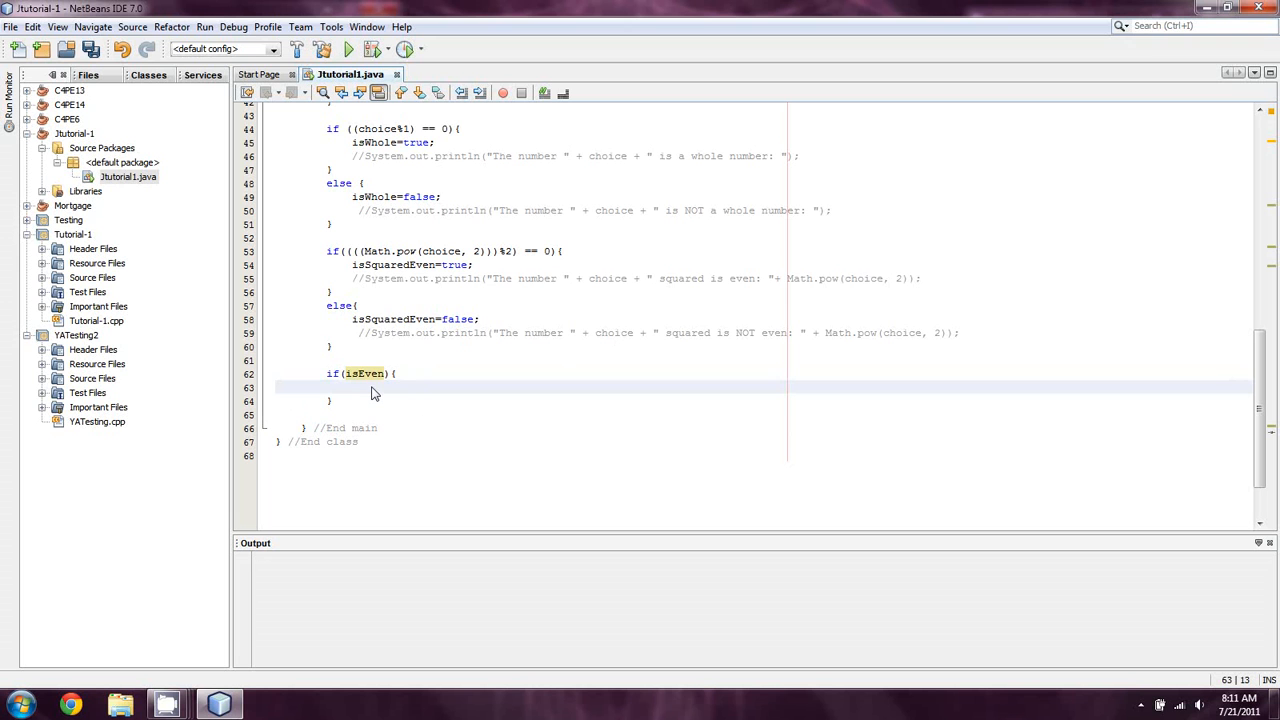
pyautogui.write('System.out.printl')
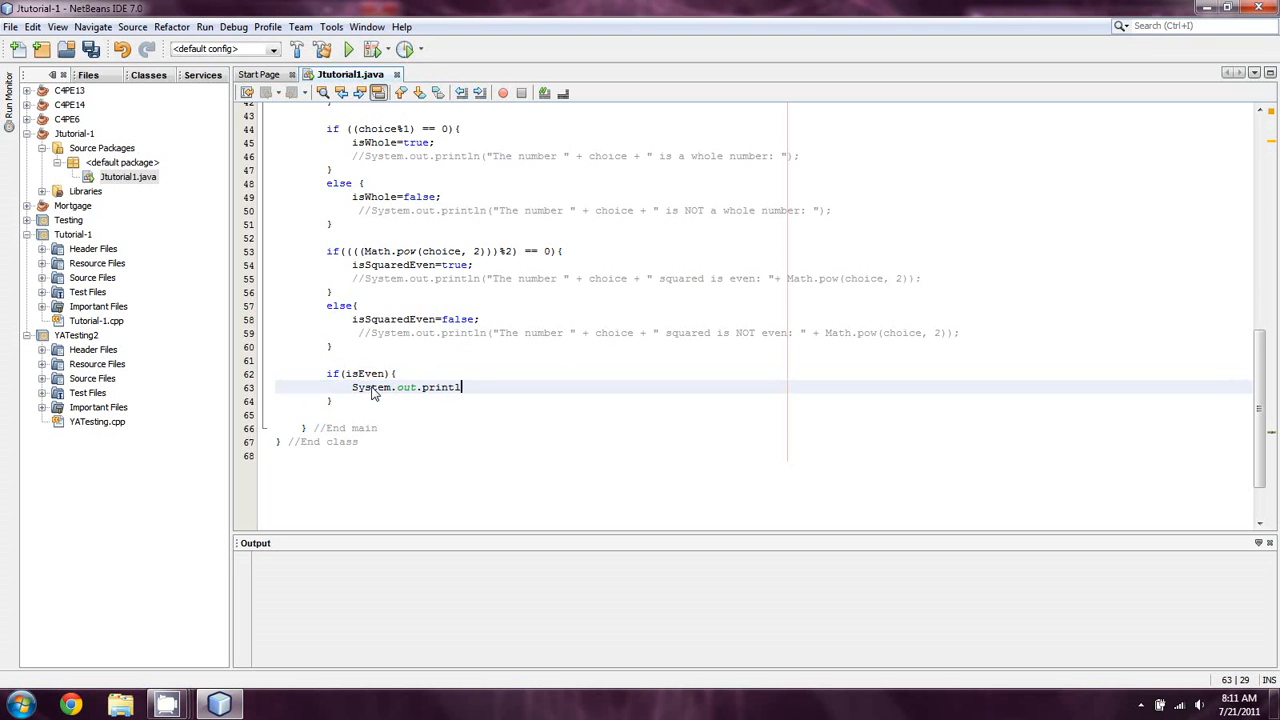
pyautogui.write('()')
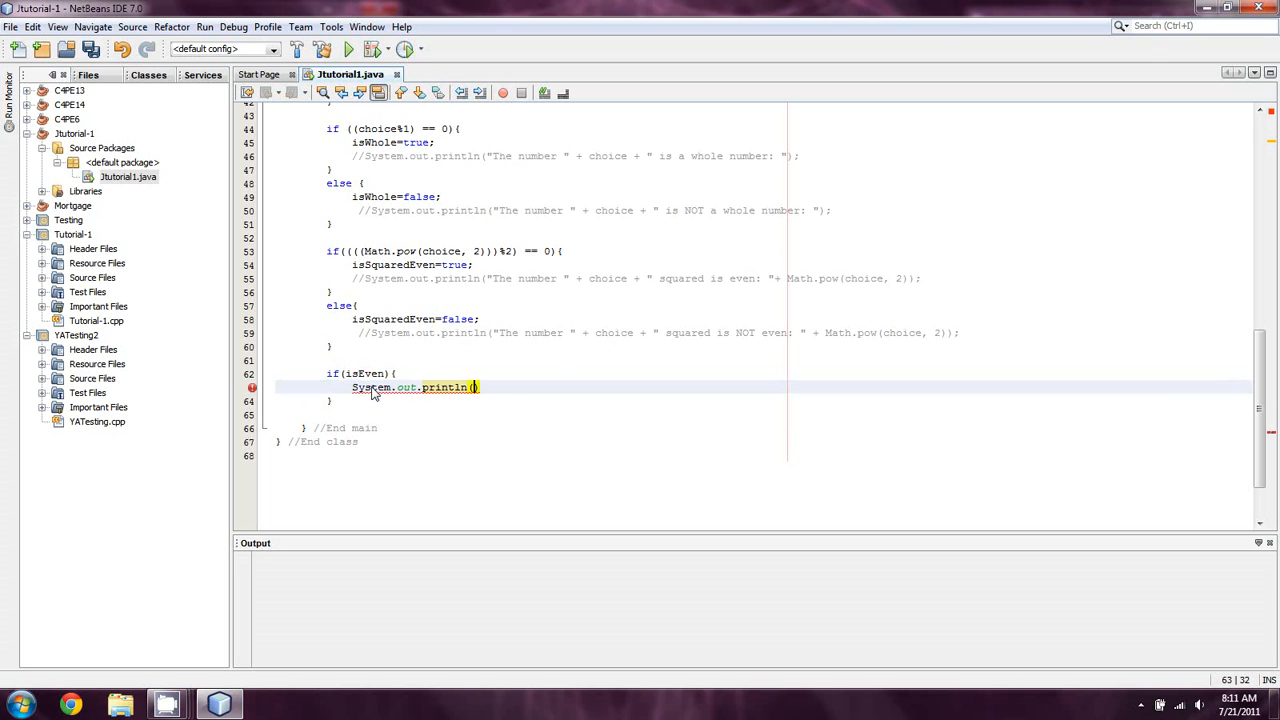
pyautogui.write('"The number is even.')
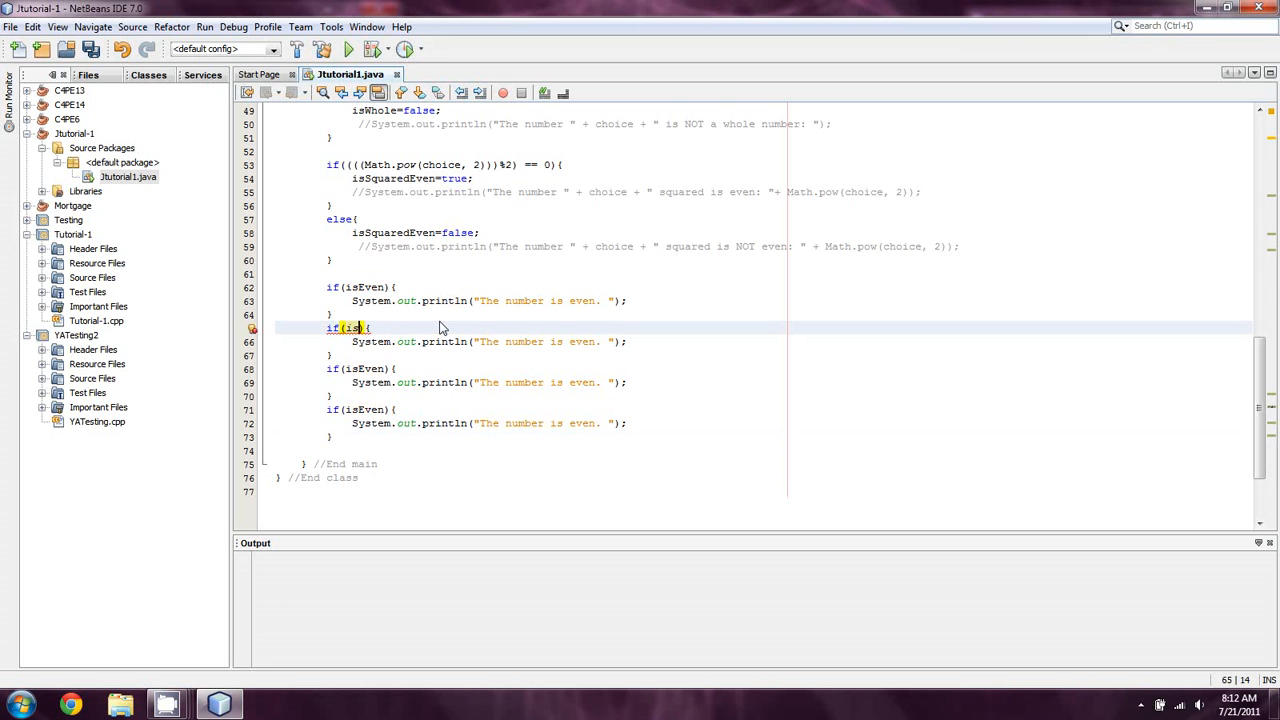
# Step: Adapt the copied blocks to check isPS, isWhole and isSquaredEven with matching messages
pyautogui.write('PS')
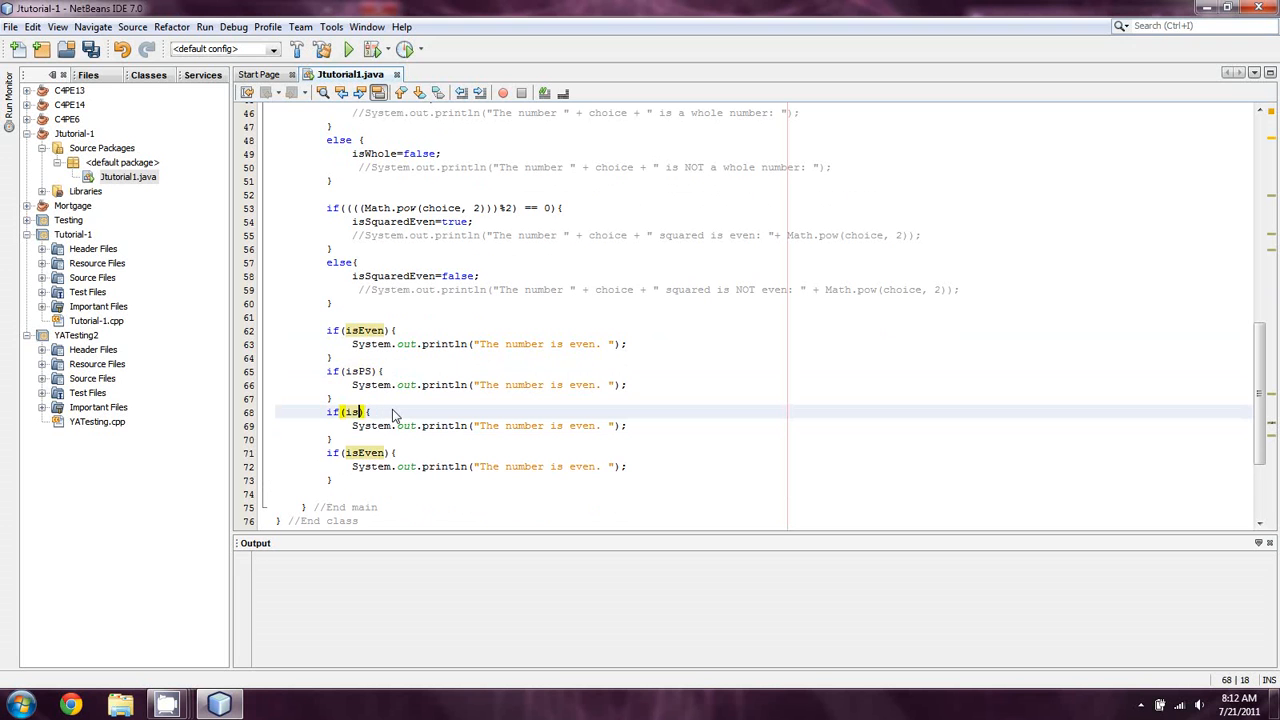
pyautogui.write('Whole')
pyautogui.click(490, 384)
pyautogui.write('a perfect square')
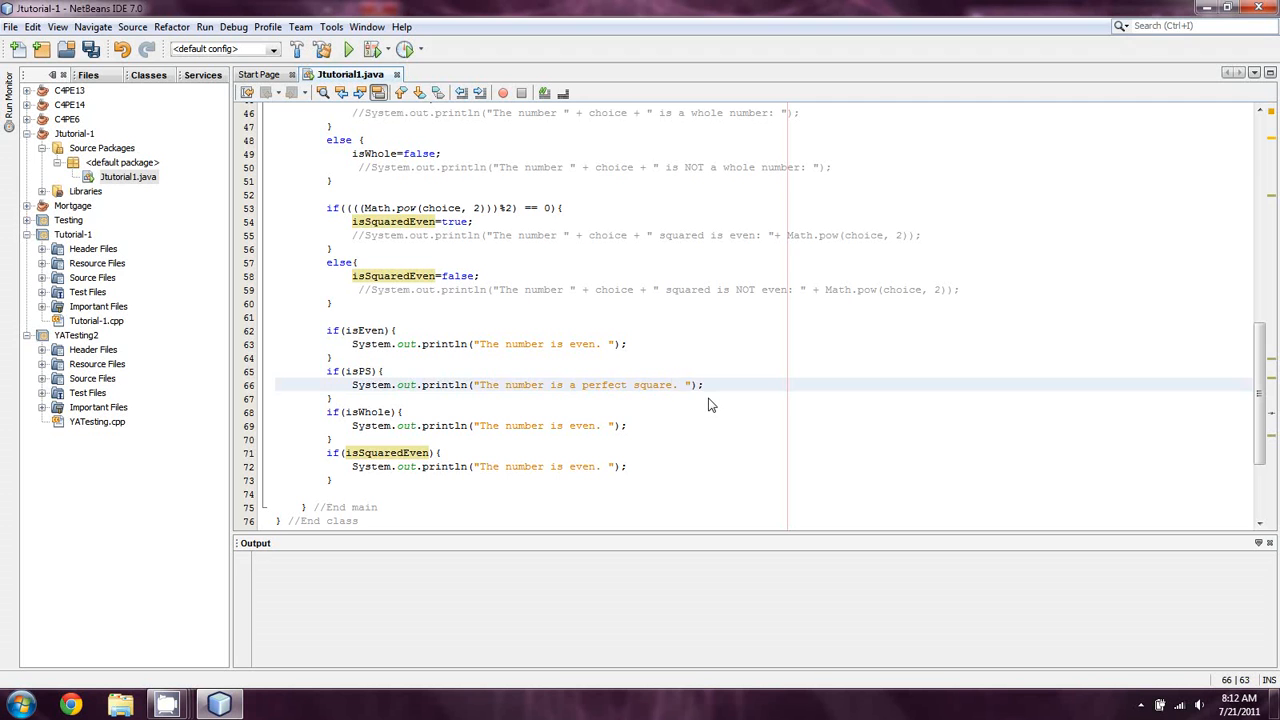
pyautogui.click(600, 424)
pyautogui.write('whol')
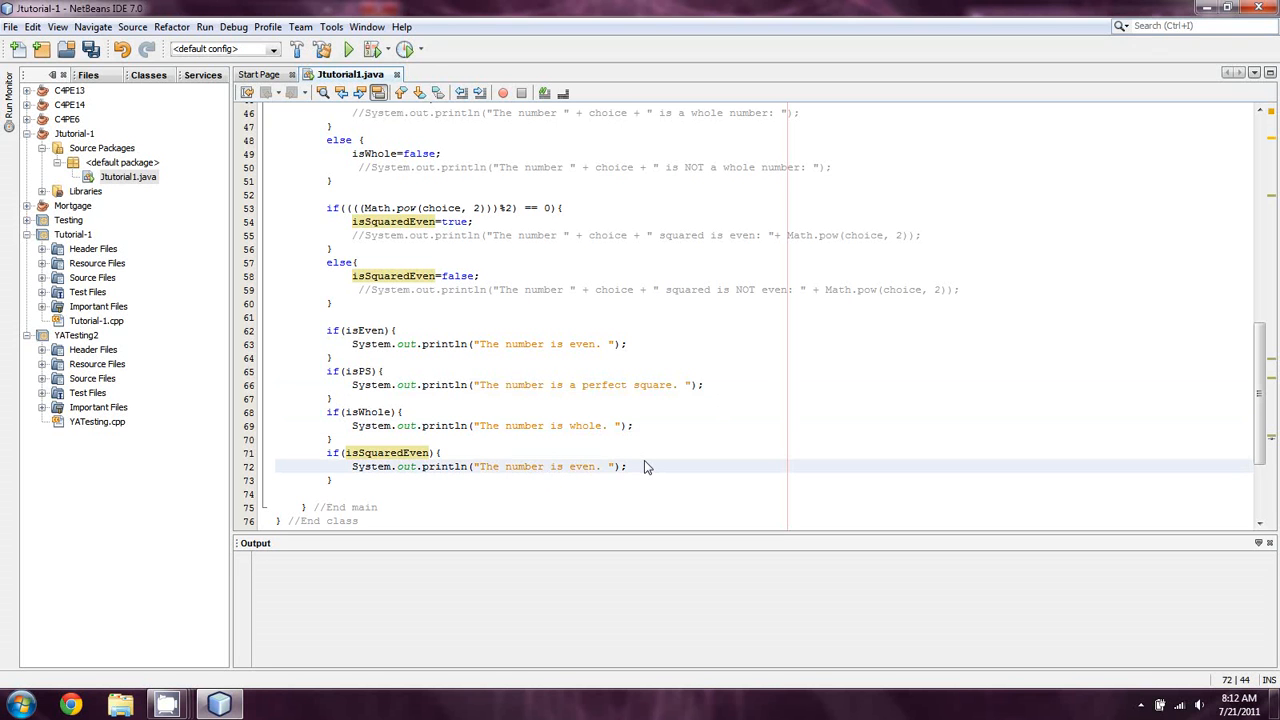
pyautogui.write('sqared')
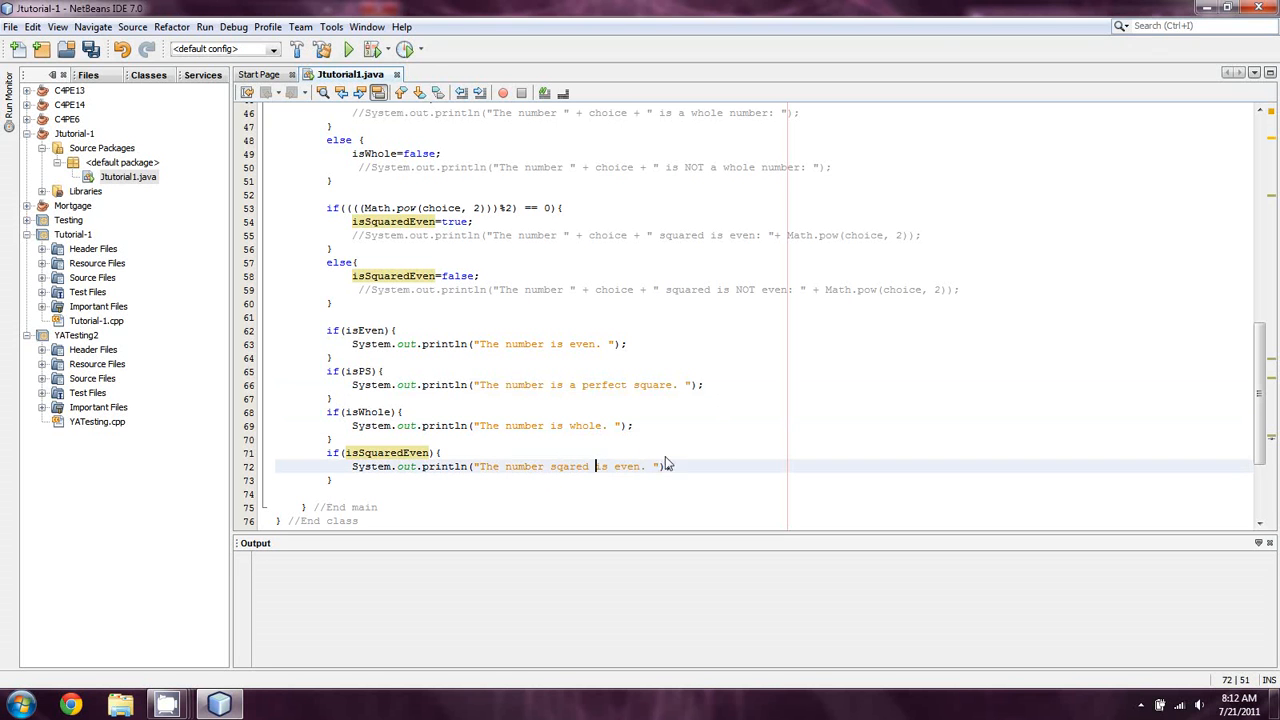
pyautogui.moveTo(824, 272)
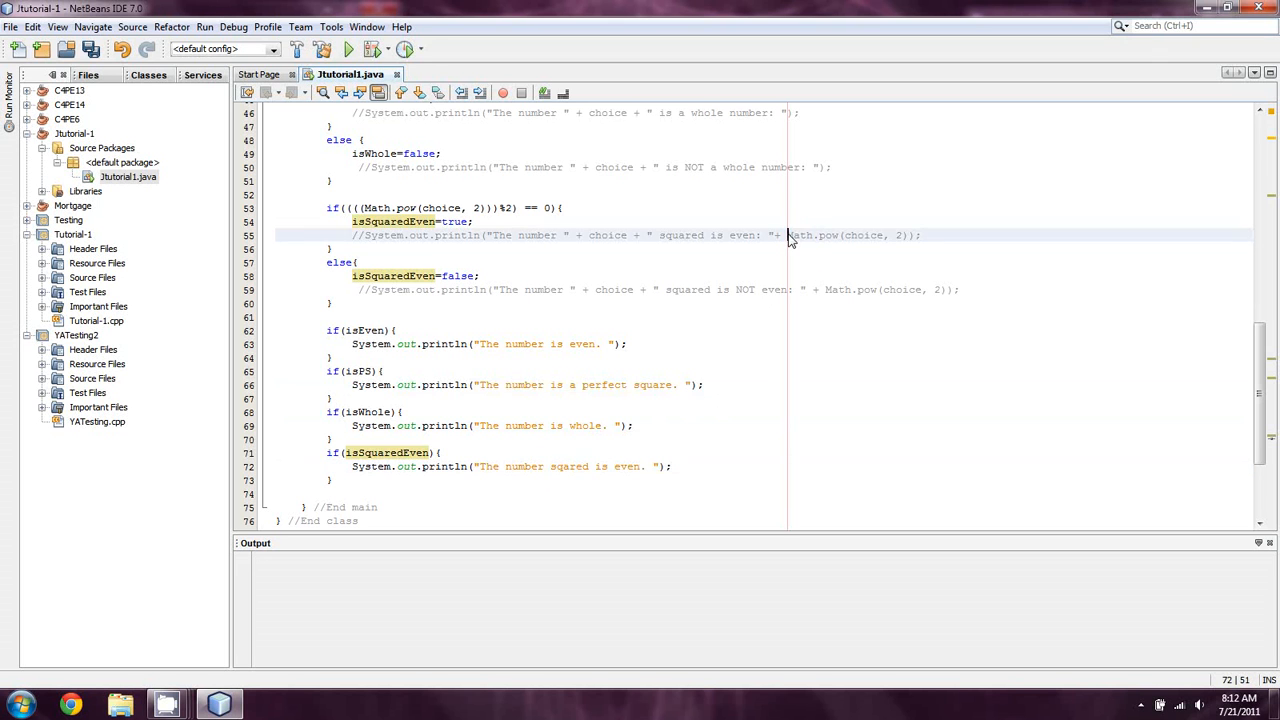
pyautogui.moveTo(788, 236); pyautogui.dragTo(904, 236)
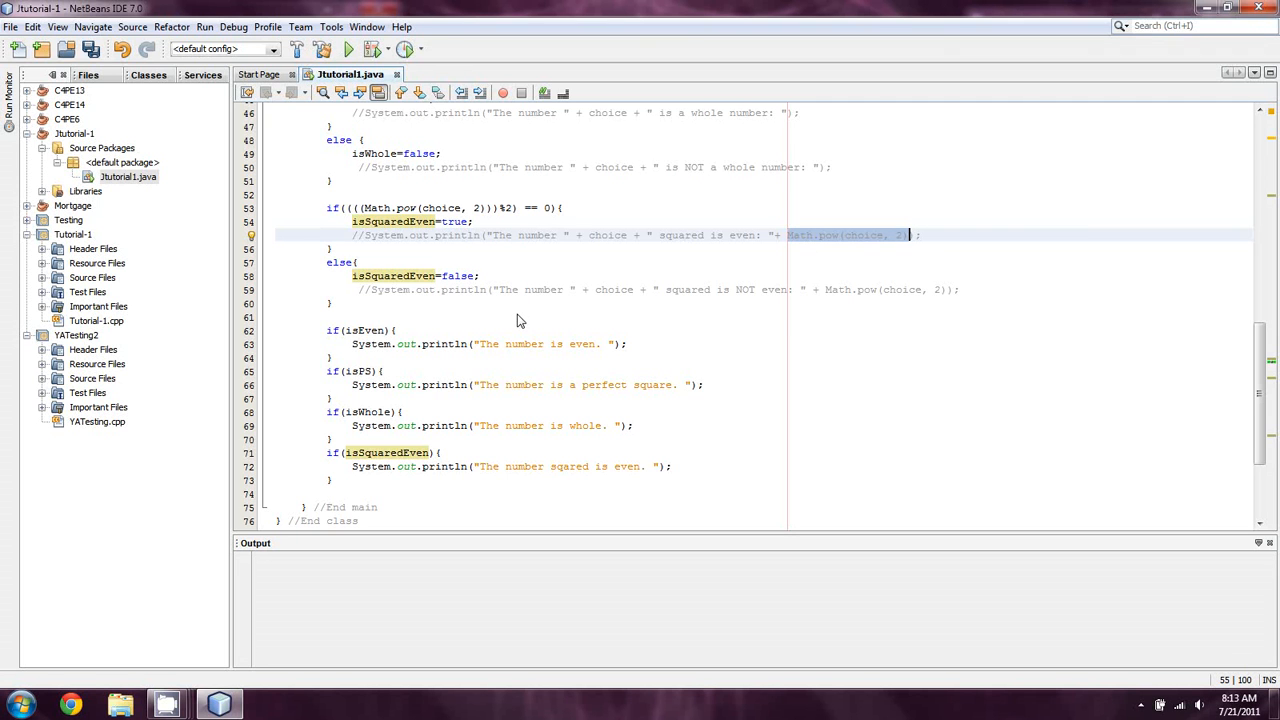
pyautogui.moveTo(452, 376)
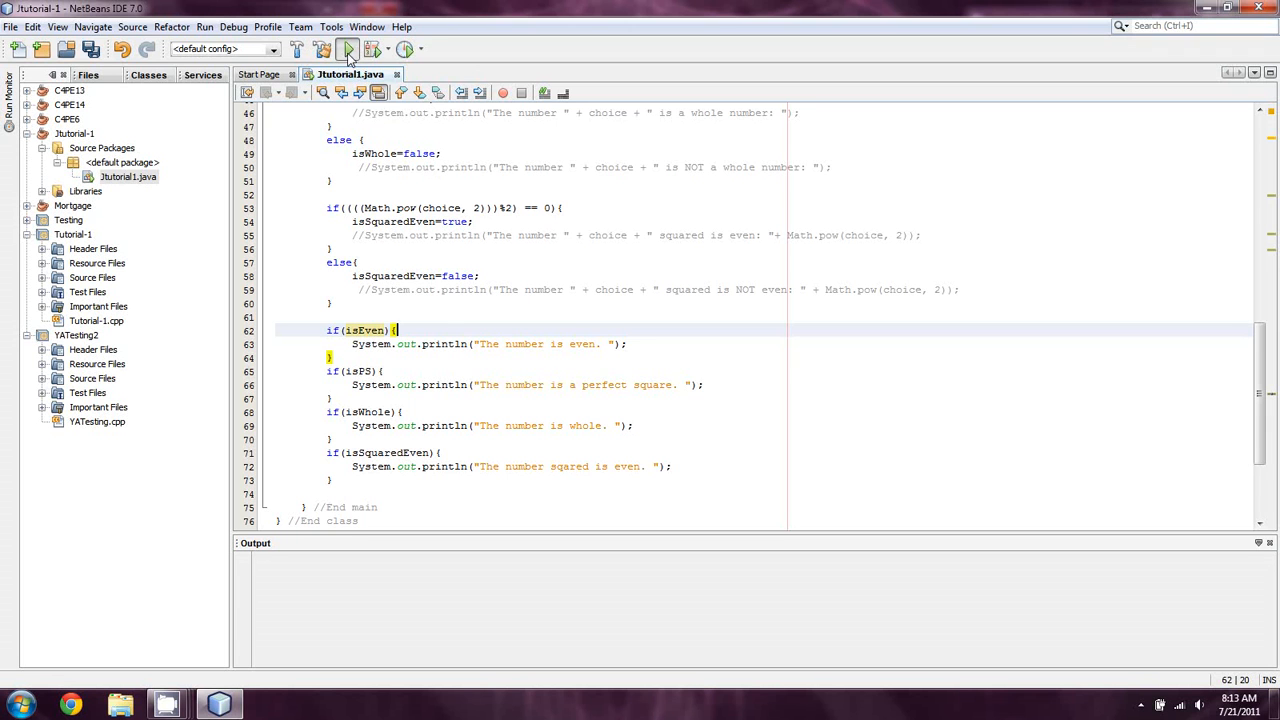
# Step: Run Jtutorial1 and enter 16, printing even, perfect square, whole and squared-even messages
pyautogui.click(348, 48)
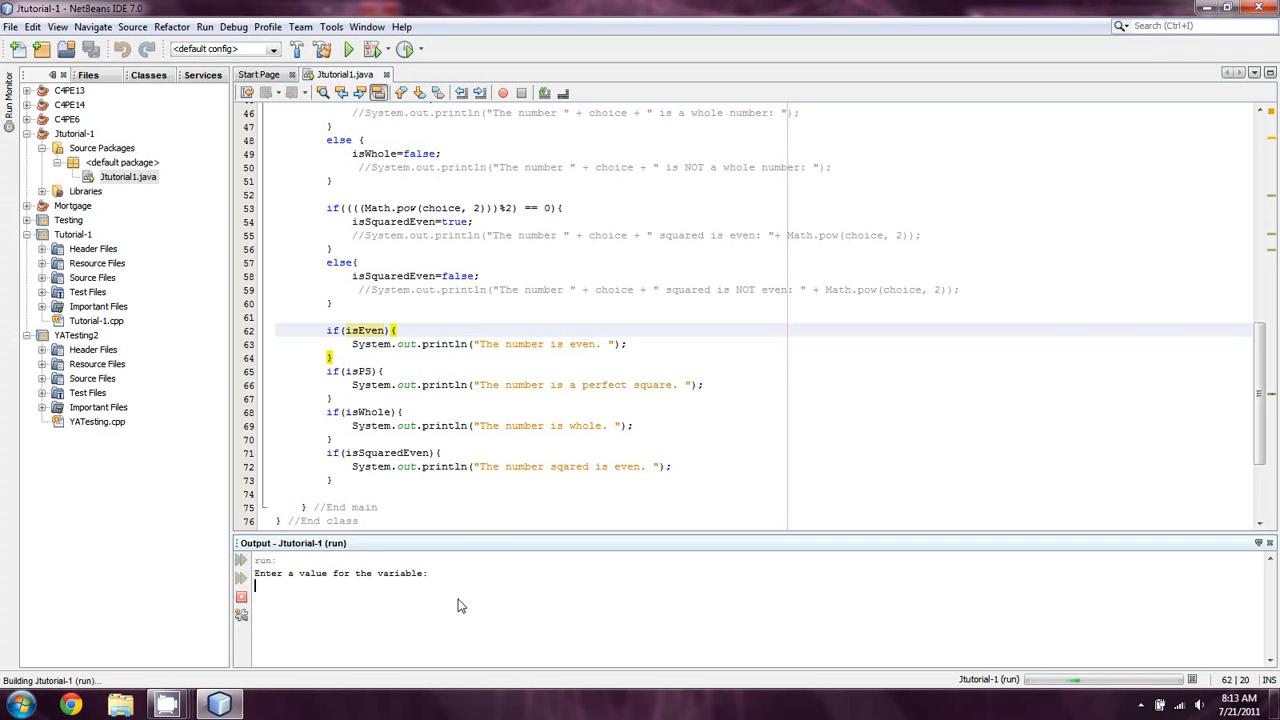
pyautogui.moveTo(476, 596)
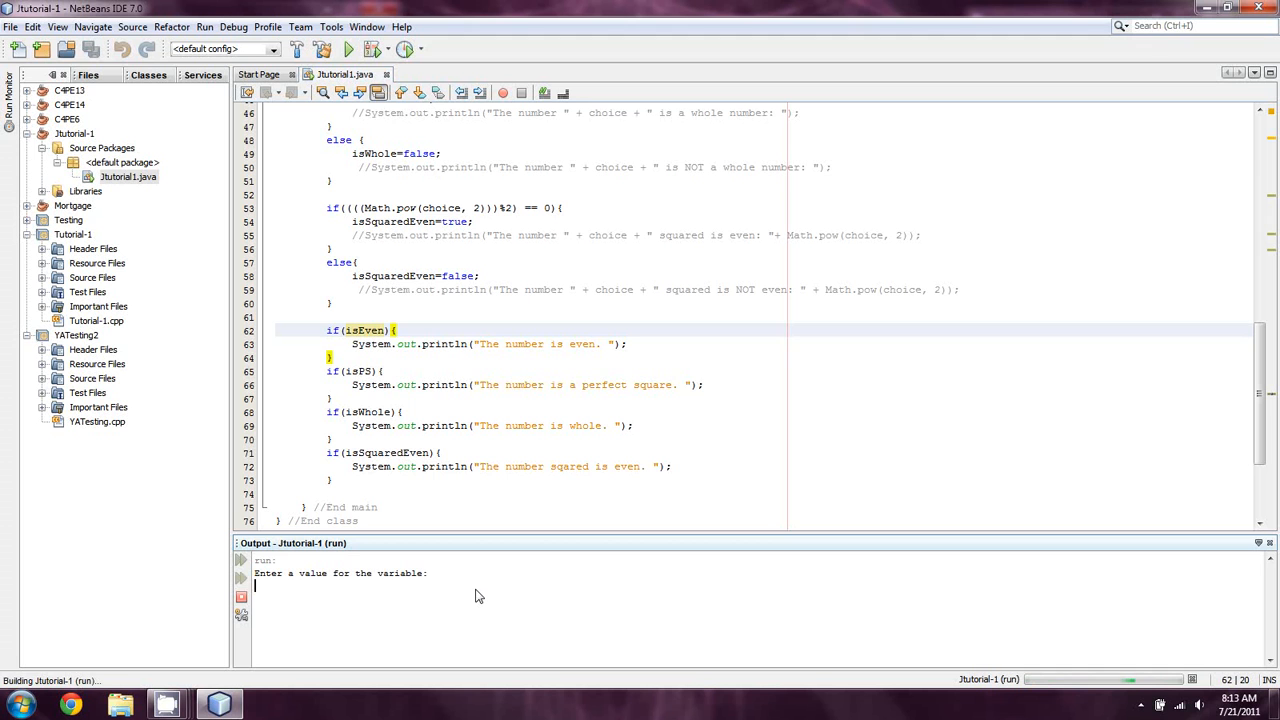
pyautogui.write('16')
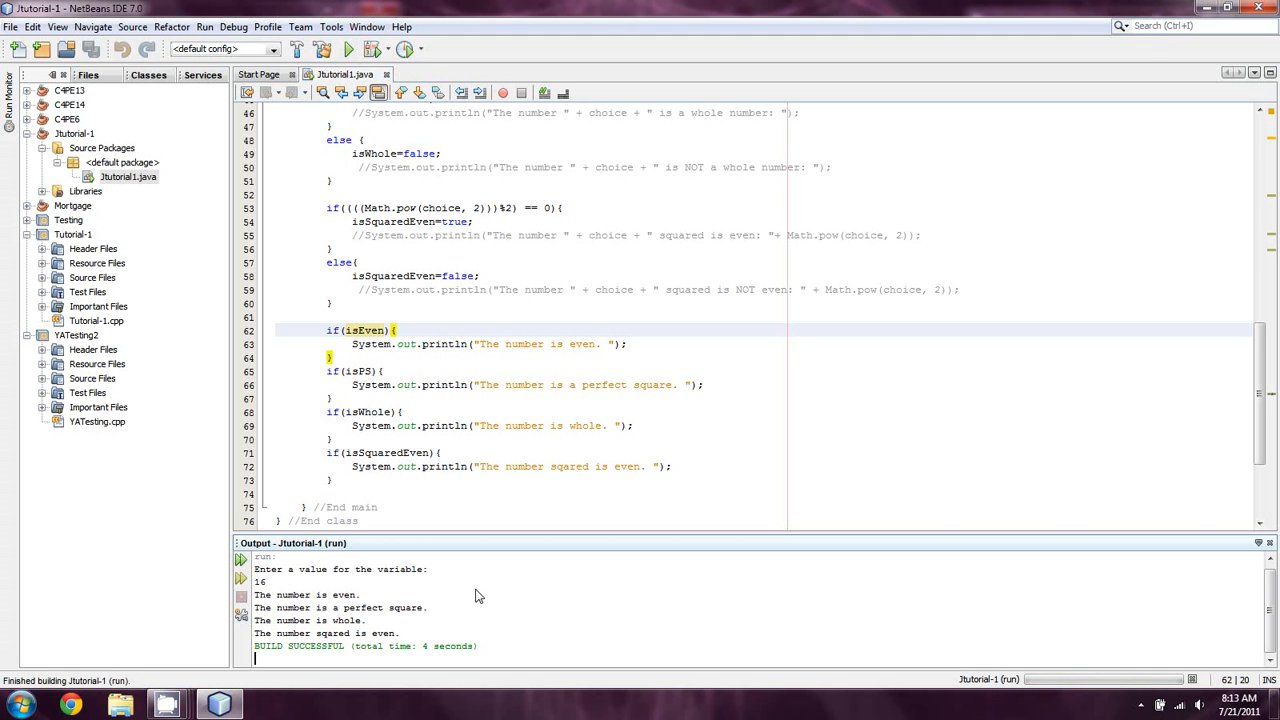
pyautogui.moveTo(376, 616)
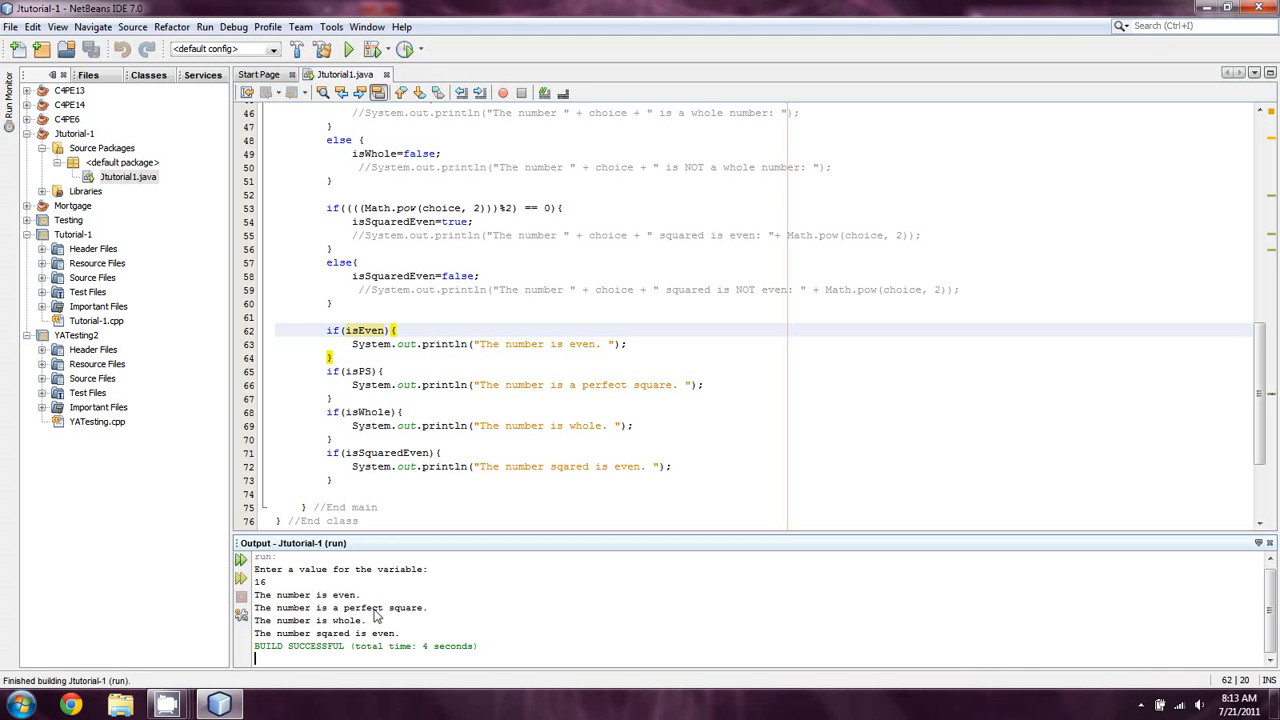
pyautogui.moveTo(416, 612)
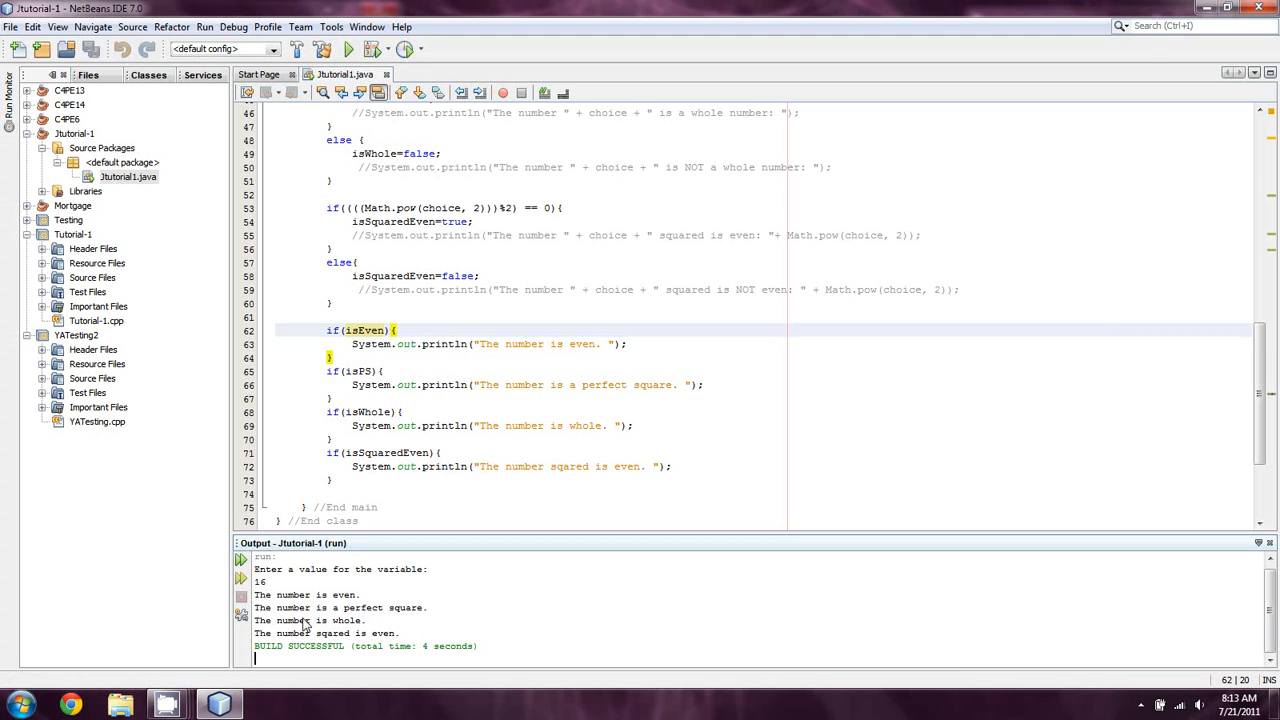
pyautogui.moveTo(358, 630)
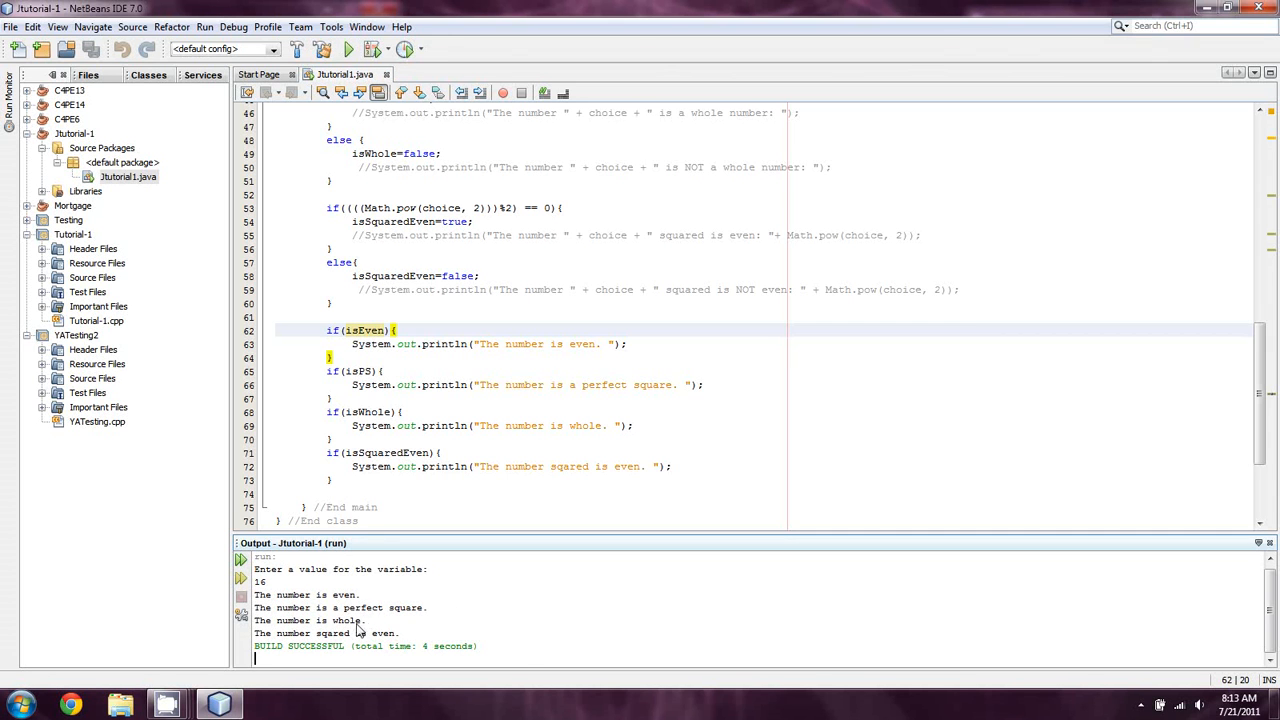
pyautogui.moveTo(510, 620)
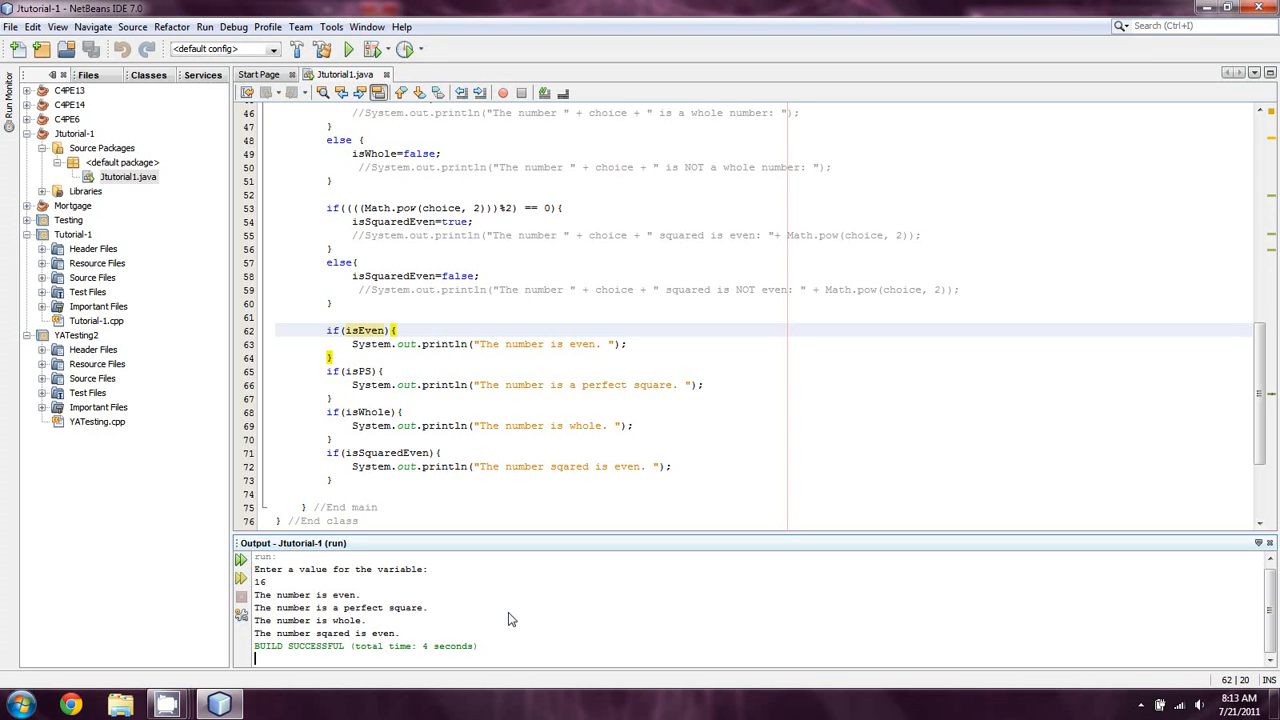
pyautogui.moveTo(648, 374)
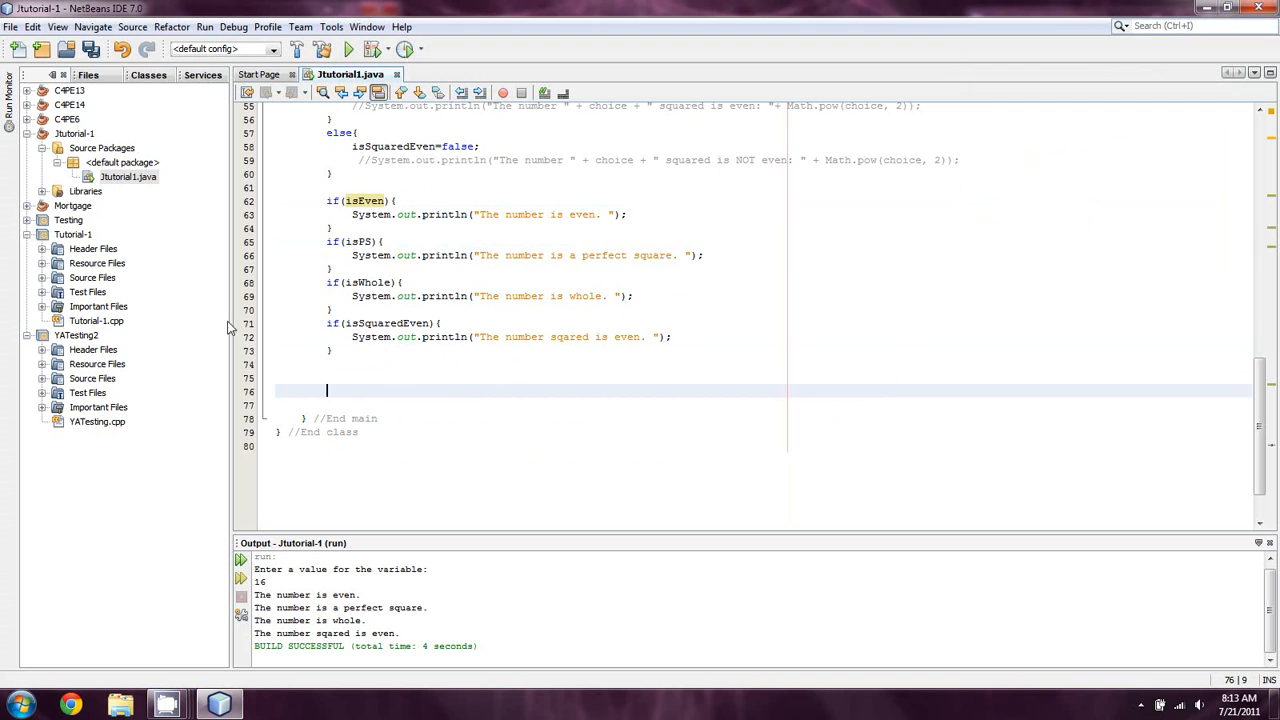
pyautogui.click(92, 50)
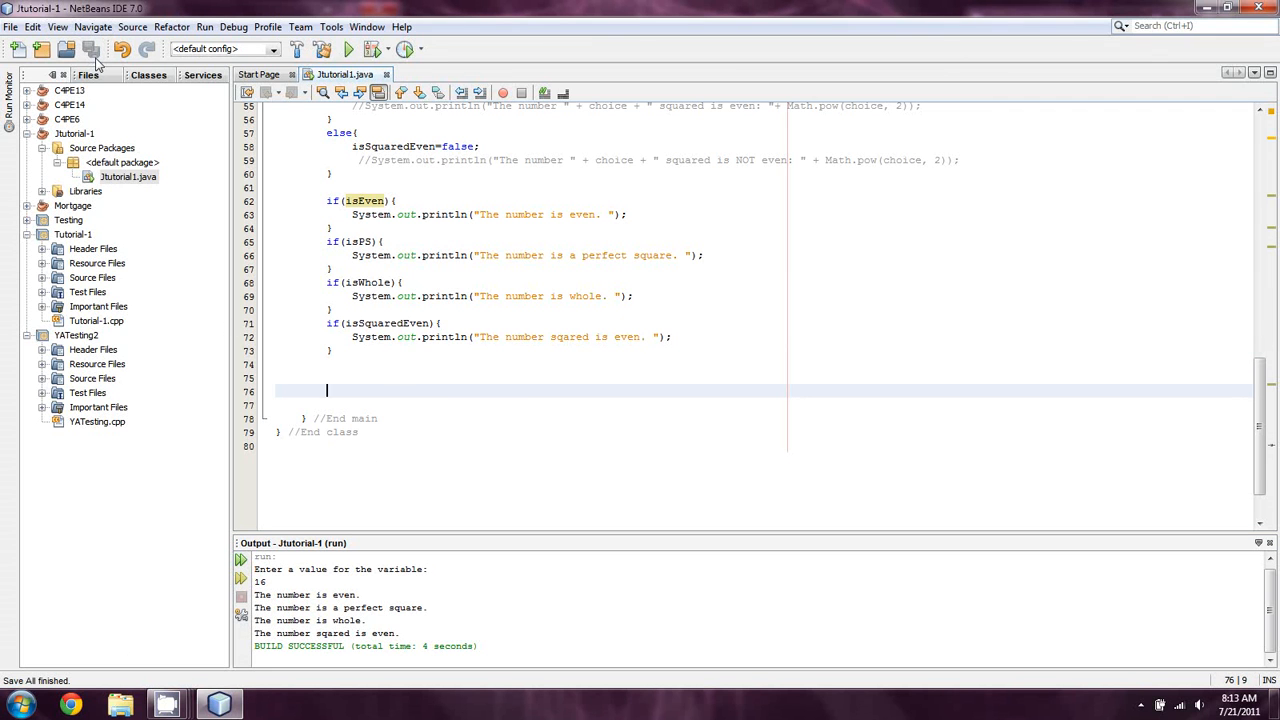
pyautogui.moveTo(732, 272)
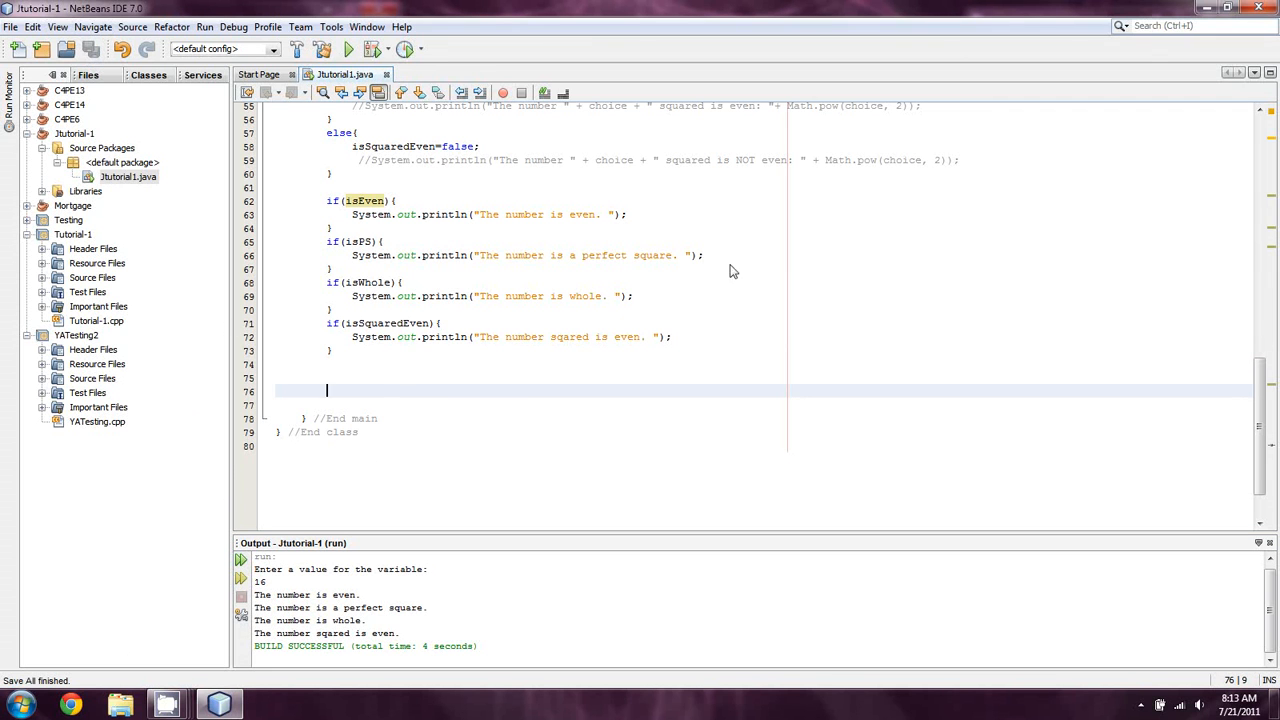
pyautogui.moveTo(824, 200)
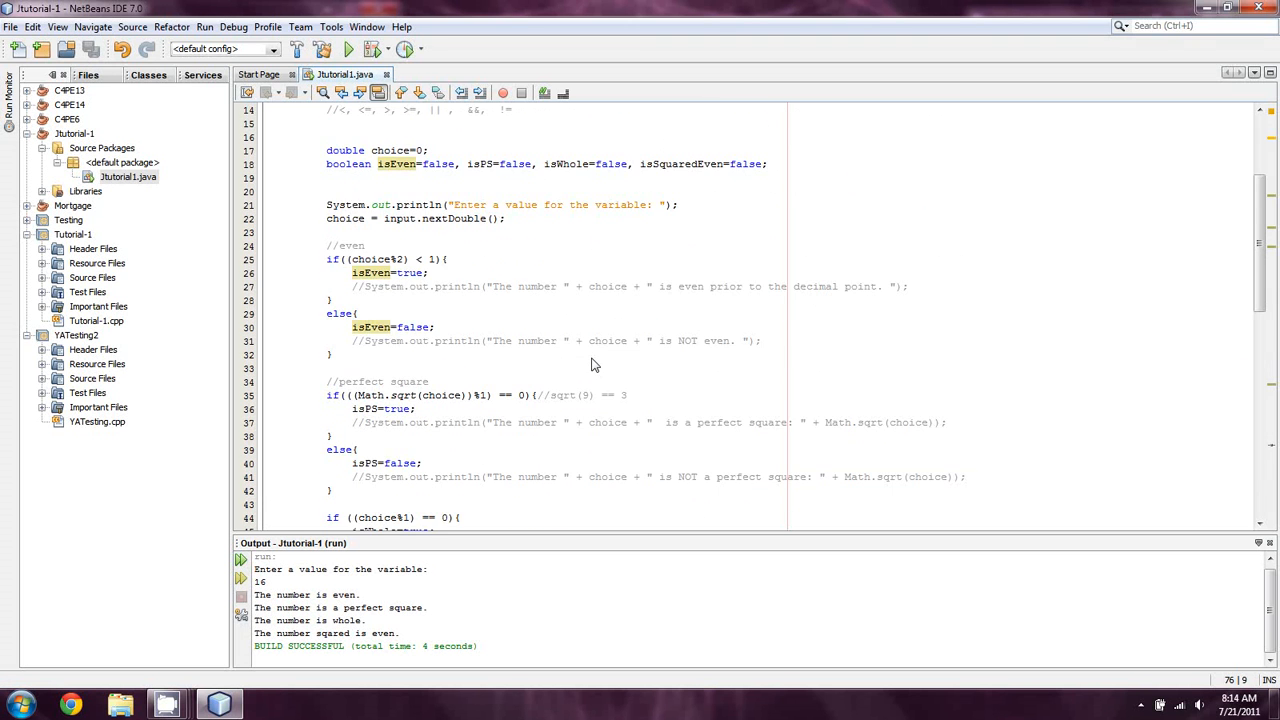
pyautogui.scroll(-3)
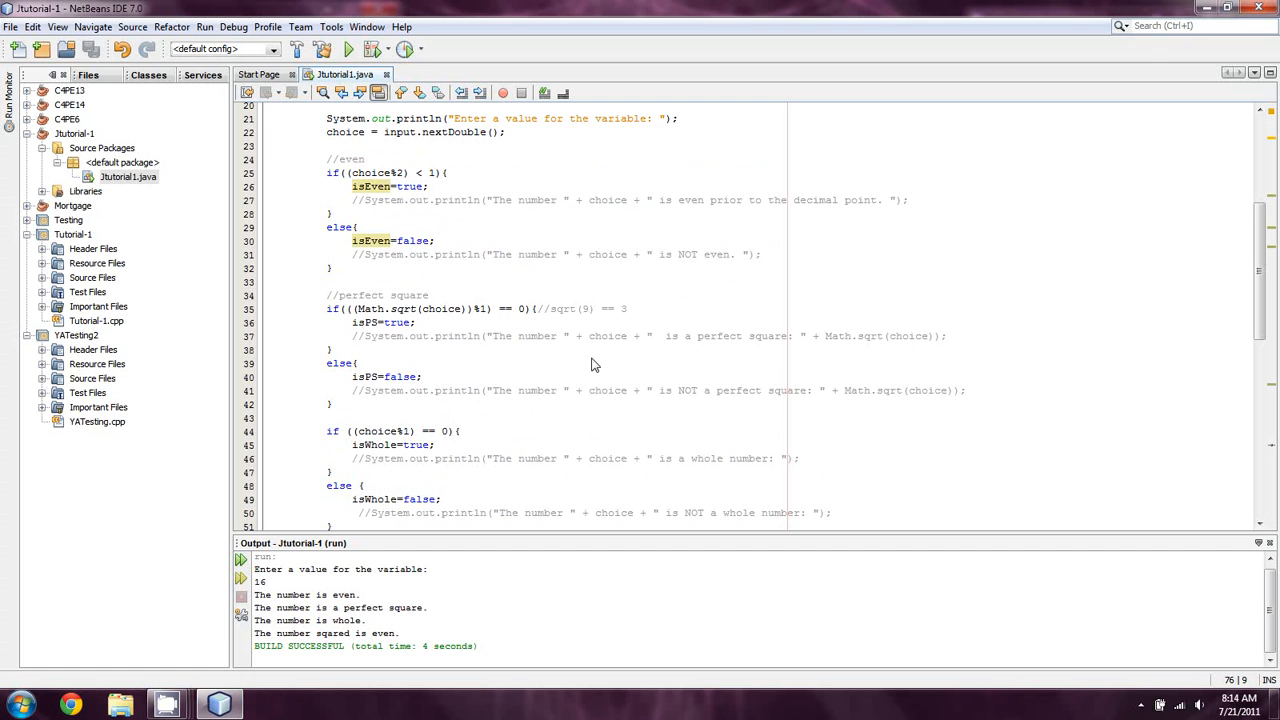
pyautogui.moveTo(428, 448)
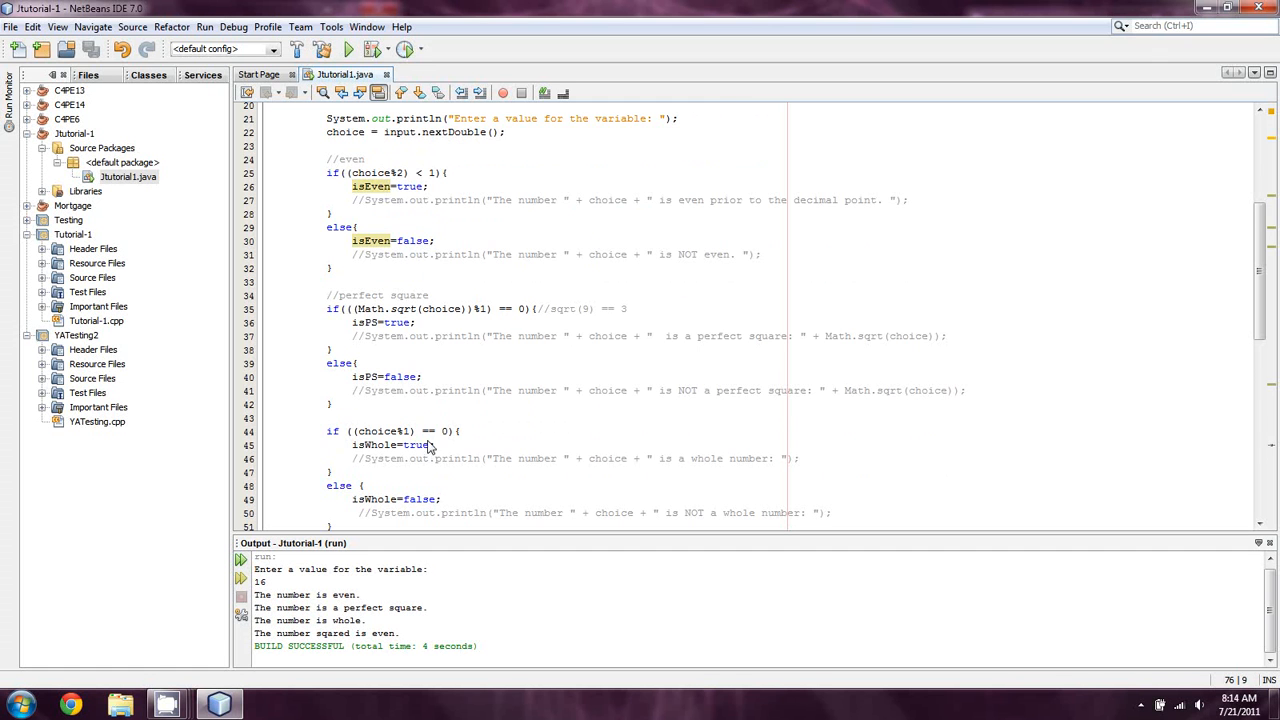
pyautogui.scroll(-3)
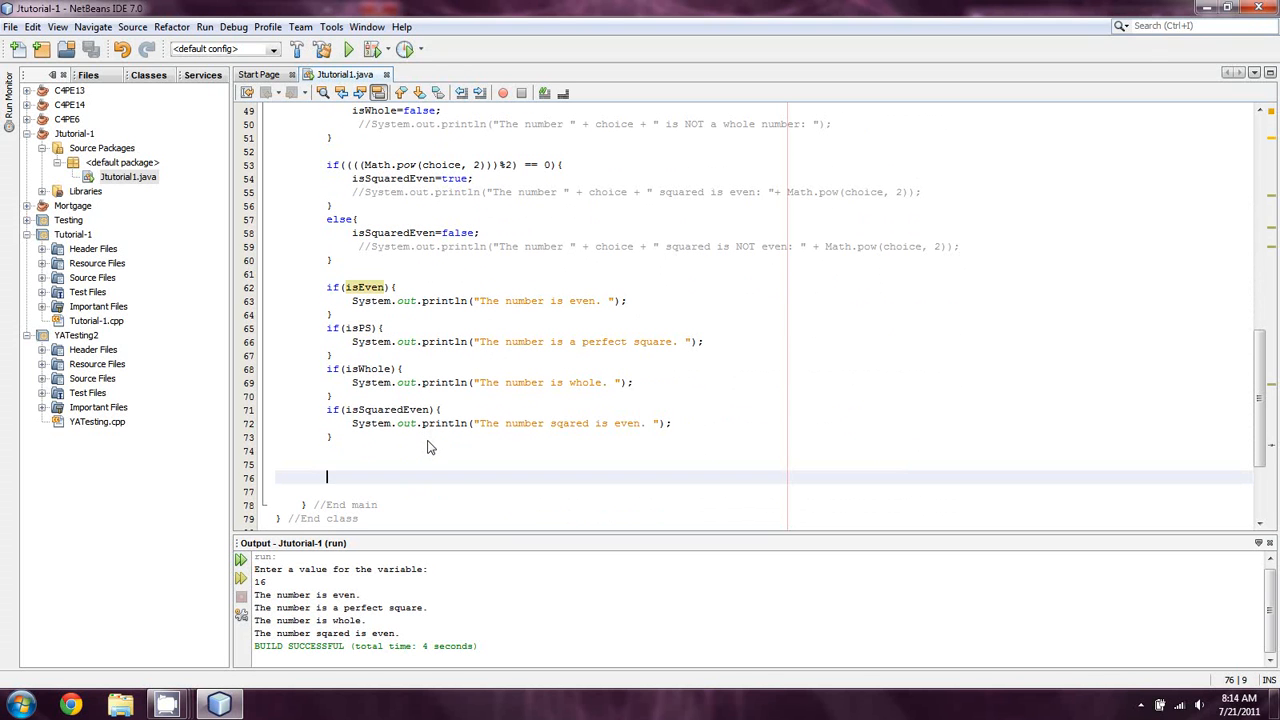
pyautogui.moveTo(464, 500)
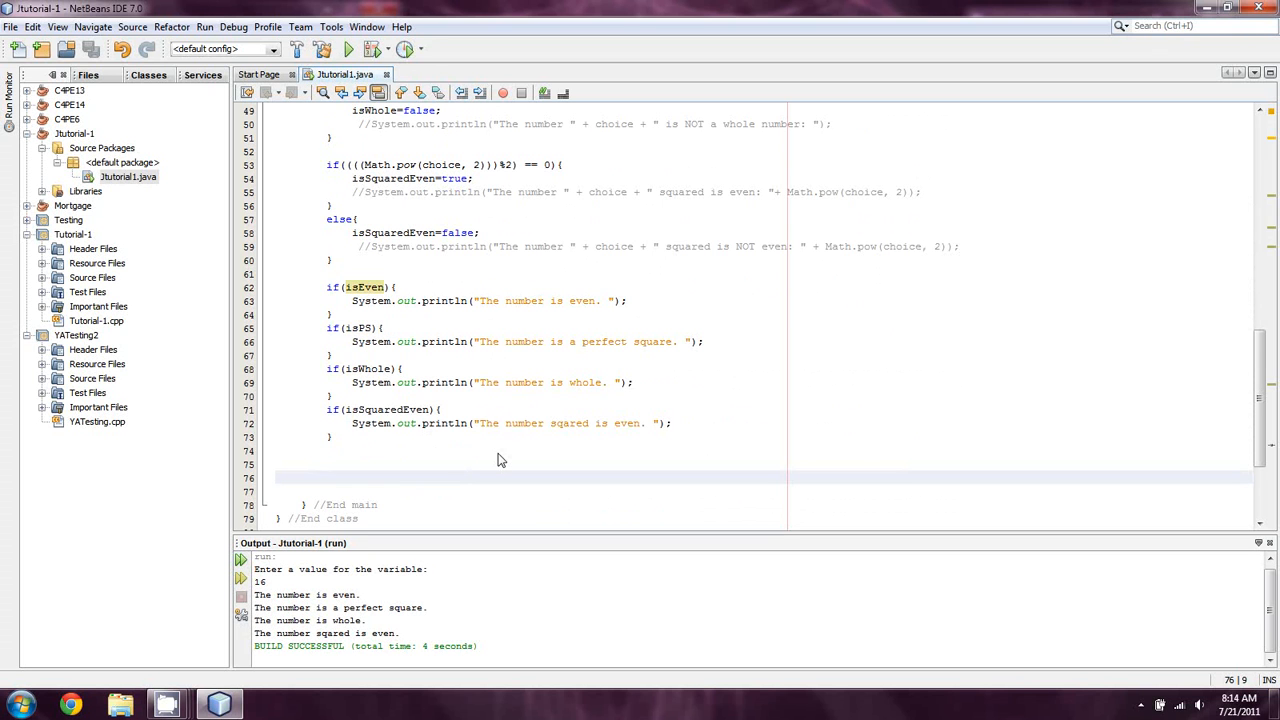
pyautogui.click(328, 476)
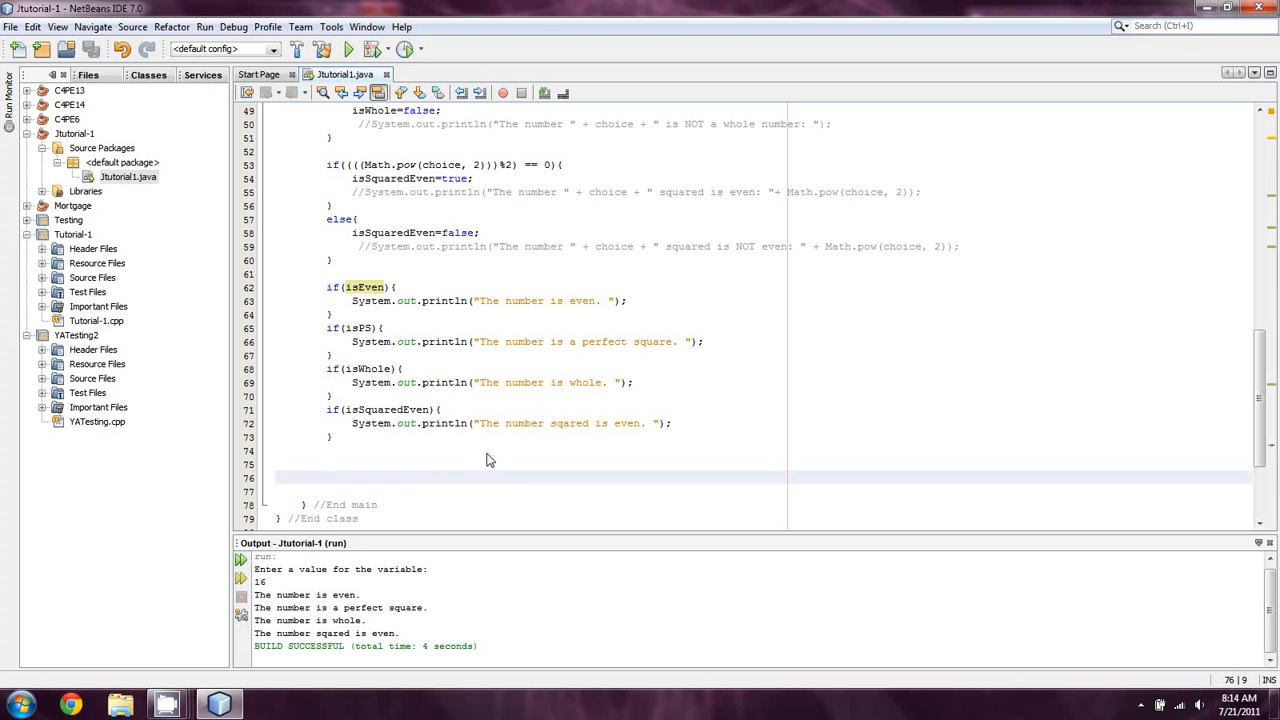
pyautogui.click(328, 476)
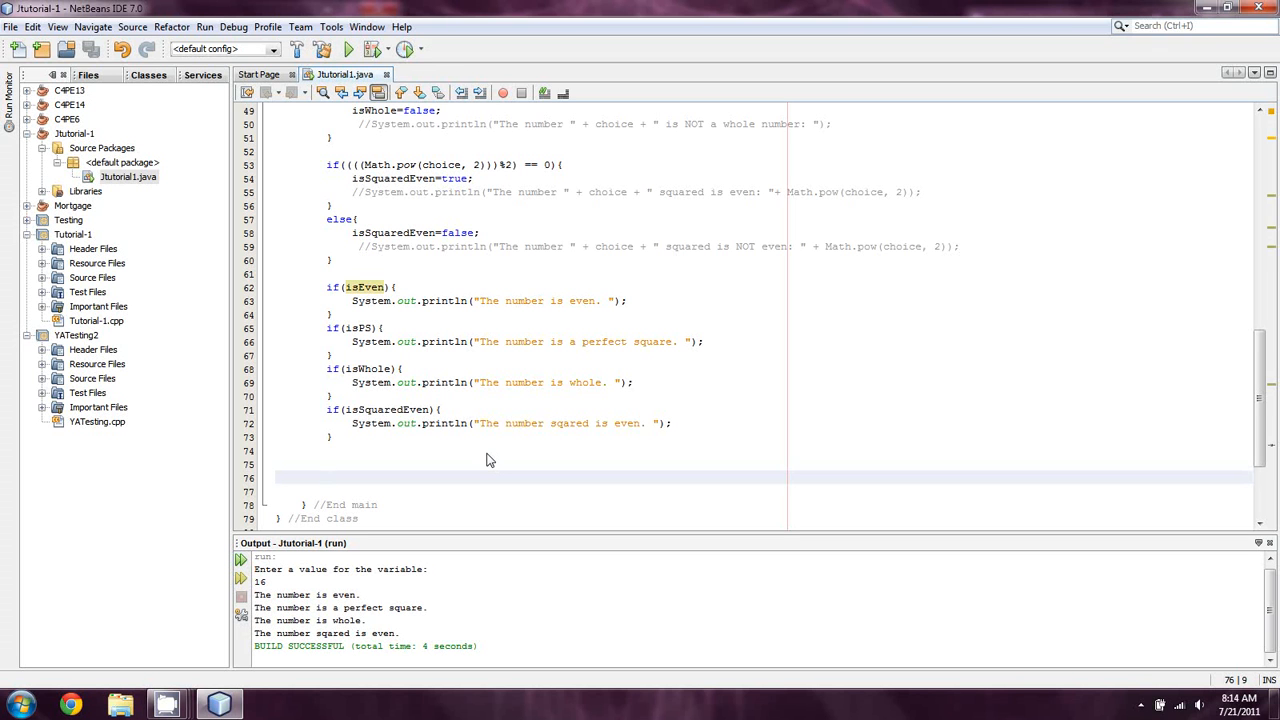
pyautogui.click(328, 476)
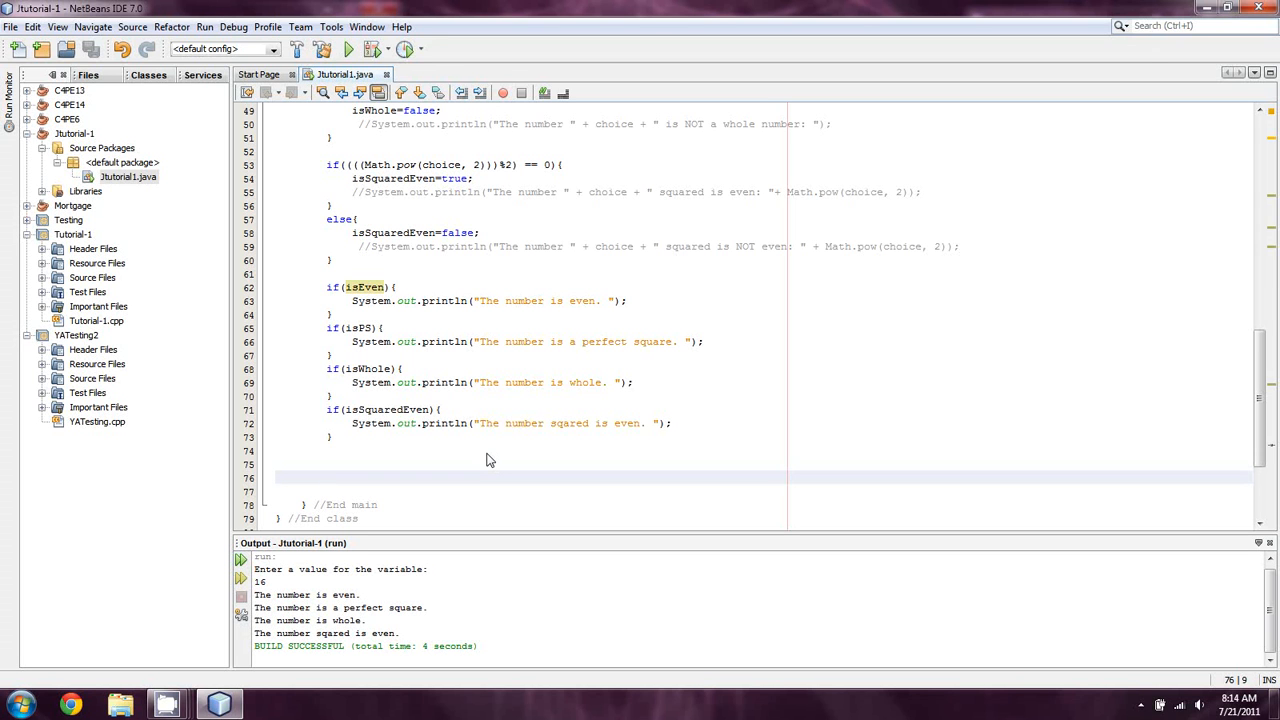
pyautogui.click(328, 476)
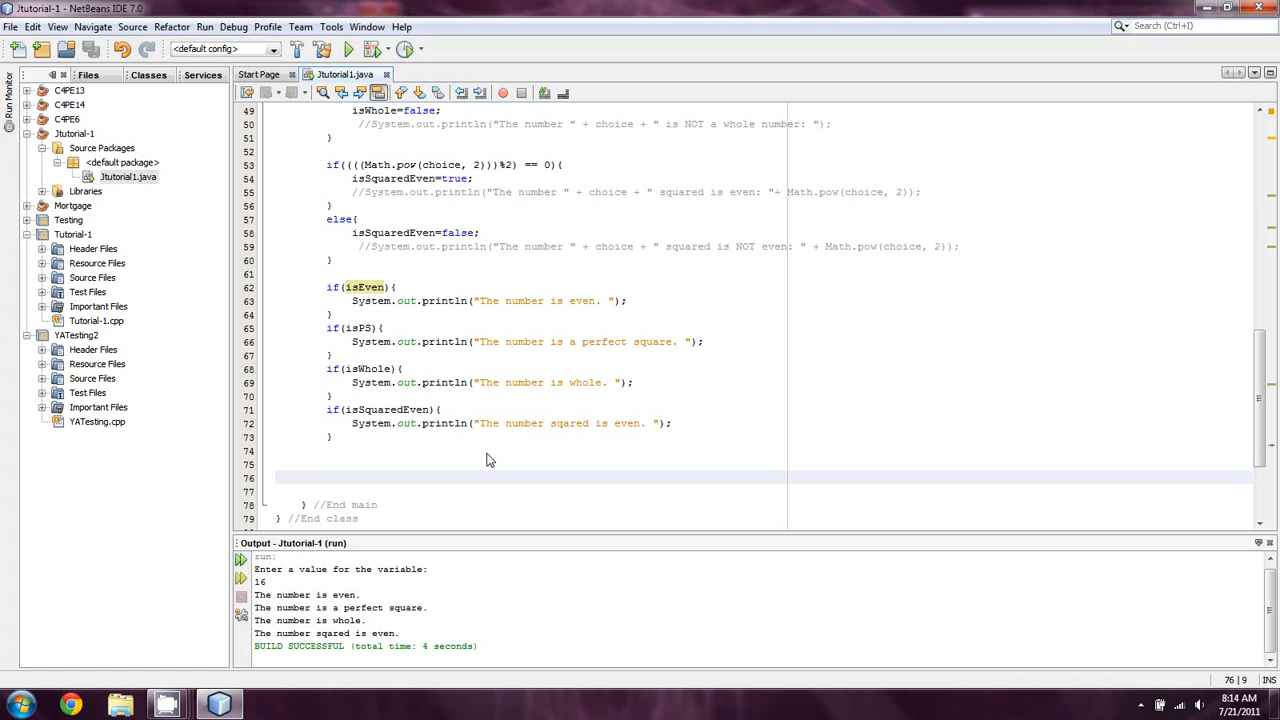
pyautogui.click(328, 476)
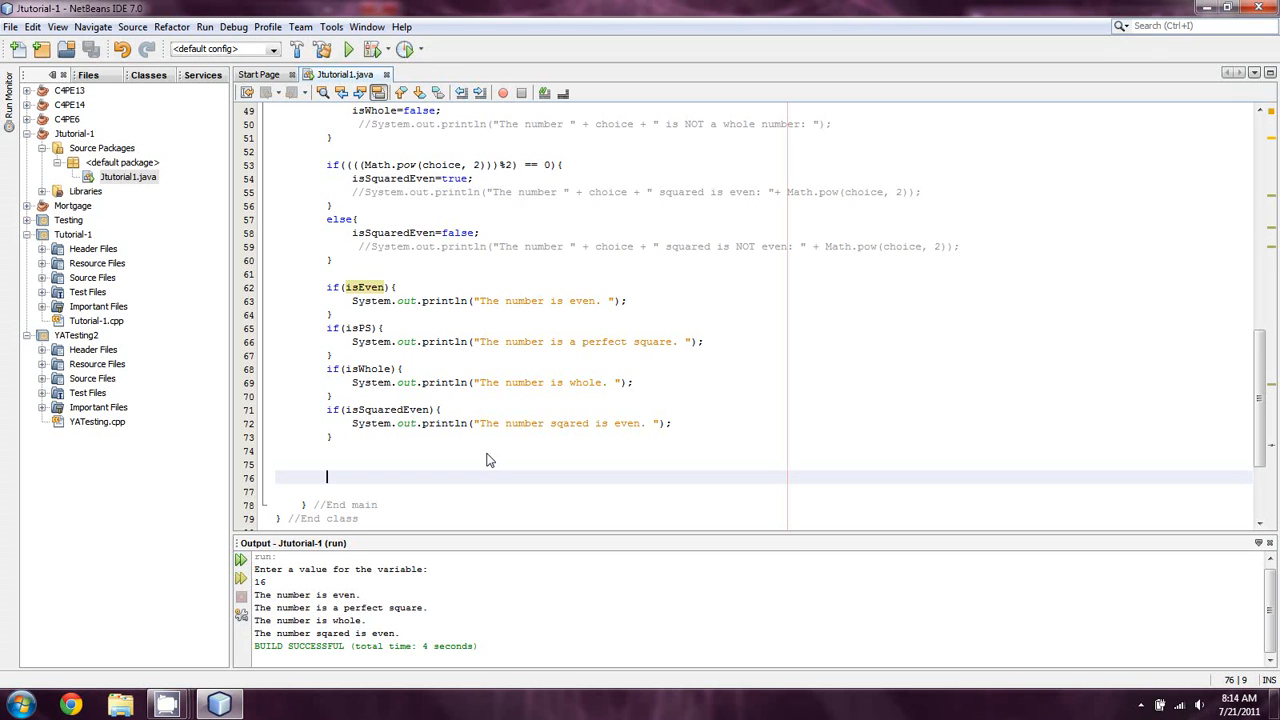
pyautogui.moveTo(424, 284)
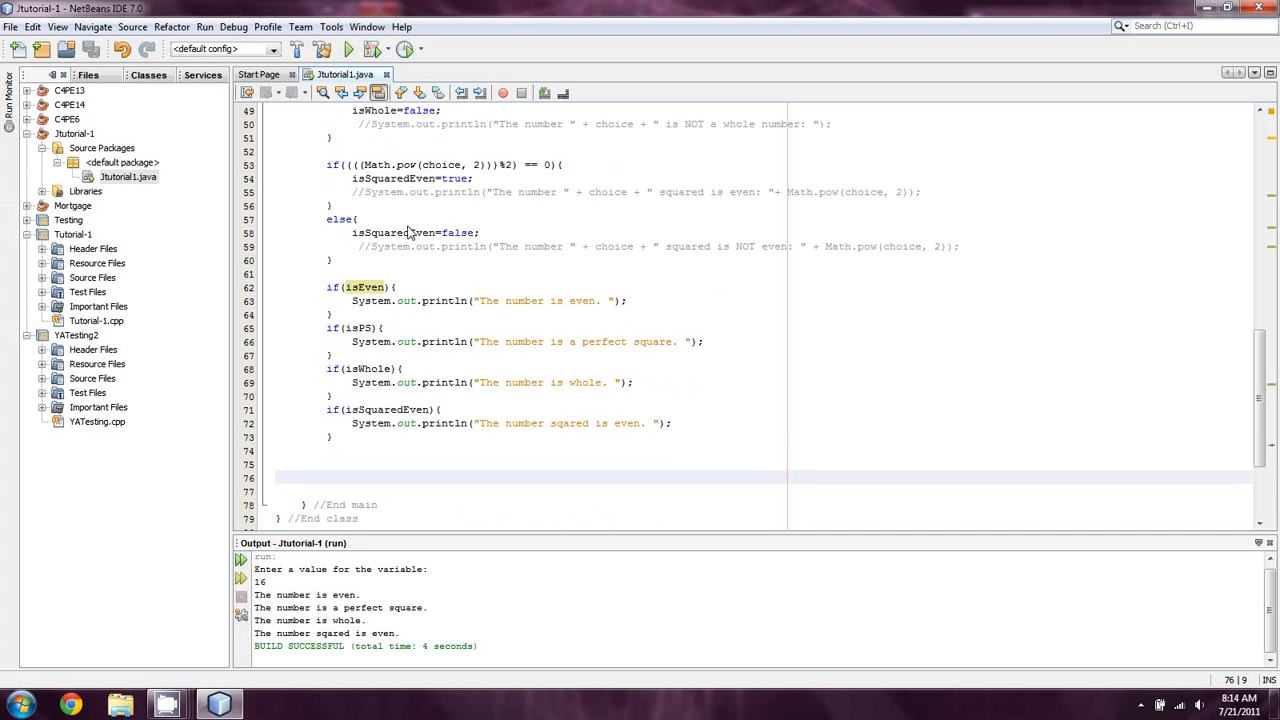
pyautogui.scroll(-3)
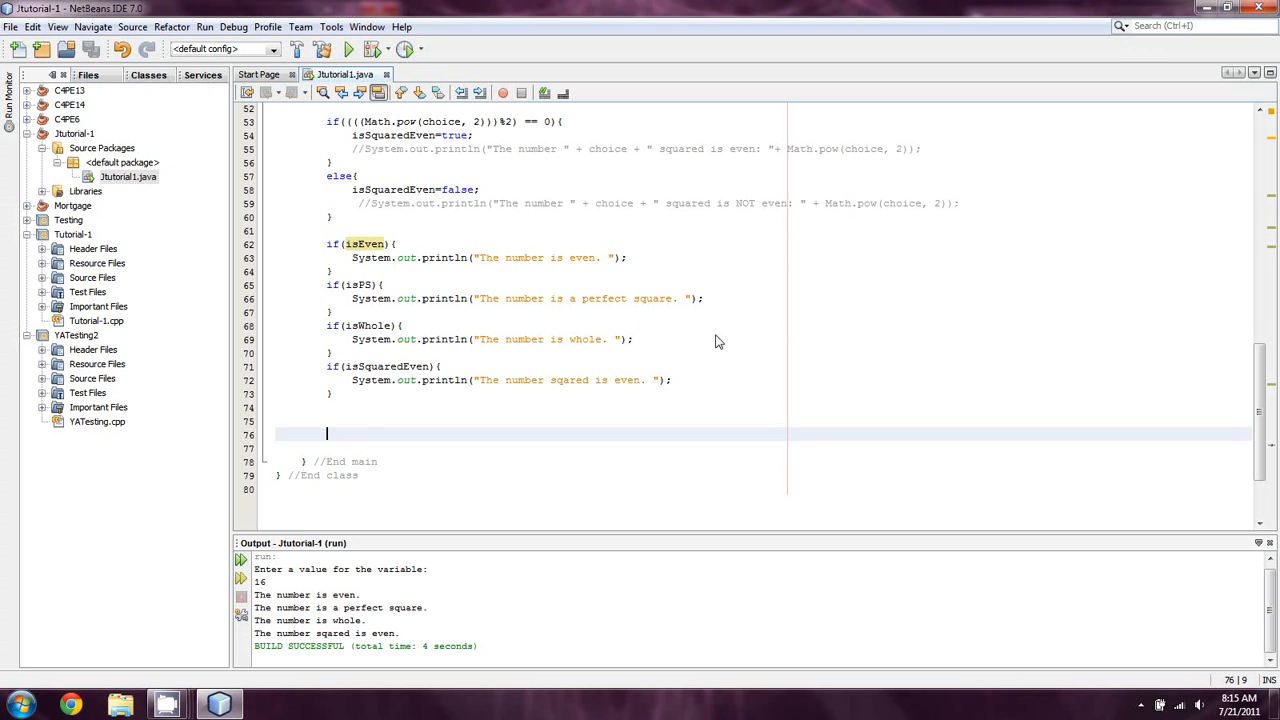
pyautogui.moveTo(308, 668)
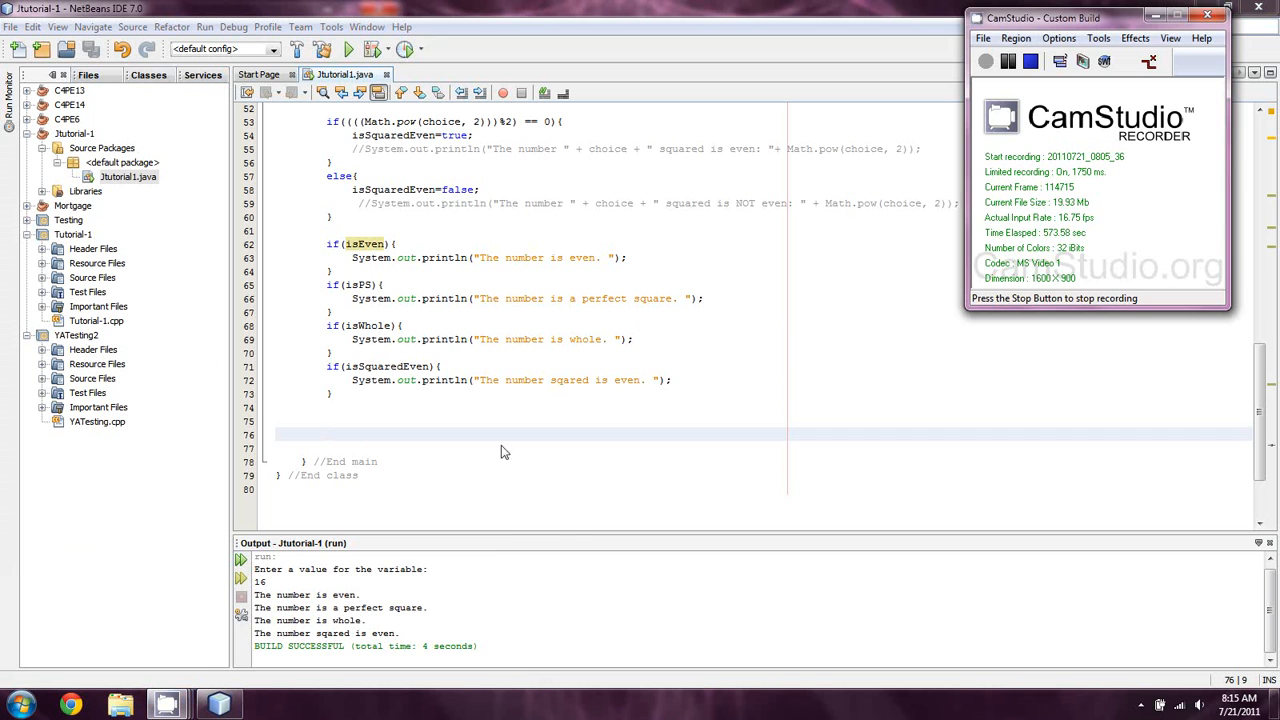
pyautogui.moveTo(844, 360)
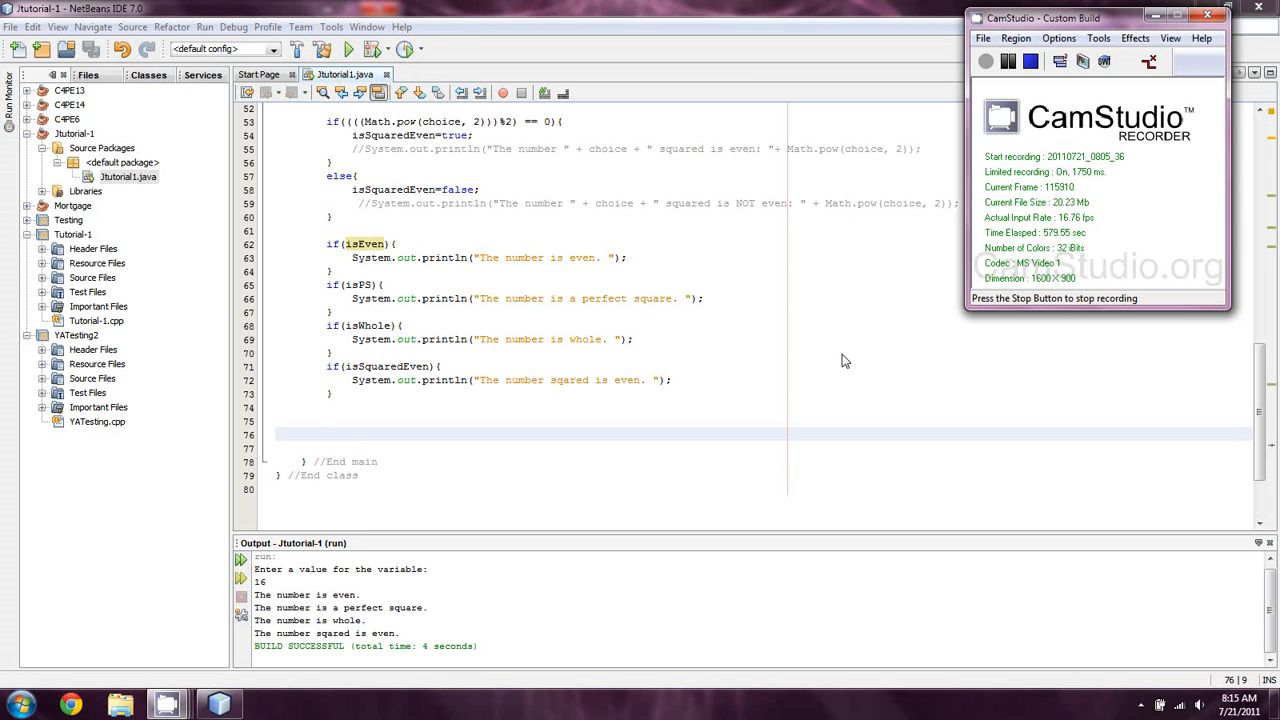
pyautogui.moveTo(838, 376)
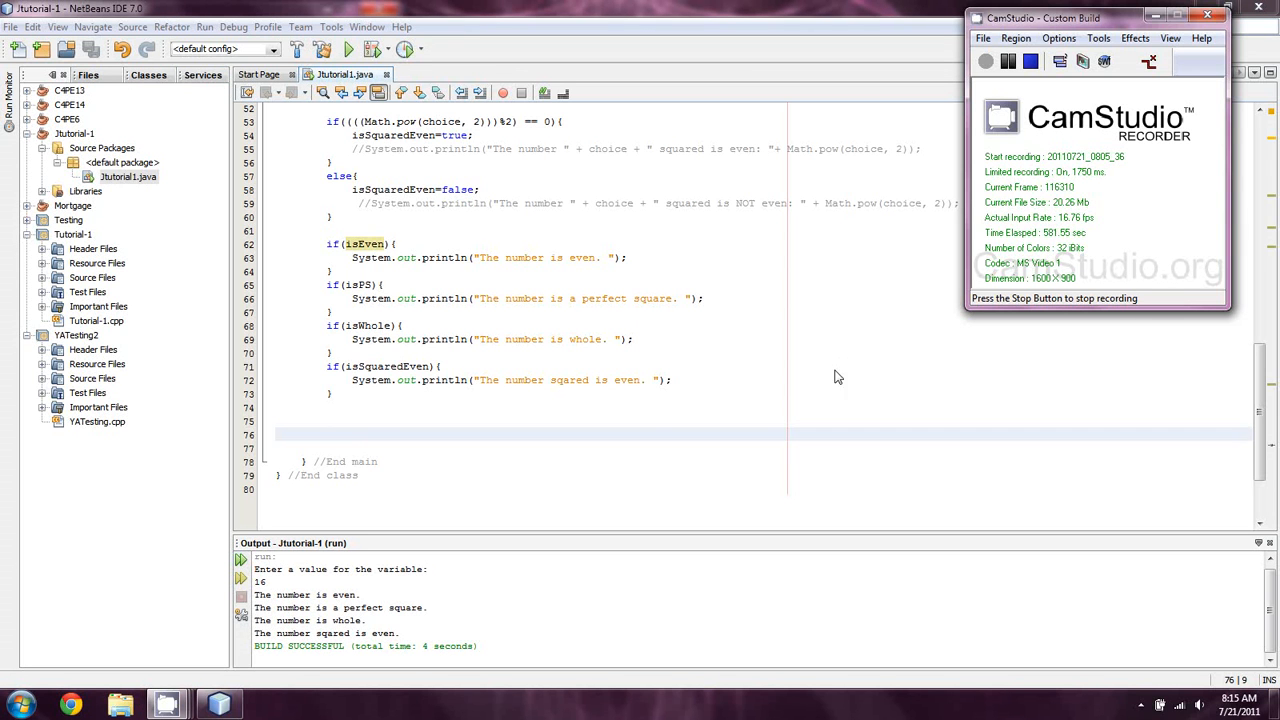
pyautogui.moveTo(390, 400)
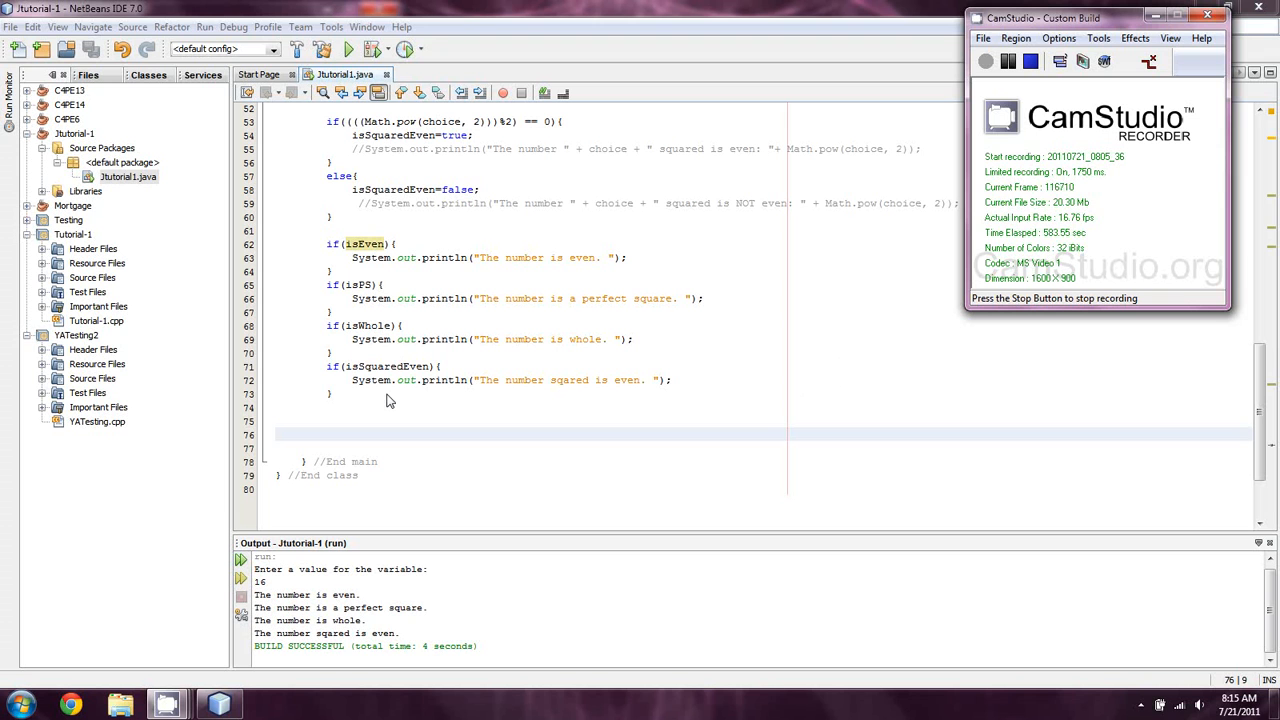